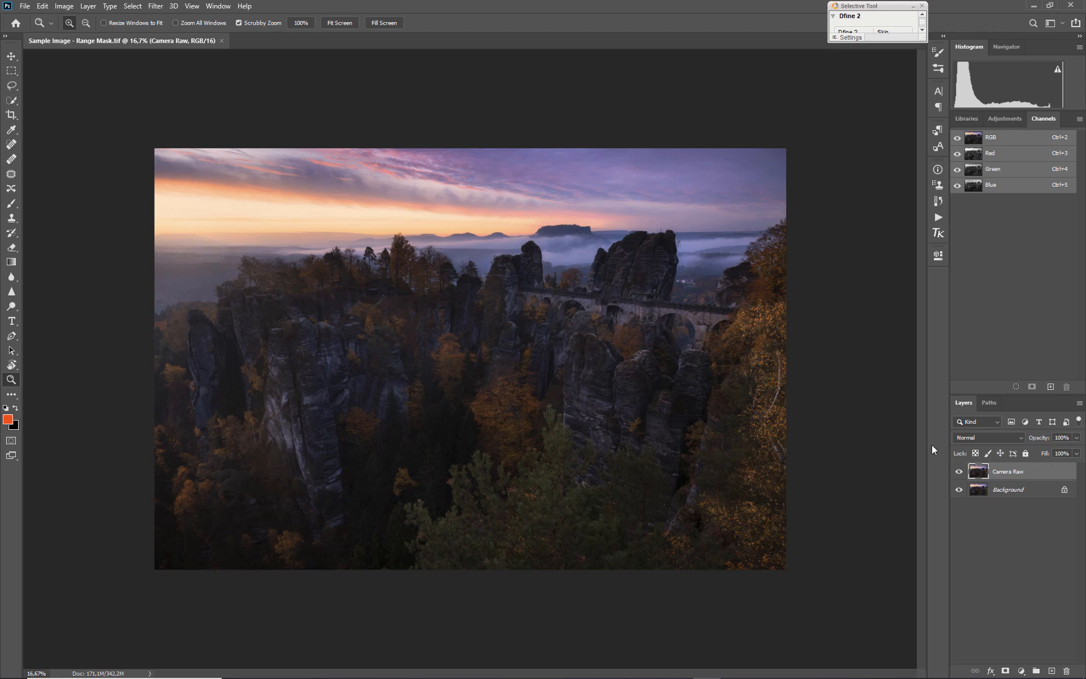
Launch the Camera Raw Filter from the Filter menu on the Camera Raw layer
{"action": "left_click", "coordinate": [154, 5]}
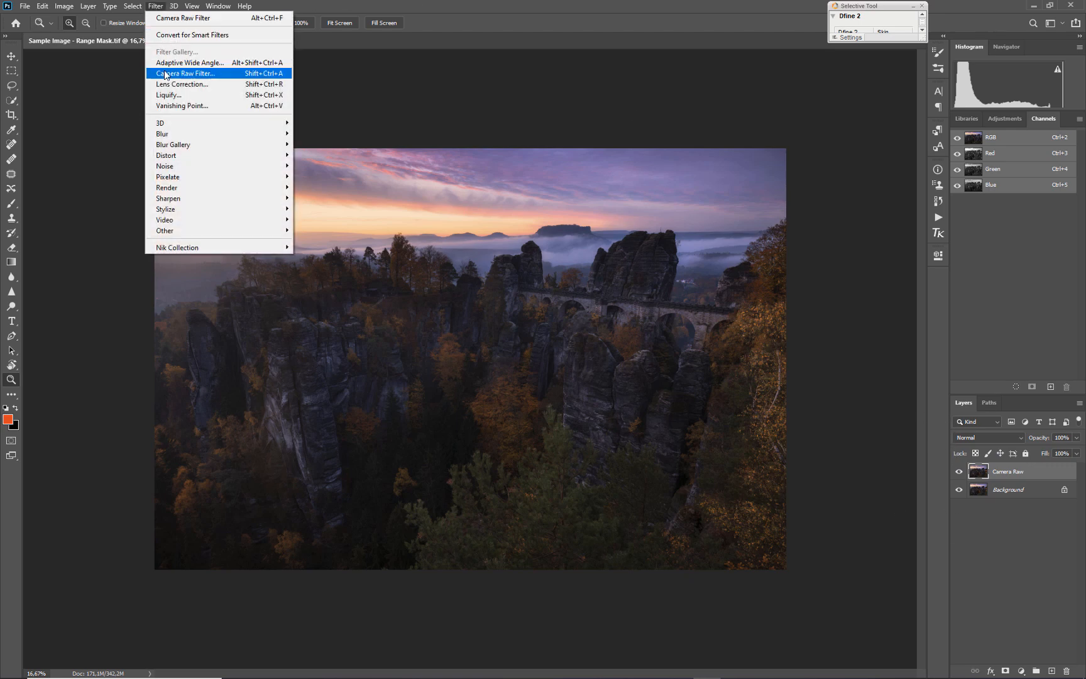
{"action": "left_click", "coordinate": [186, 73]}
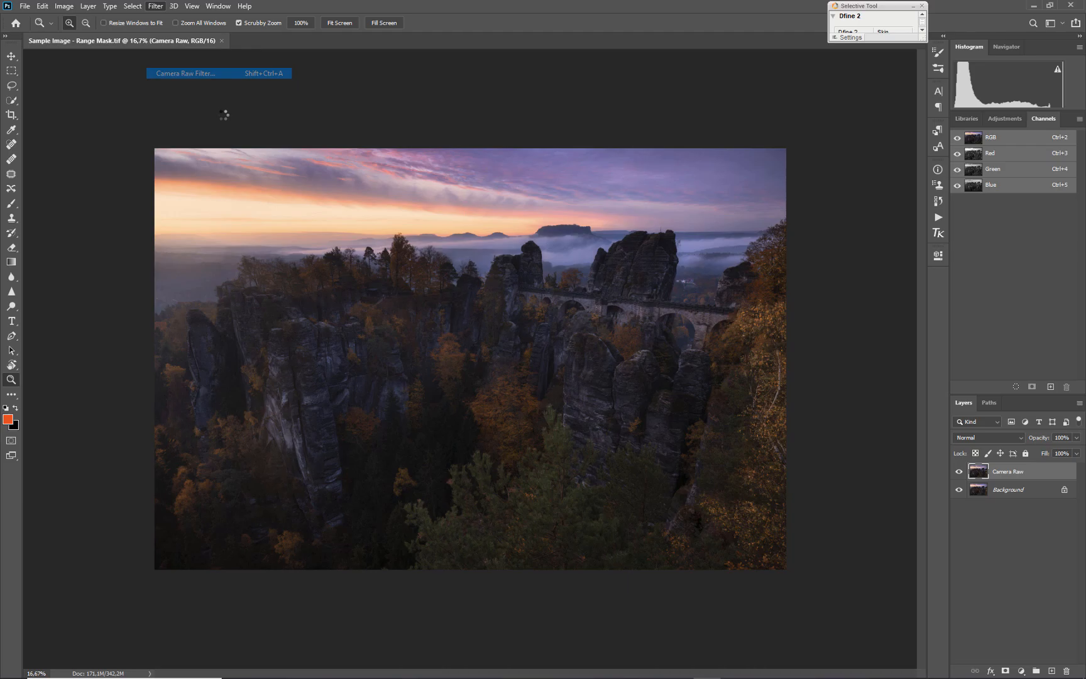
{"action": "left_click", "coordinate": [185, 73]}
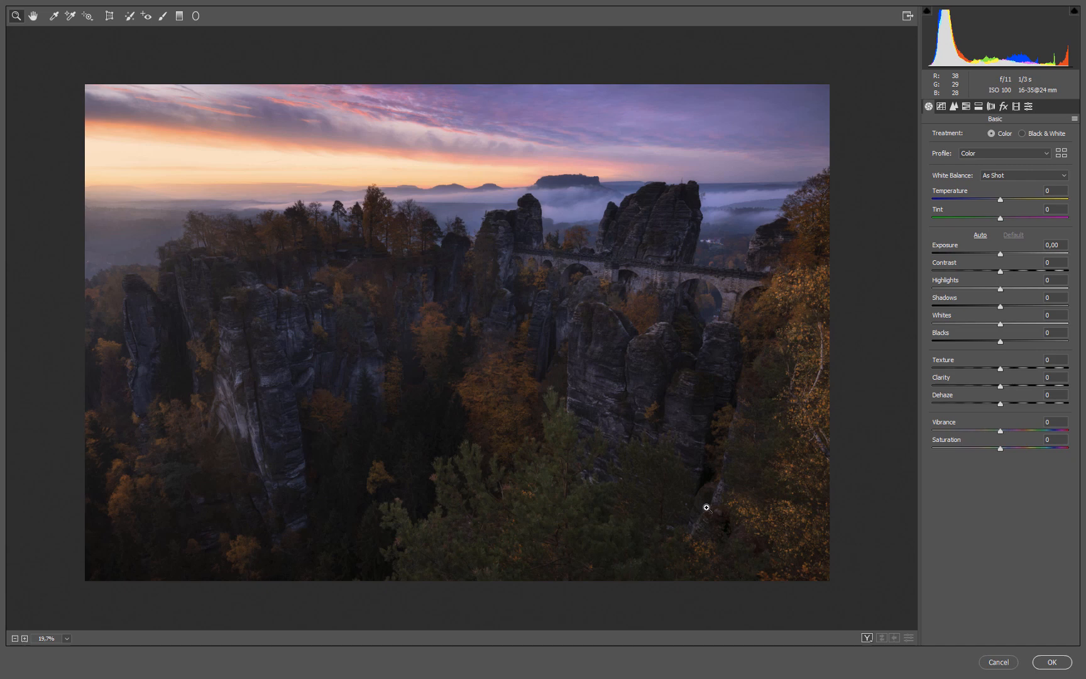
{"action": "mouse_move", "coordinate": [180, 15]}
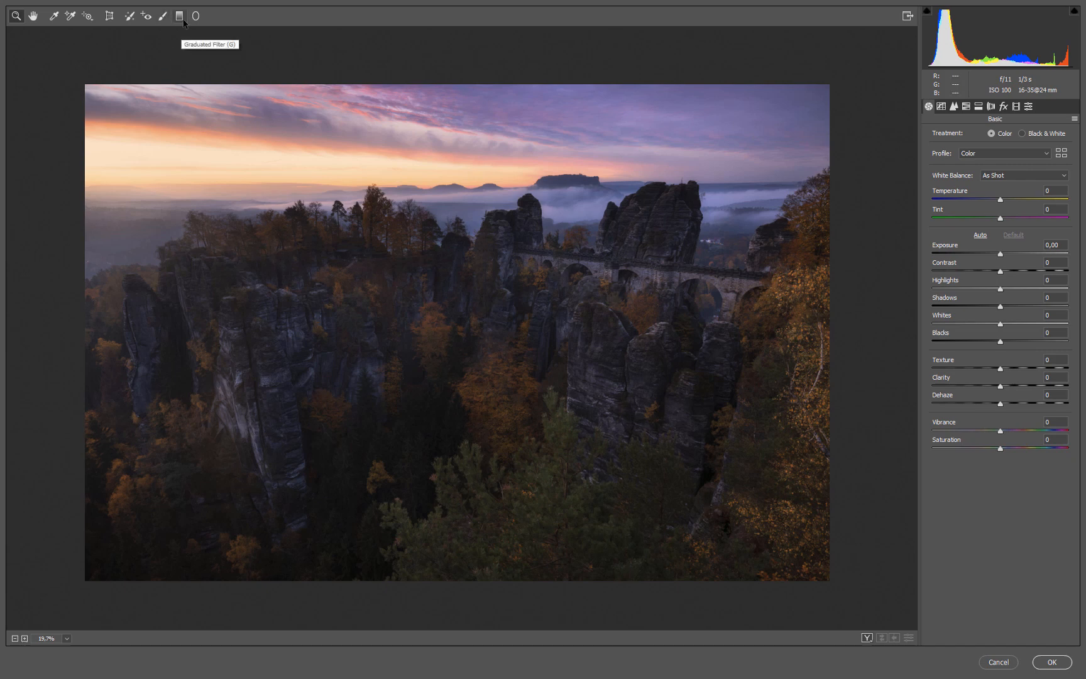
{"action": "mouse_move", "coordinate": [195, 17]}
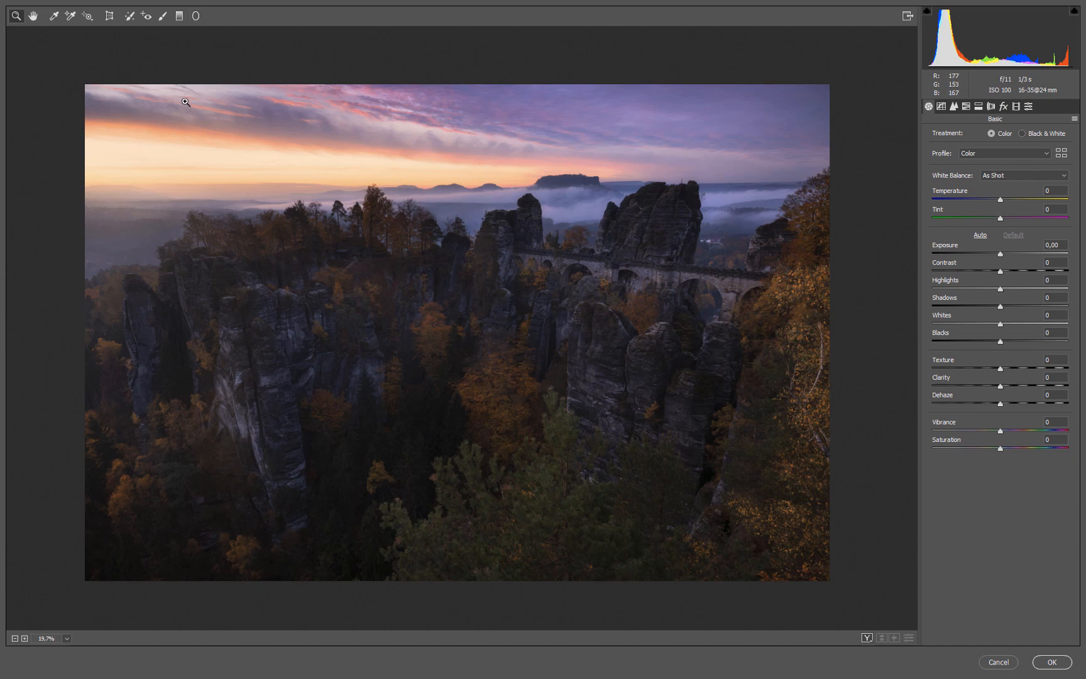
{"action": "mouse_move", "coordinate": [184, 101]}
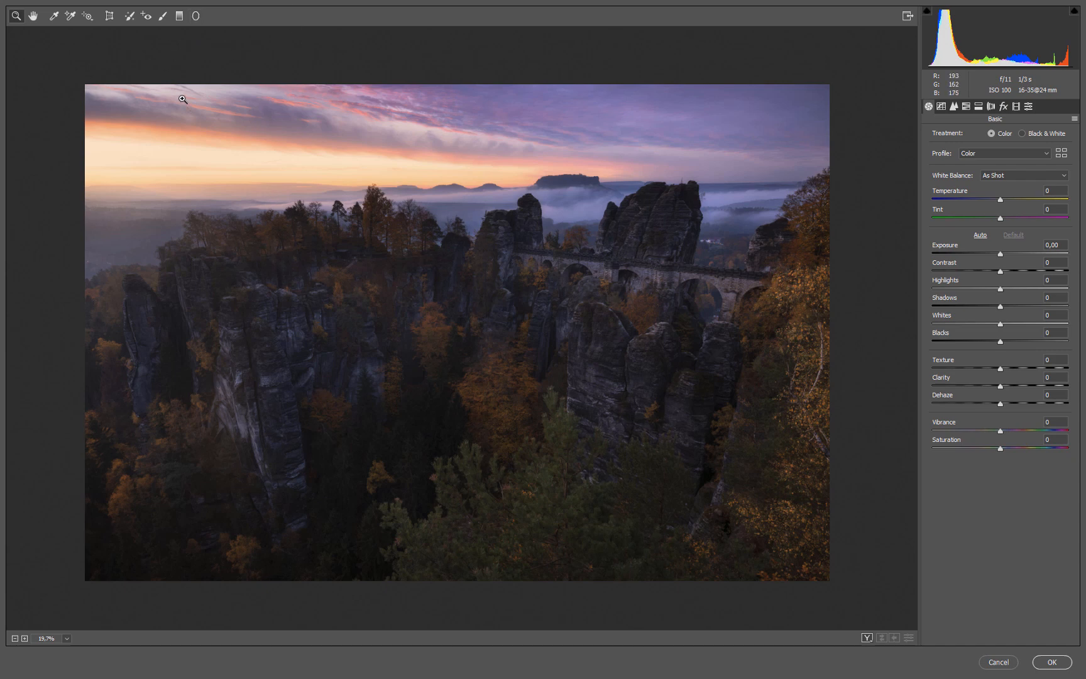
{"action": "mouse_move", "coordinate": [186, 112]}
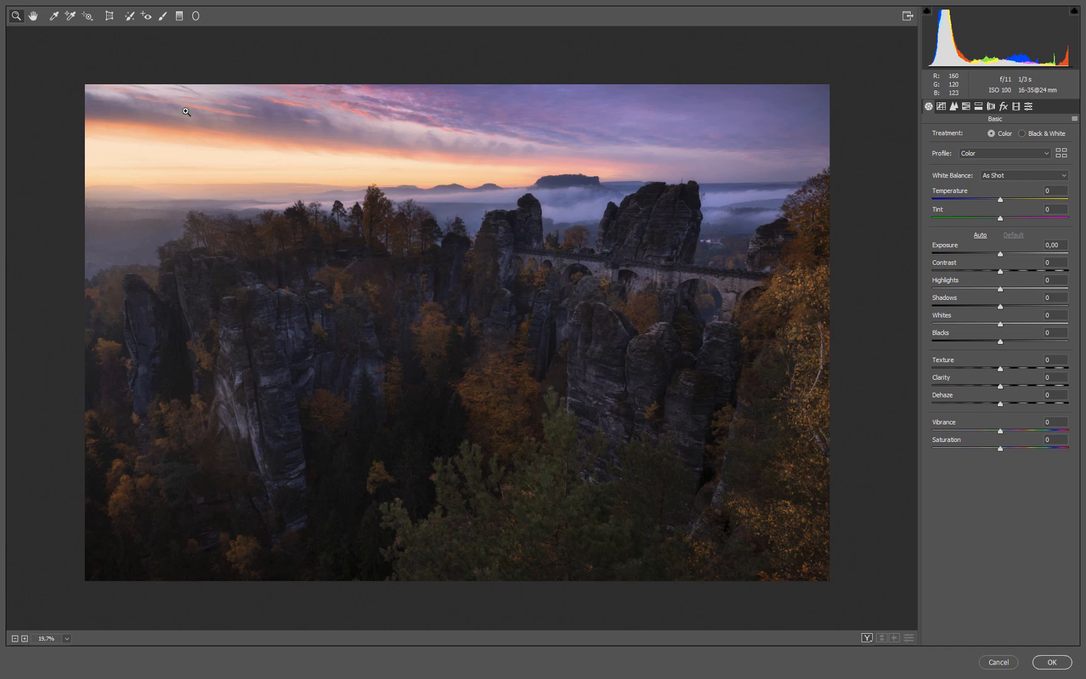
{"action": "mouse_move", "coordinate": [196, 17]}
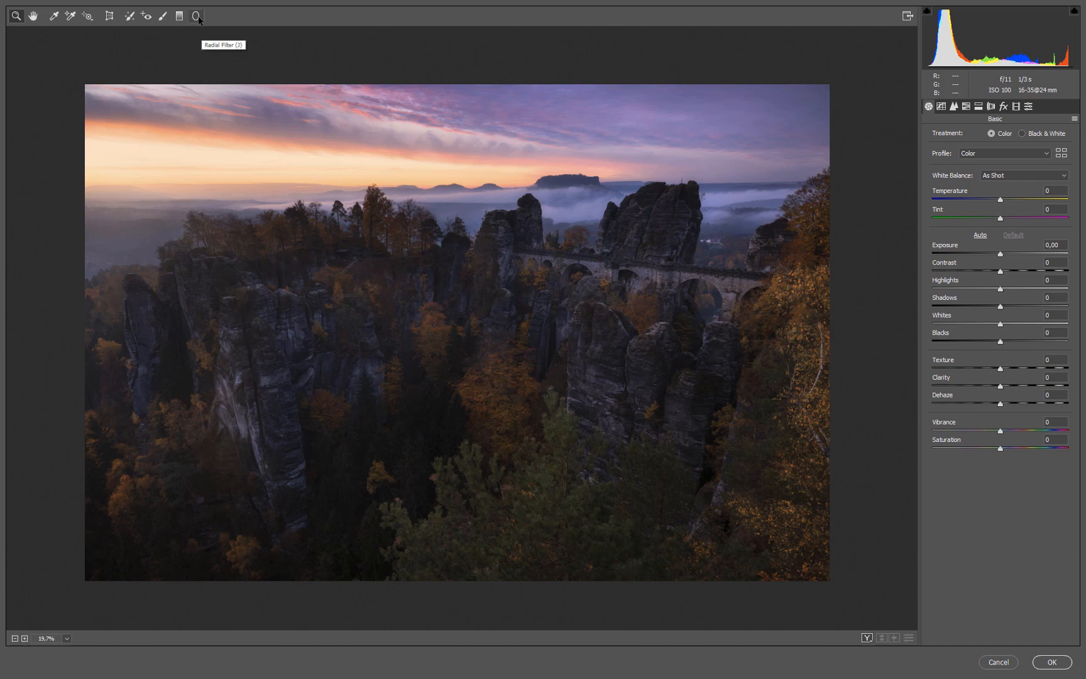
With the Radial Filter tool reset to zero, draw a large ellipse centred on the rocks across the photo
{"action": "left_click", "coordinate": [196, 16]}
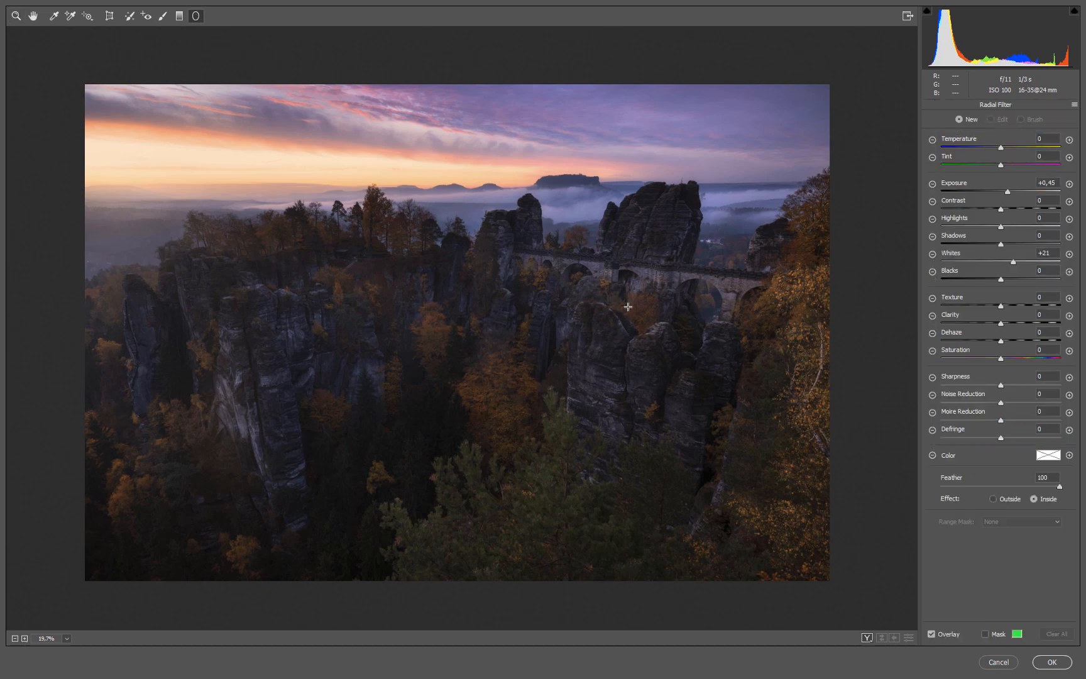
{"action": "double_click", "coordinate": [1045, 182]}
{"action": "type", "text": "0"}
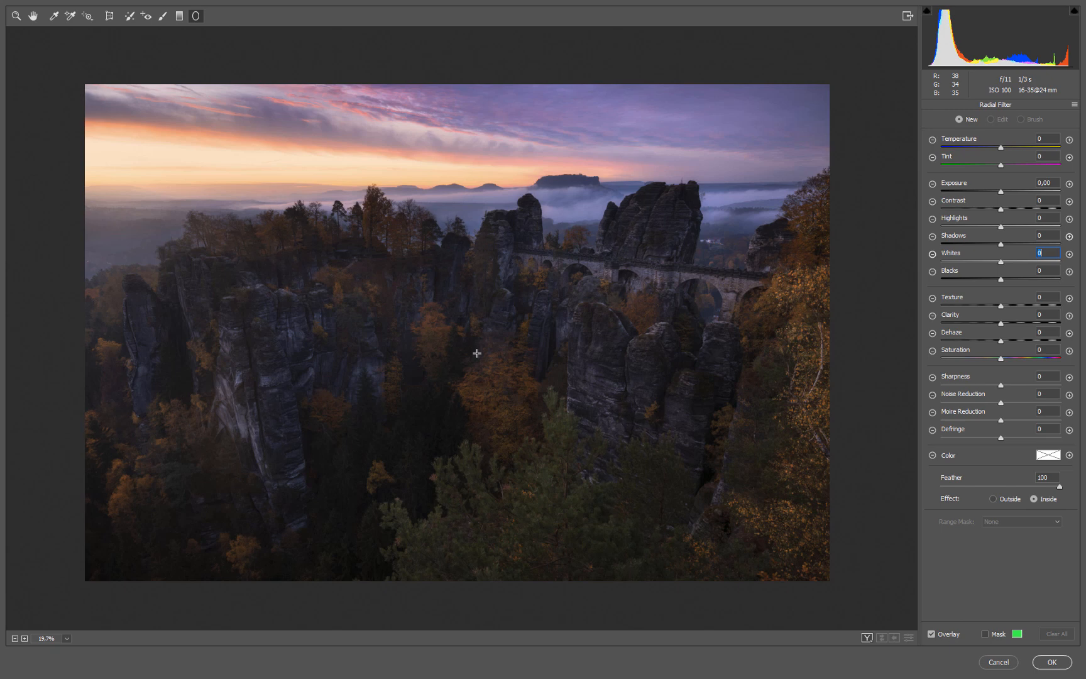
{"action": "mouse_move", "coordinate": [476, 364]}
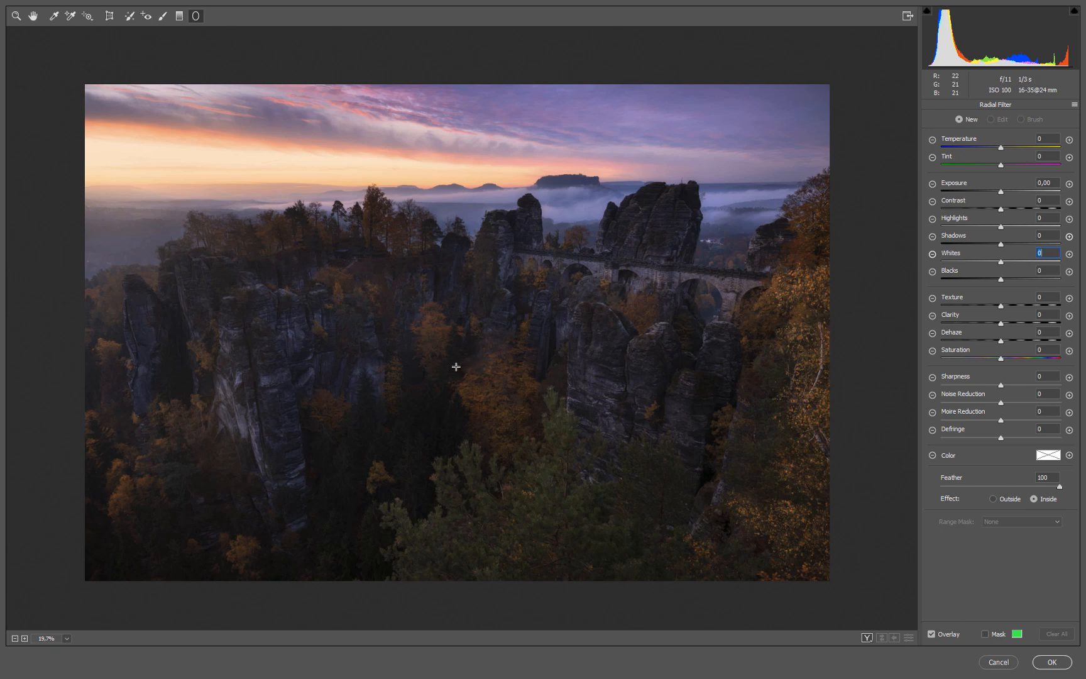
{"action": "left_click_drag", "start_coordinate": [455, 365], "coordinate": [903, 569]}
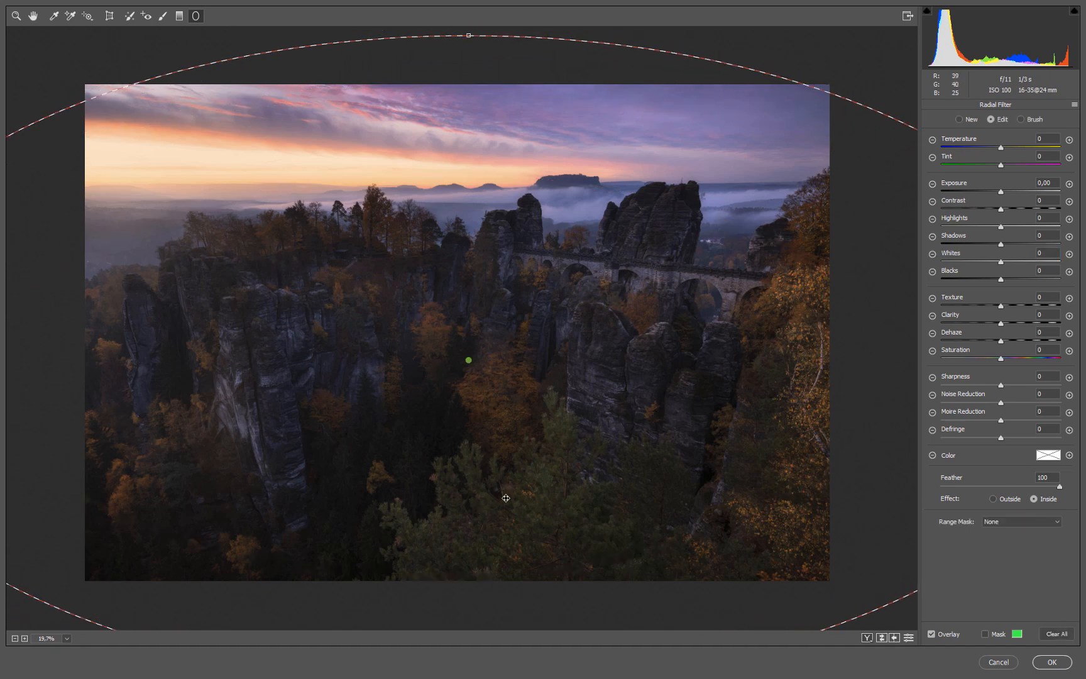
{"action": "mouse_move", "coordinate": [989, 638]}
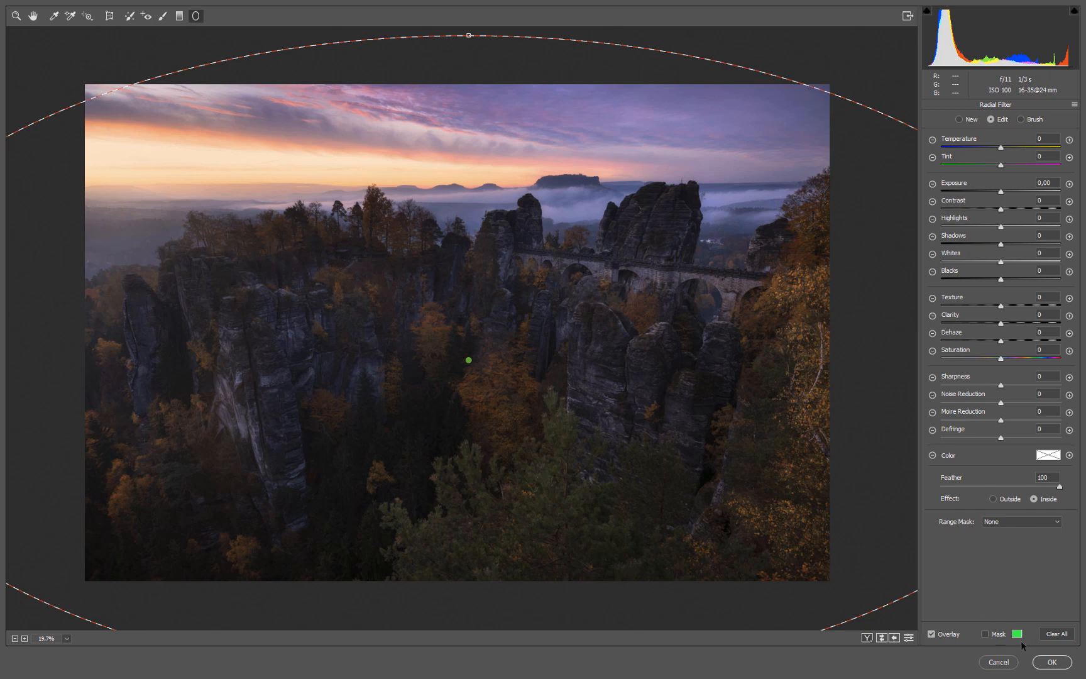
{"action": "left_click", "coordinate": [987, 634]}
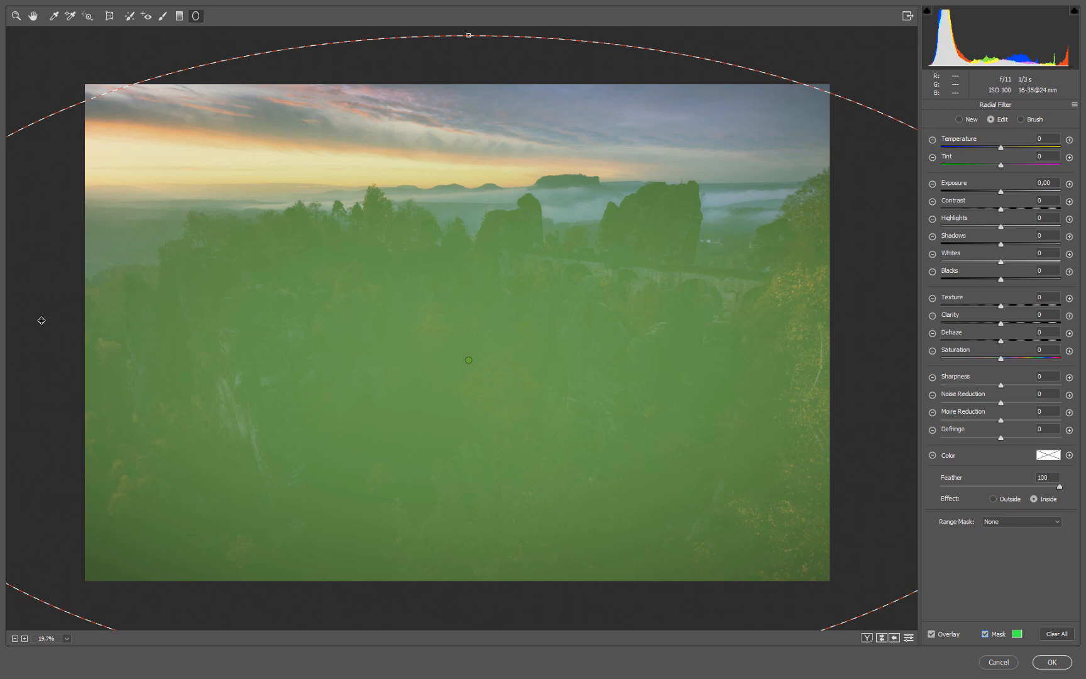
{"action": "mouse_move", "coordinate": [482, 416]}
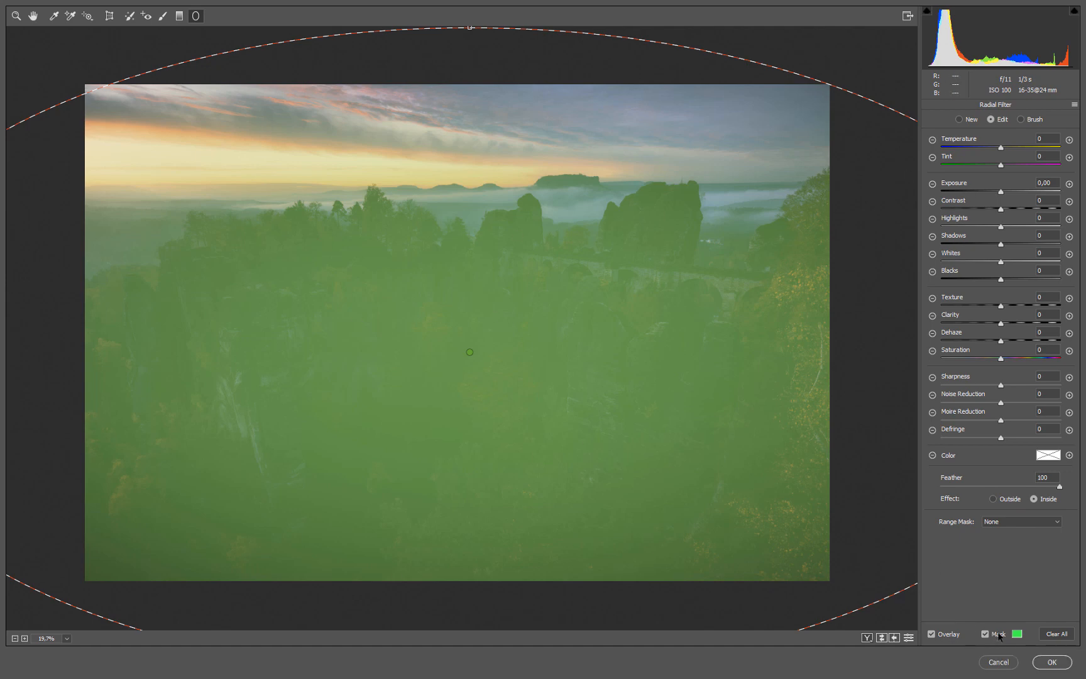
{"action": "left_click", "coordinate": [987, 633]}
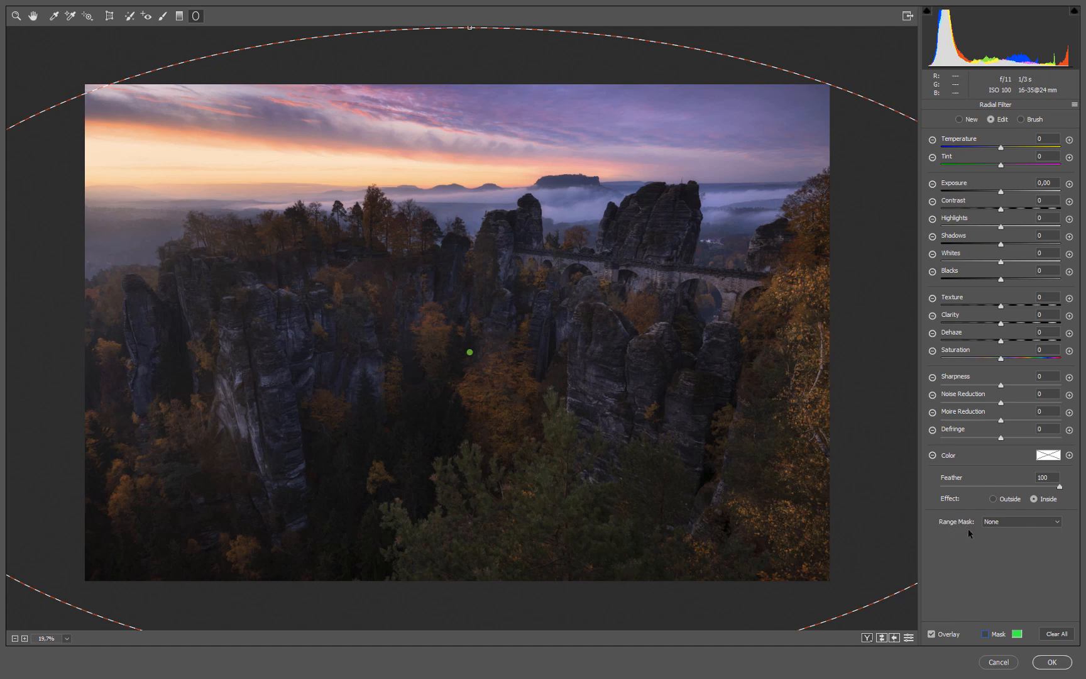
Set the radial filter's Range Mask to Luminance, leaving the 0–100 range and smoothness 50
{"action": "left_click", "coordinate": [1019, 520]}
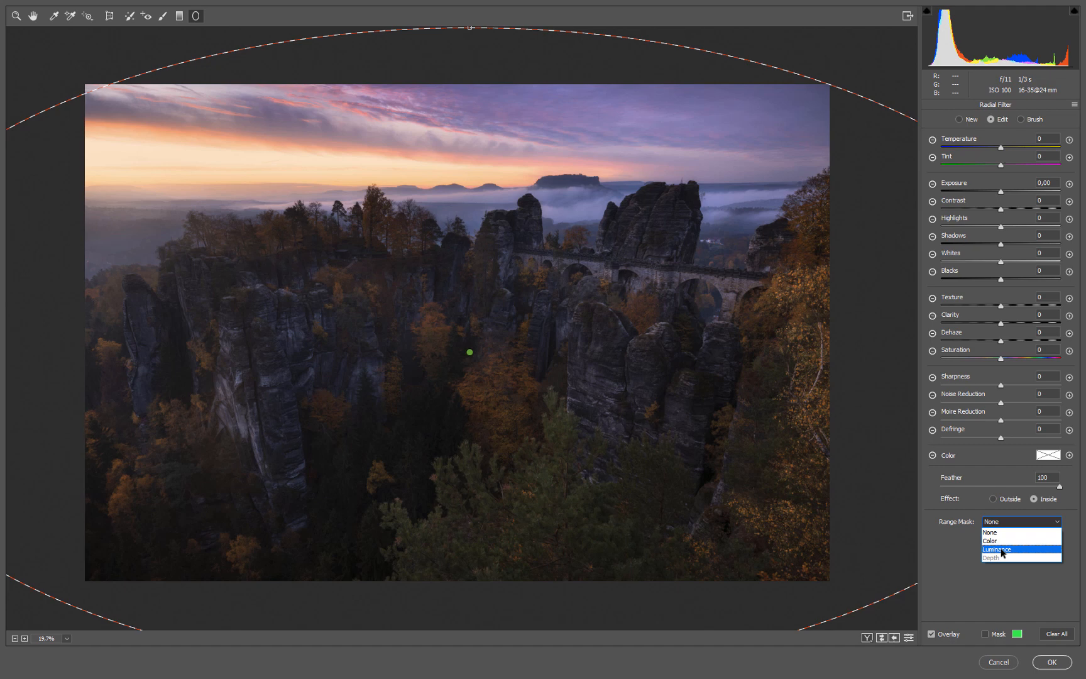
{"action": "left_click", "coordinate": [998, 549]}
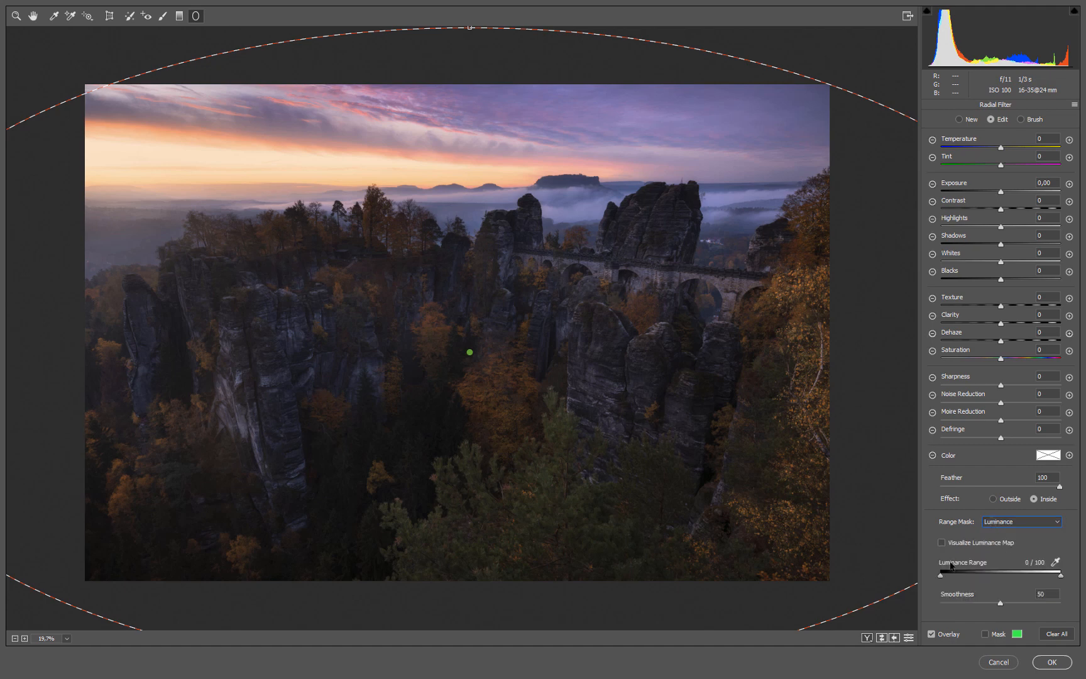
{"action": "mouse_move", "coordinate": [981, 565]}
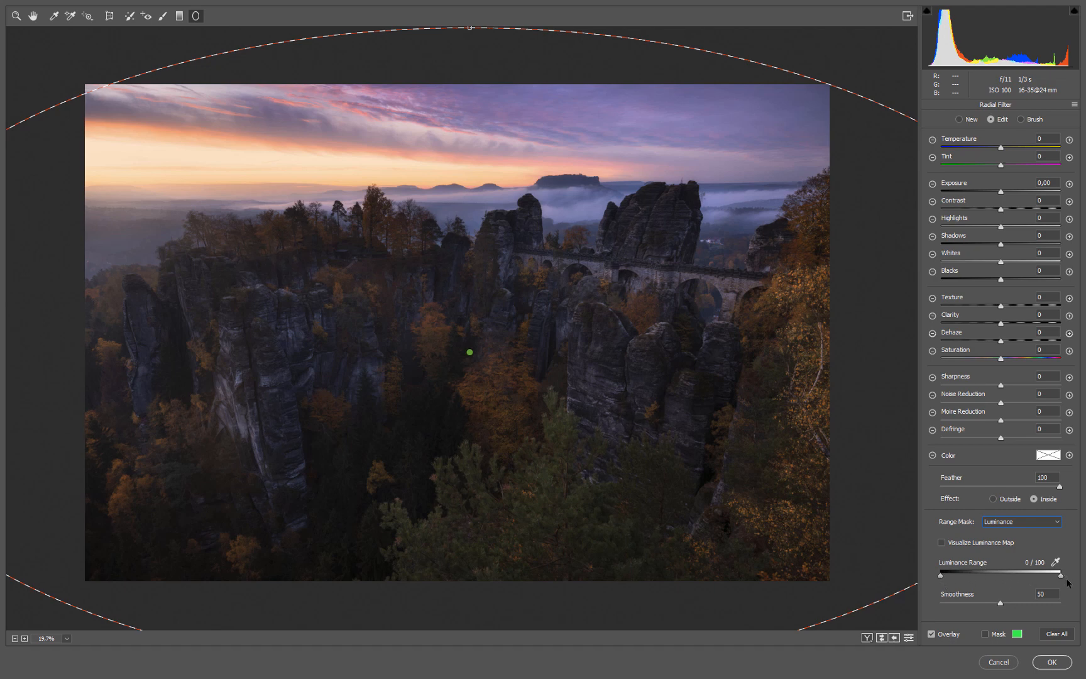
{"action": "mouse_move", "coordinate": [1001, 577]}
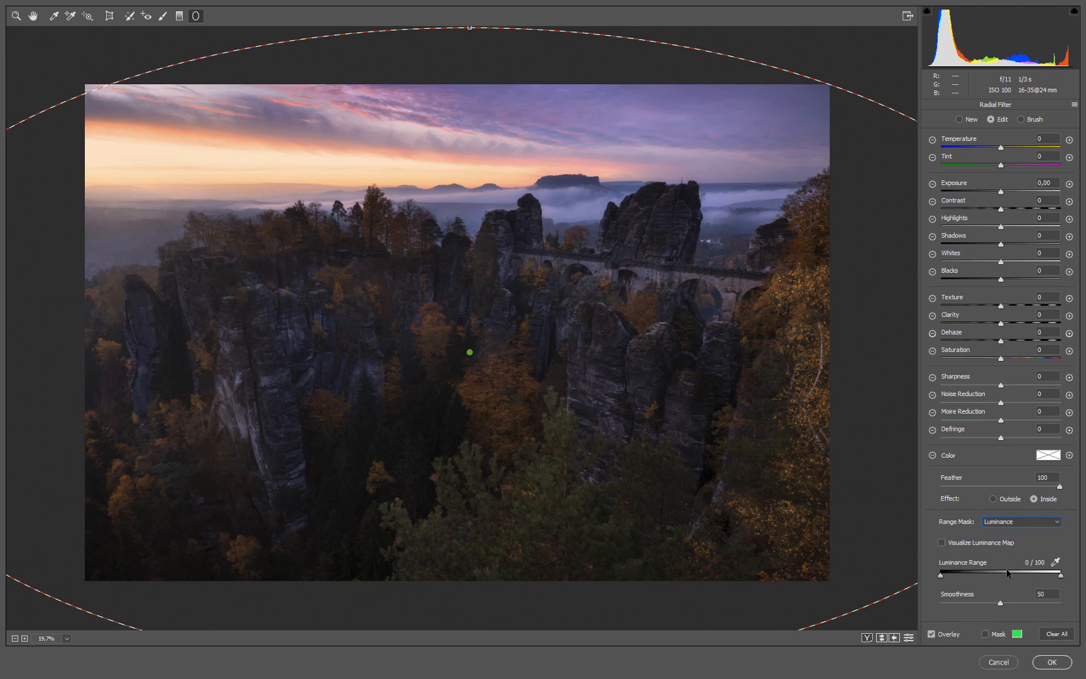
{"action": "mouse_move", "coordinate": [1064, 568]}
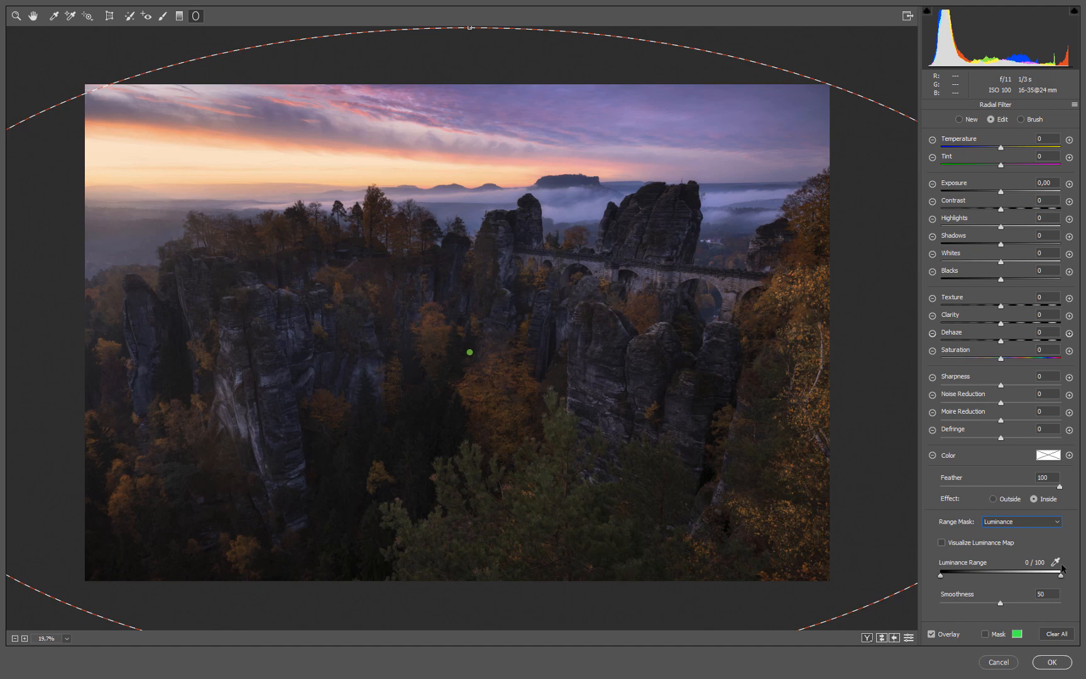
{"action": "mouse_move", "coordinate": [902, 521]}
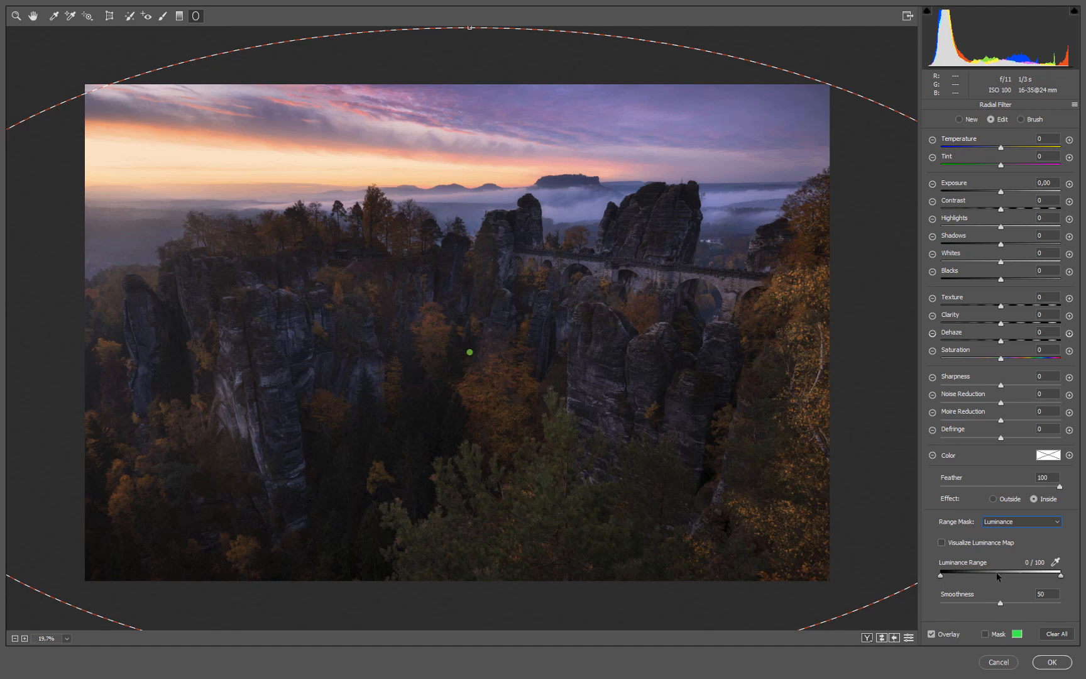
{"action": "mouse_move", "coordinate": [1015, 576]}
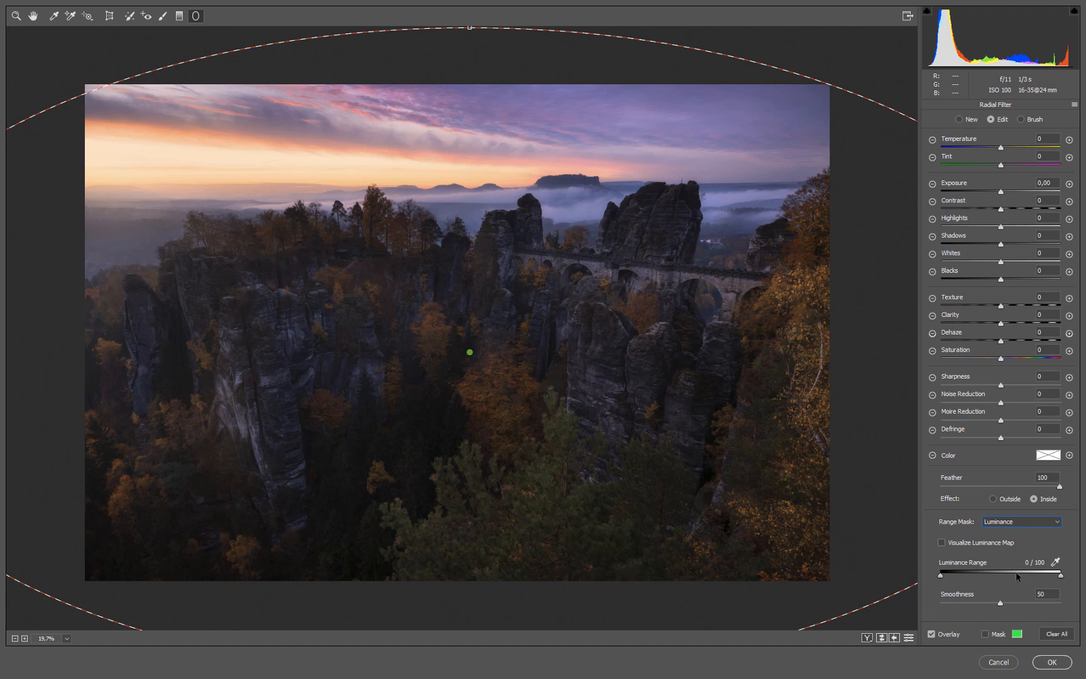
{"action": "mouse_move", "coordinate": [1055, 562]}
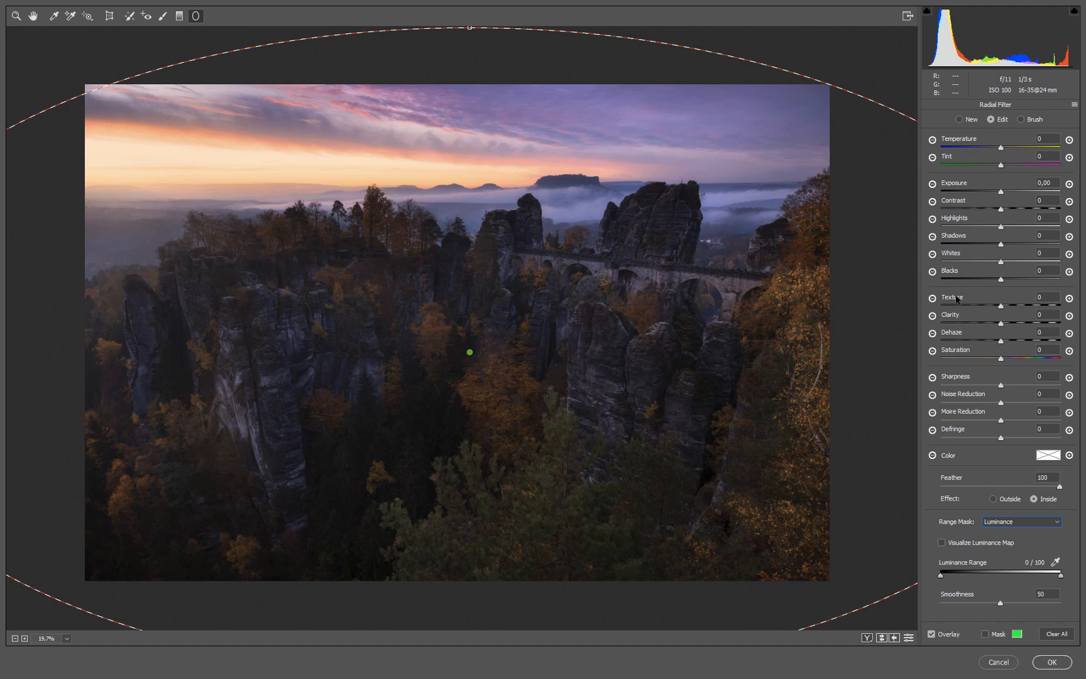
{"action": "mouse_move", "coordinate": [499, 424]}
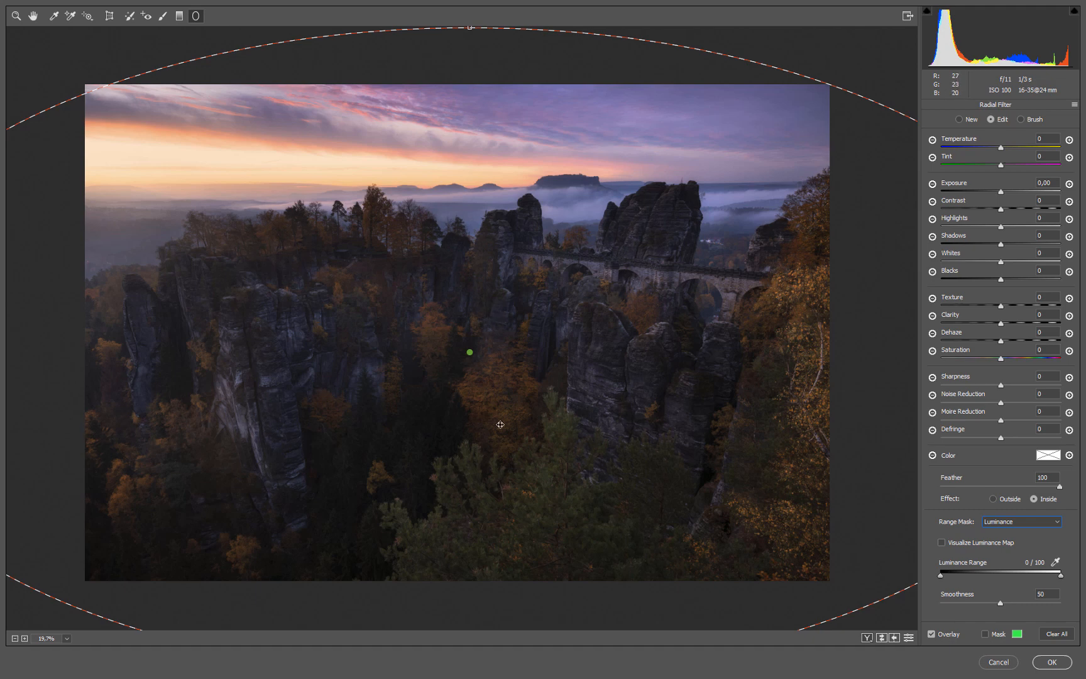
{"action": "mouse_move", "coordinate": [553, 453]}
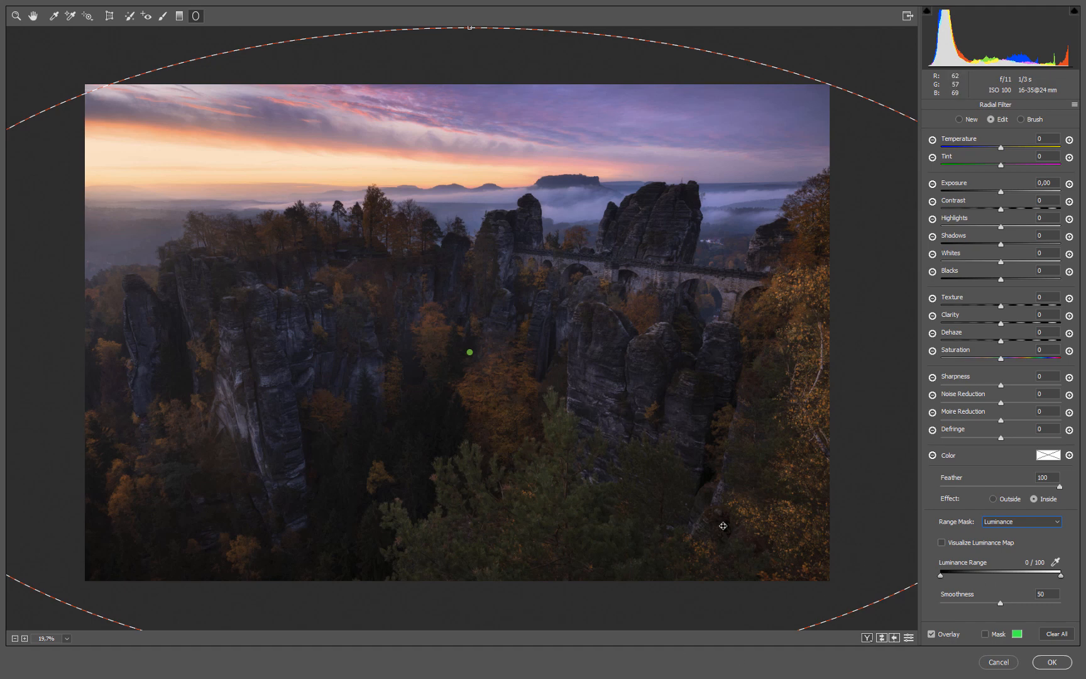
{"action": "mouse_move", "coordinate": [844, 459]}
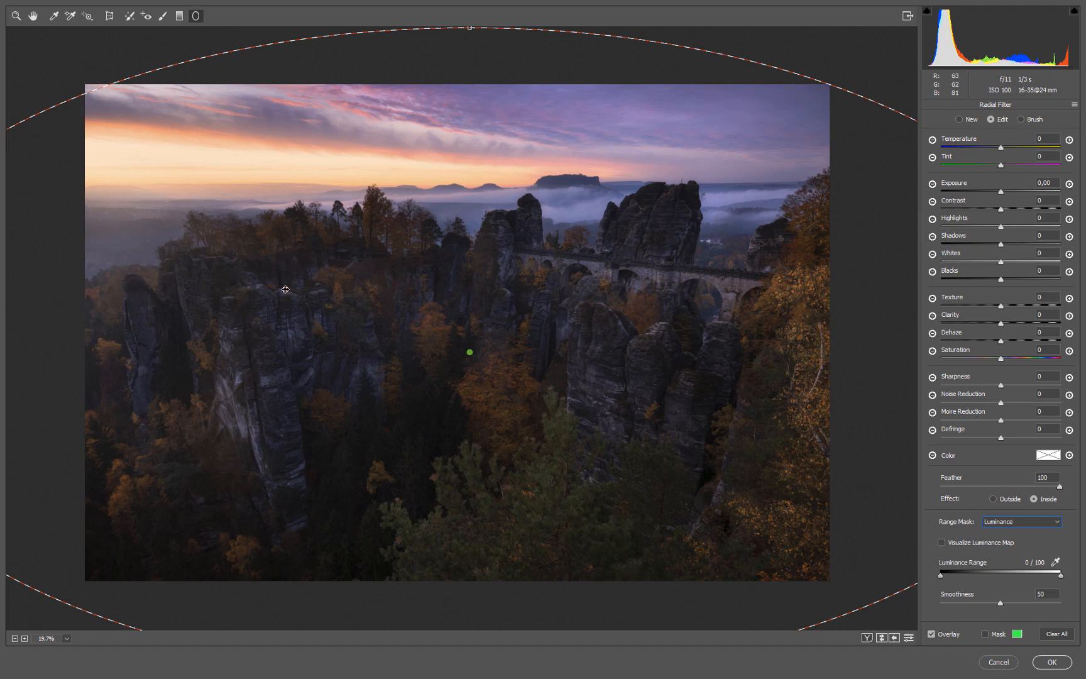
{"action": "mouse_move", "coordinate": [180, 351]}
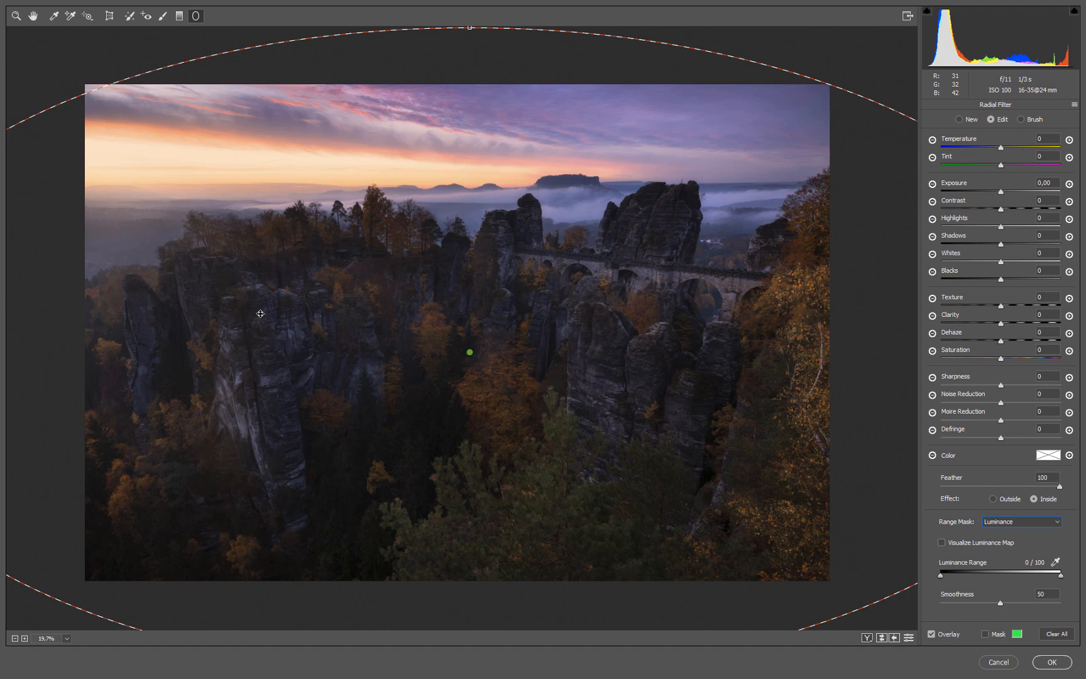
{"action": "mouse_move", "coordinate": [725, 468]}
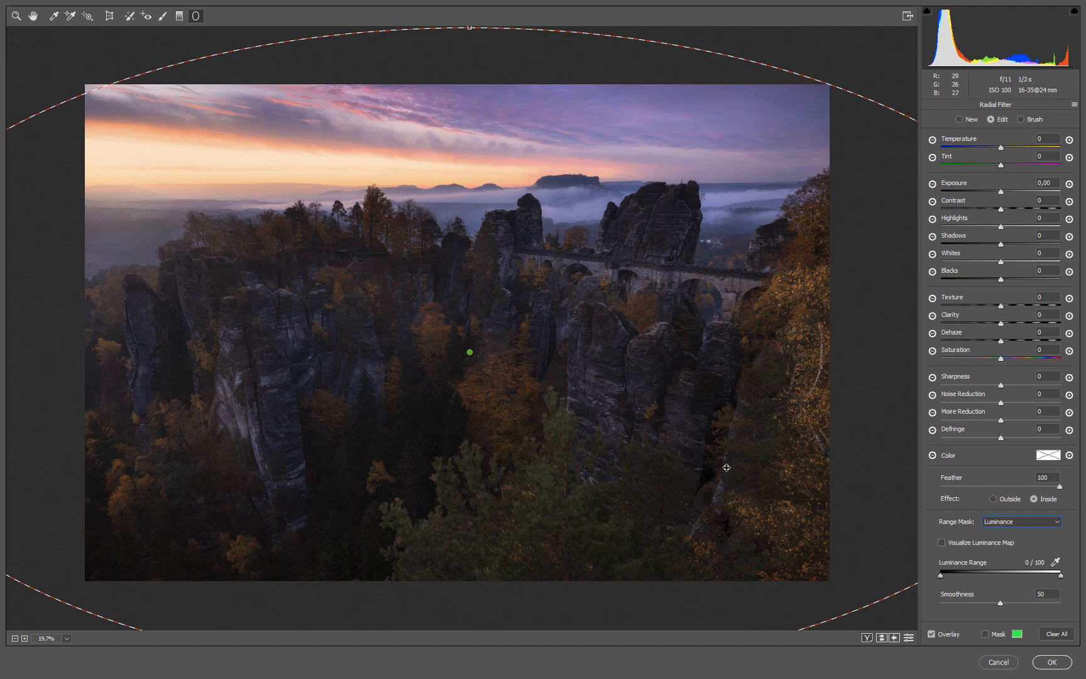
{"action": "mouse_move", "coordinate": [1019, 229]}
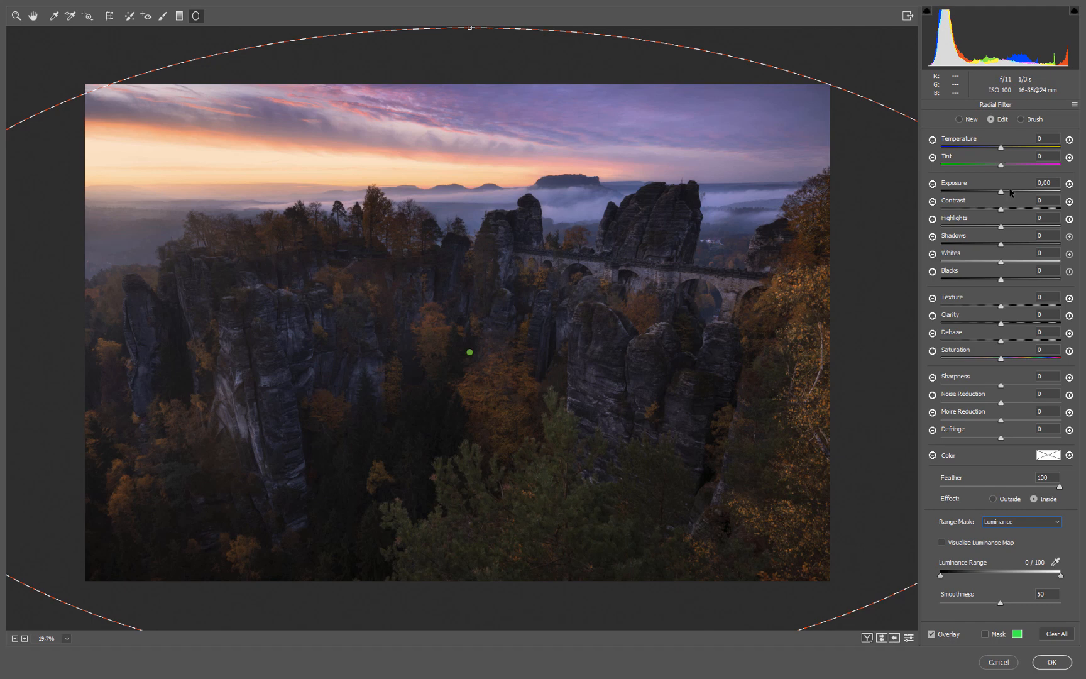
{"action": "mouse_move", "coordinate": [995, 255]}
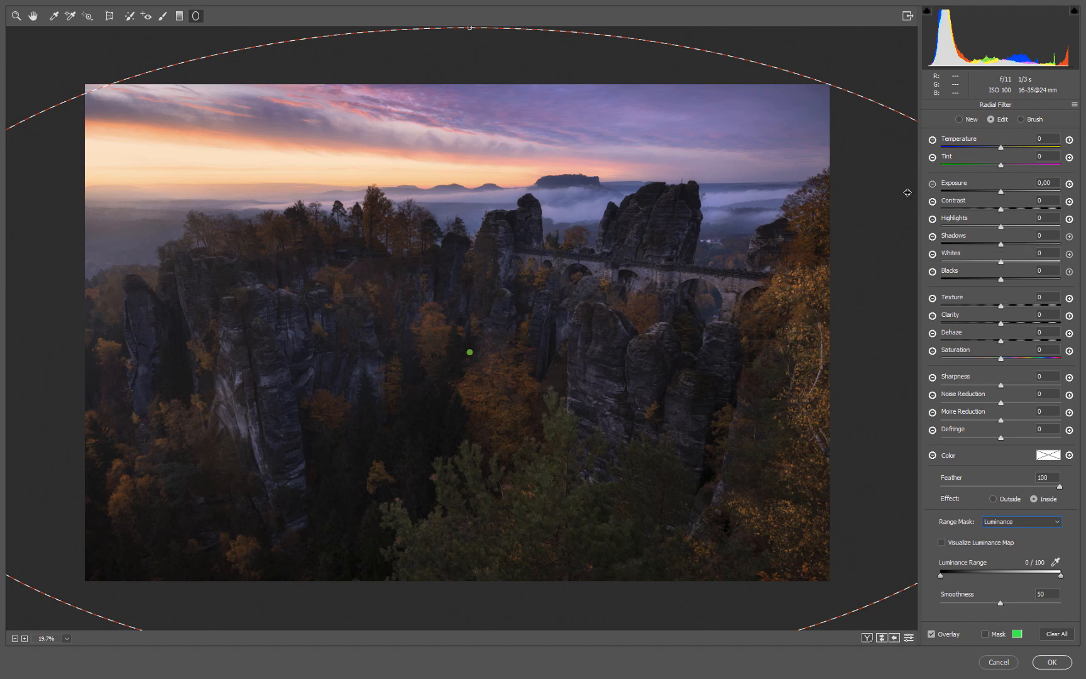
{"action": "mouse_move", "coordinate": [799, 383]}
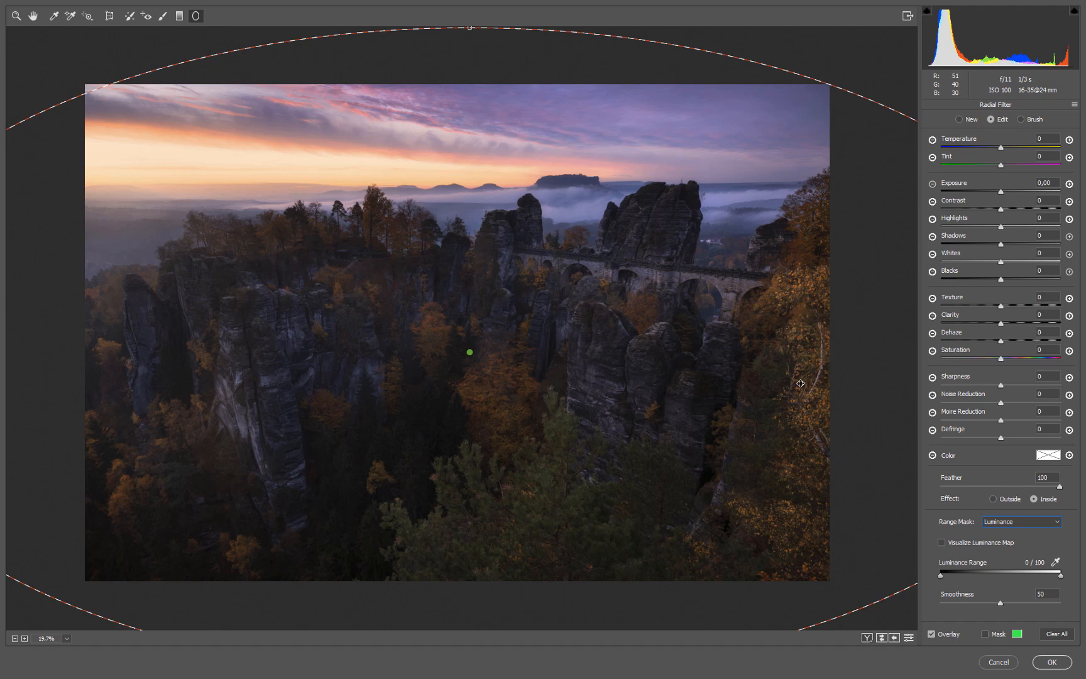
{"action": "mouse_move", "coordinate": [892, 376]}
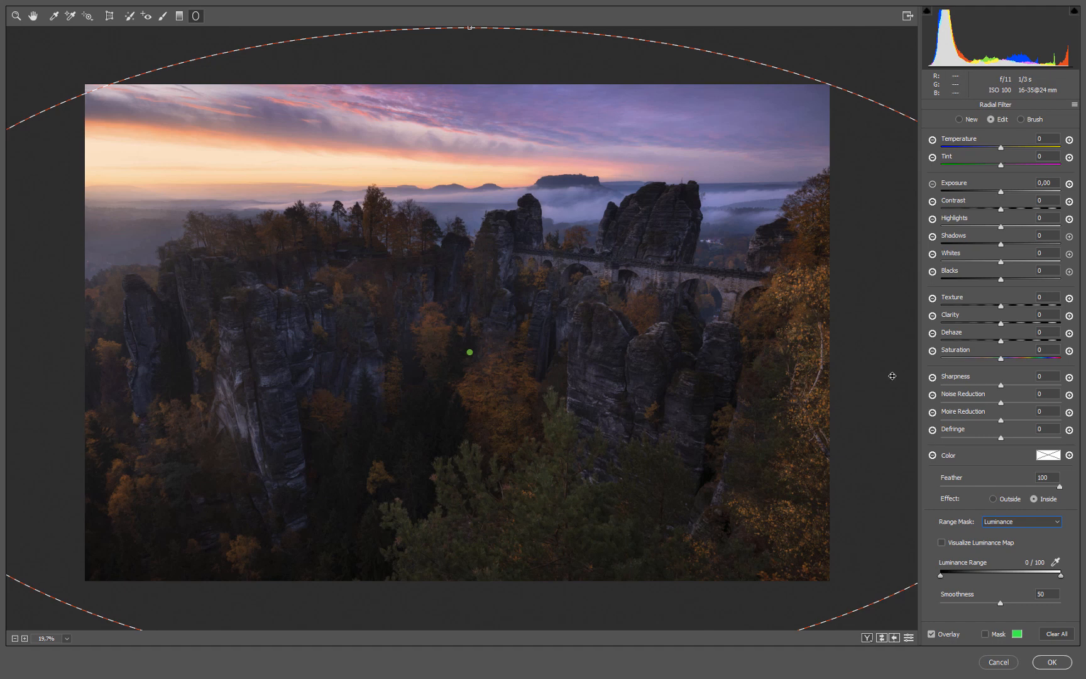
{"action": "mouse_move", "coordinate": [1033, 210]}
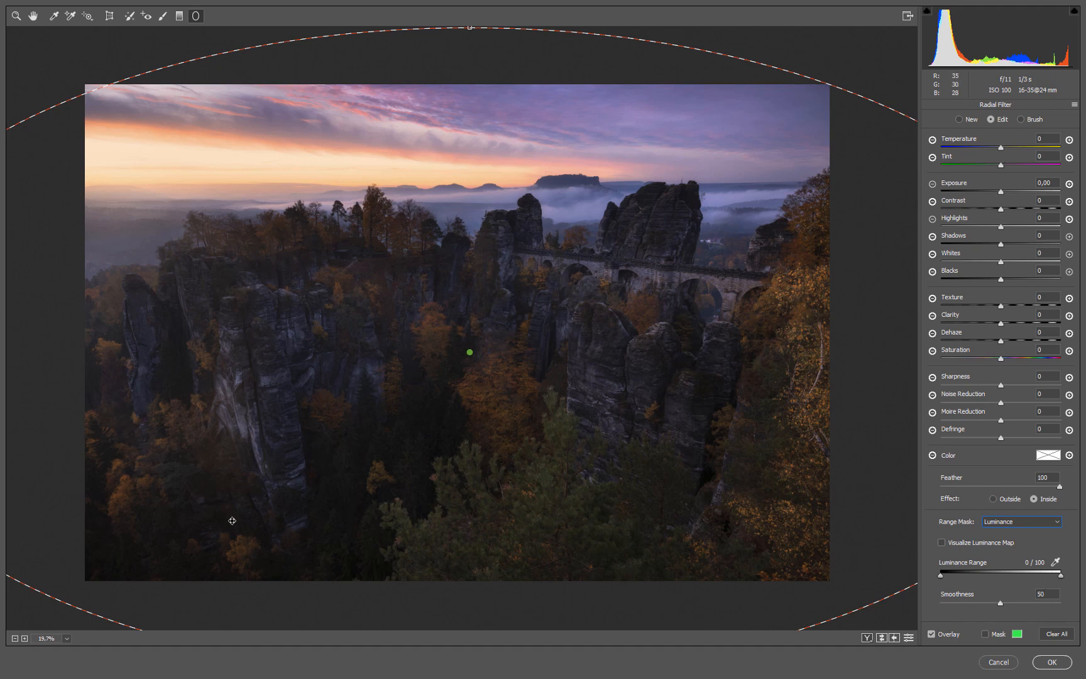
{"action": "mouse_move", "coordinate": [648, 473]}
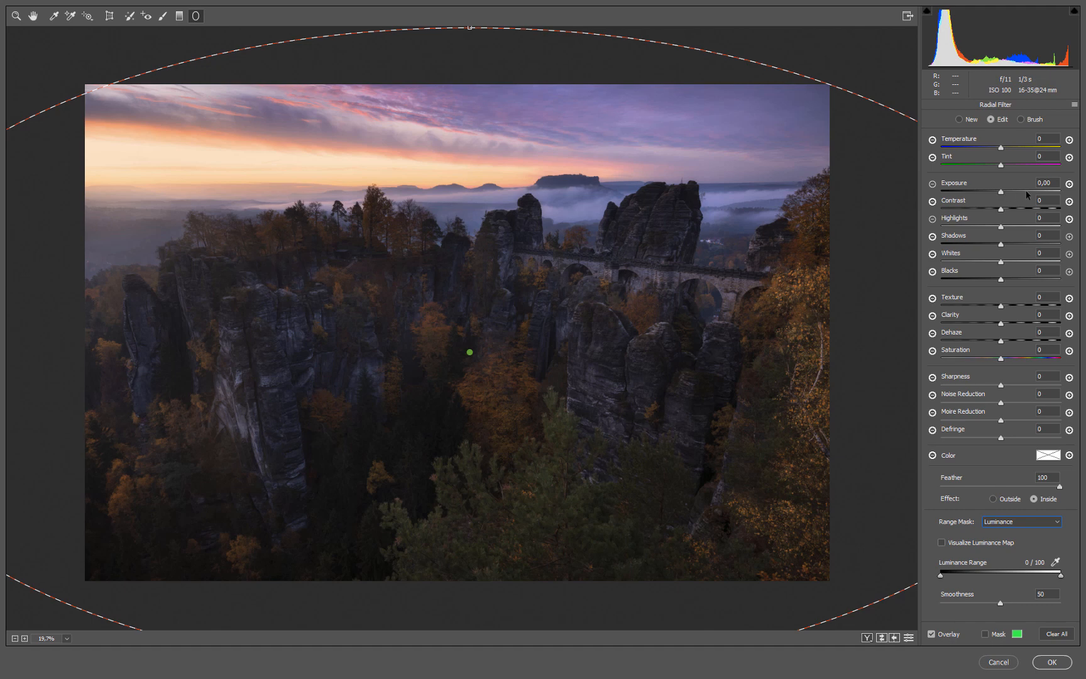
{"action": "mouse_move", "coordinate": [932, 352]}
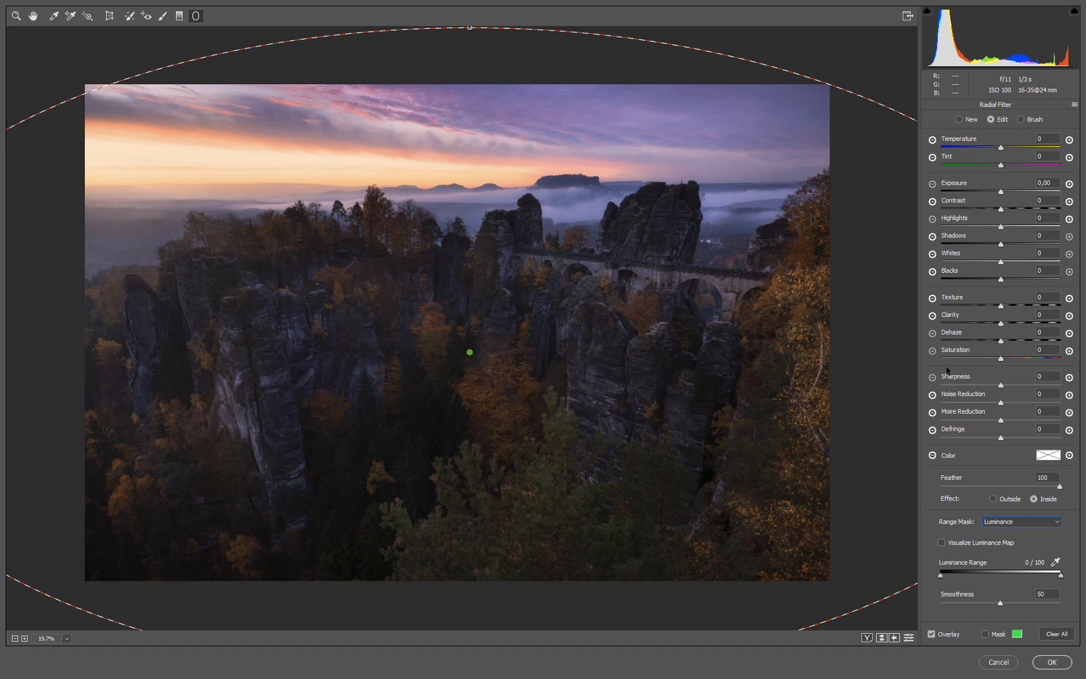
{"action": "mouse_move", "coordinate": [1036, 554]}
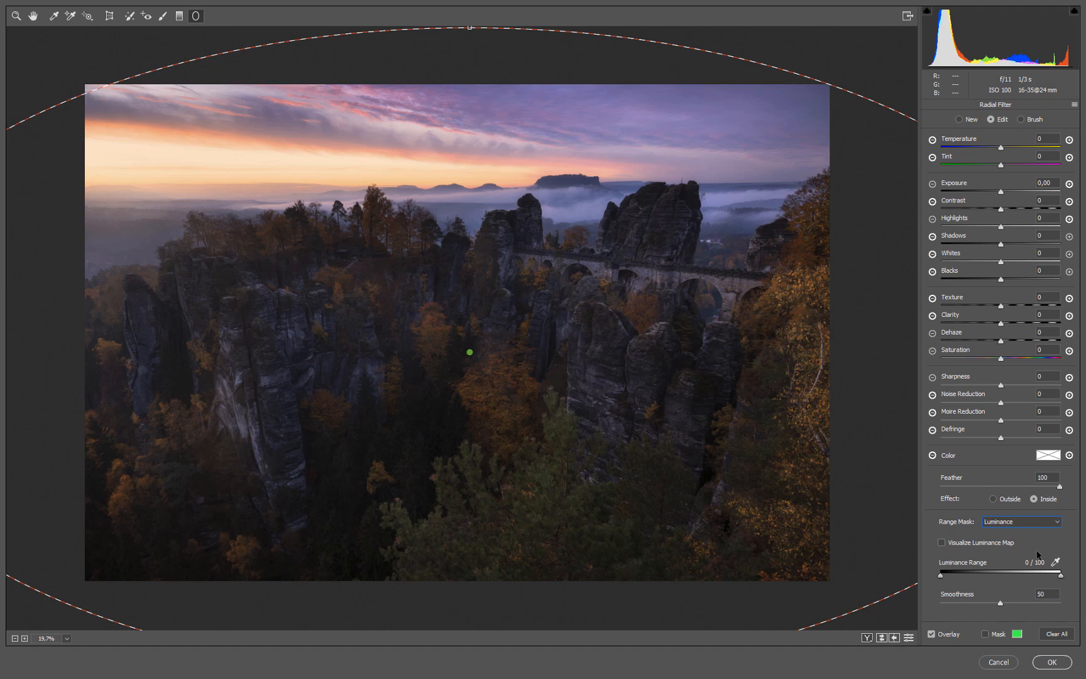
{"action": "mouse_move", "coordinate": [748, 416]}
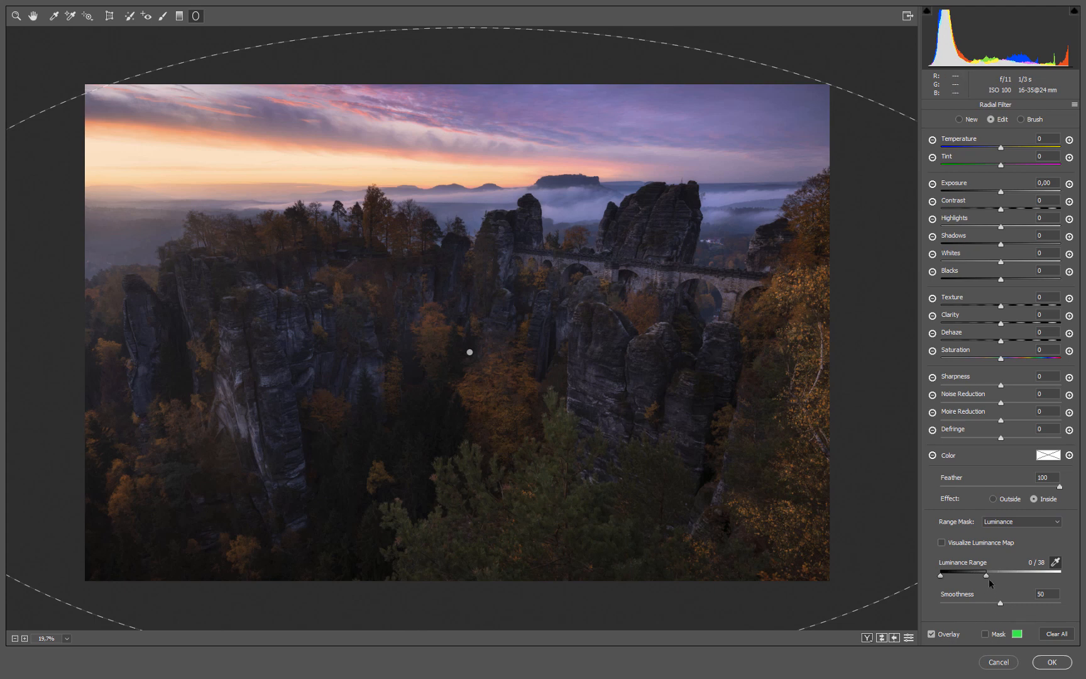
{"action": "mouse_move", "coordinate": [940, 582]}
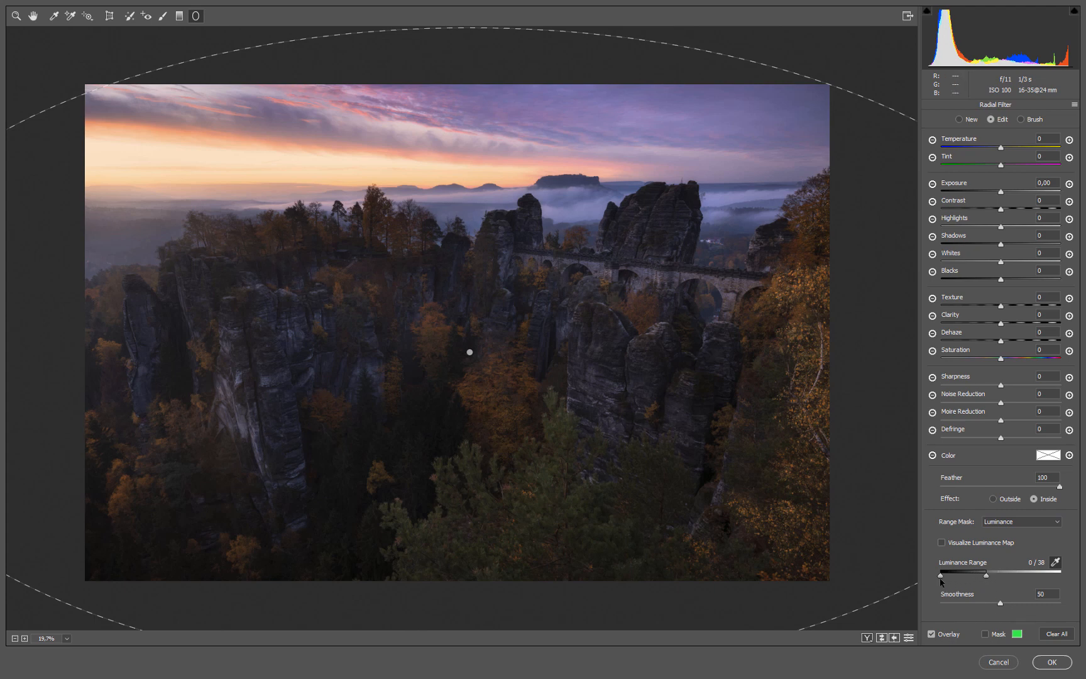
{"action": "mouse_move", "coordinate": [939, 577]}
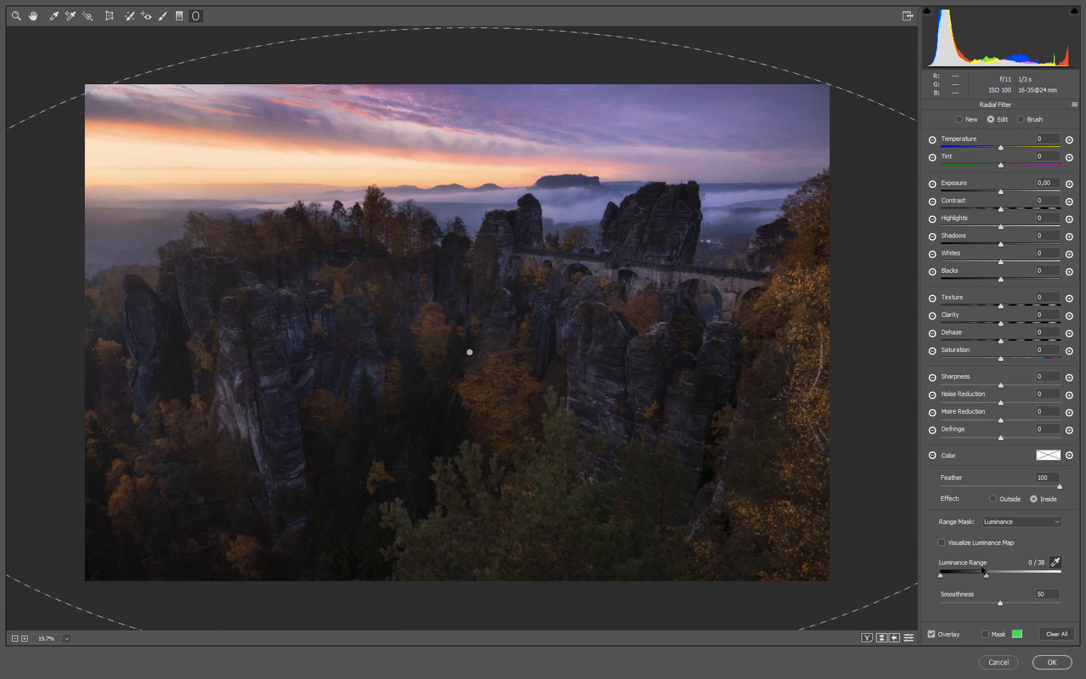
{"action": "mouse_move", "coordinate": [993, 585]}
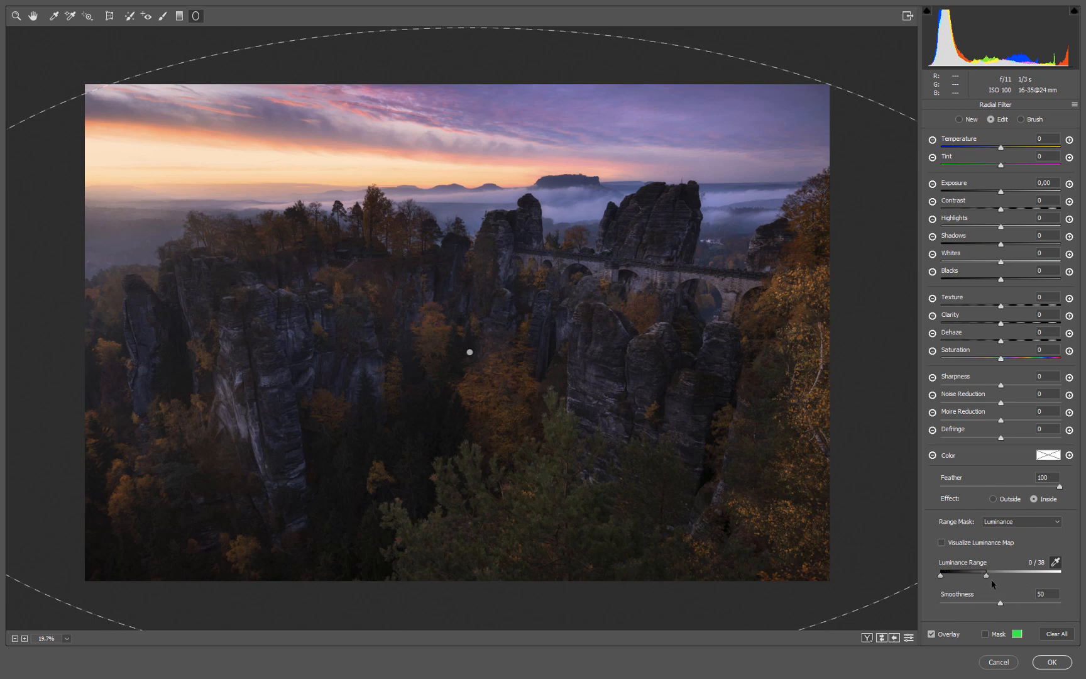
{"action": "mouse_move", "coordinate": [1061, 569]}
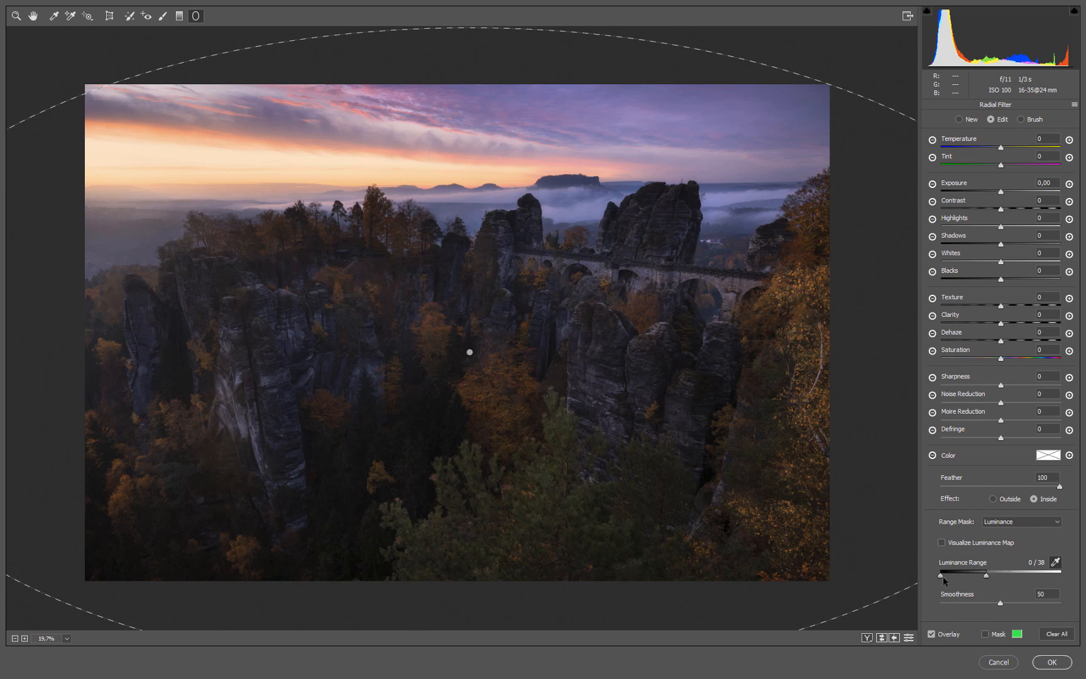
Try raising the lower luminance limit to 15, then return it to 0 so the range reads 0–38
{"action": "left_click_drag", "start_coordinate": [940, 575], "coordinate": [950, 575]}
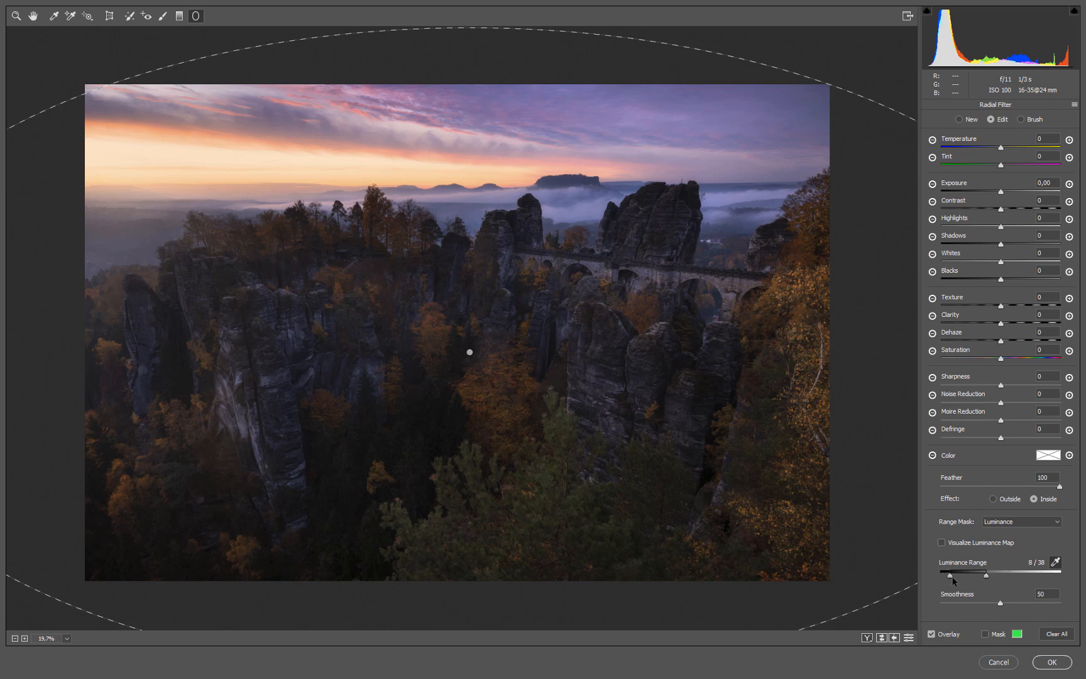
{"action": "left_click_drag", "start_coordinate": [949, 575], "coordinate": [957, 576]}
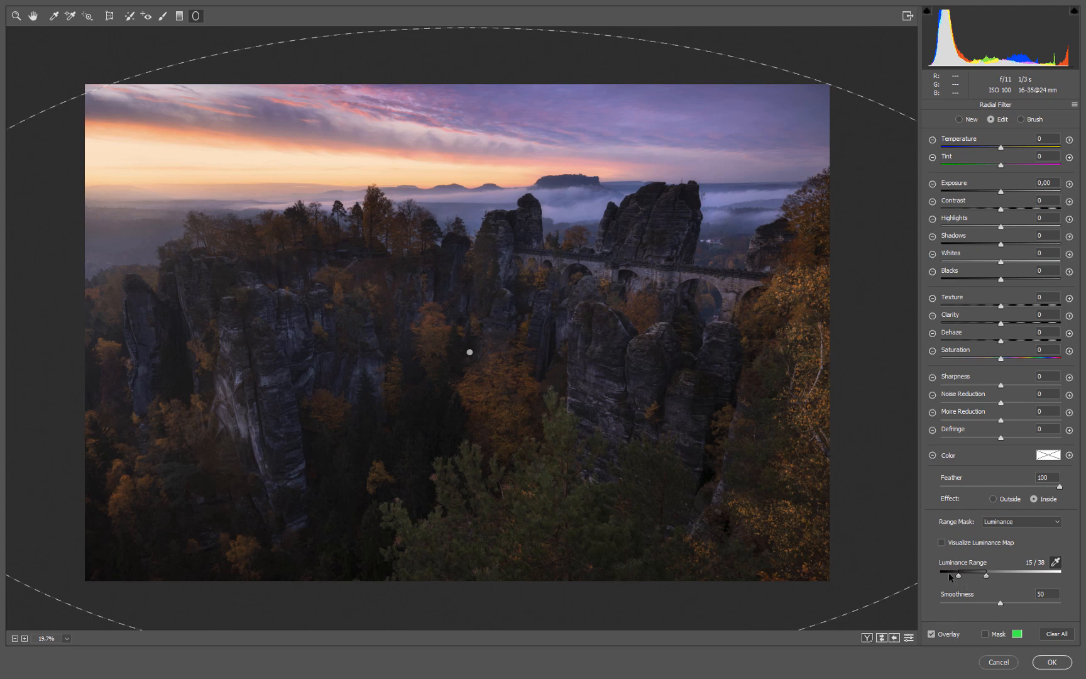
{"action": "mouse_move", "coordinate": [942, 582]}
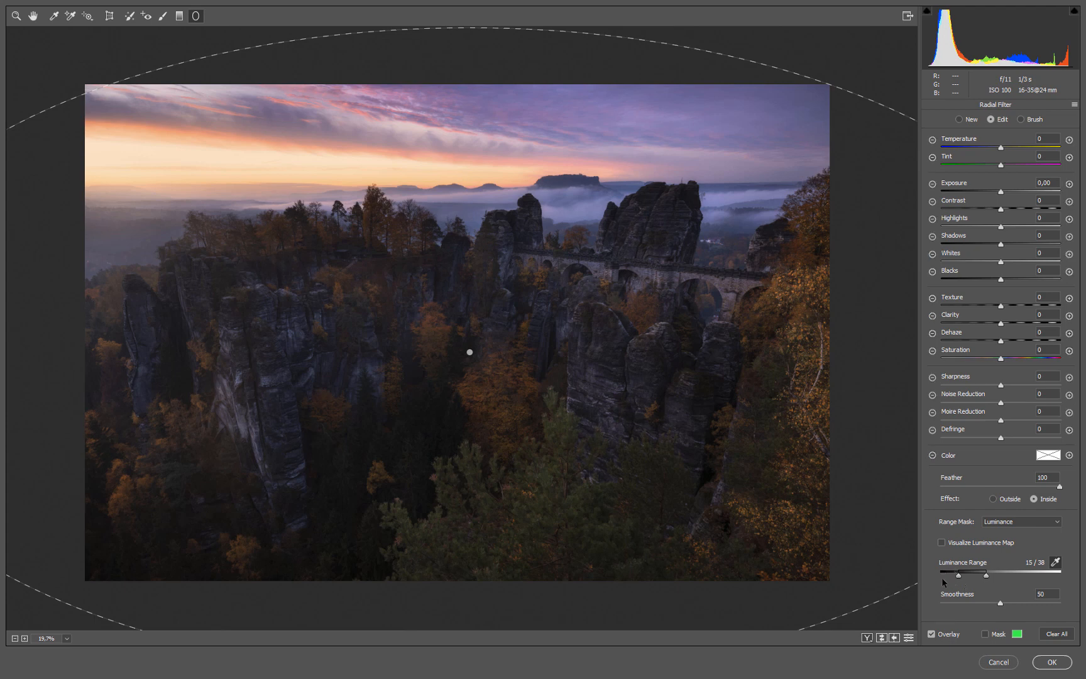
{"action": "mouse_move", "coordinate": [948, 586]}
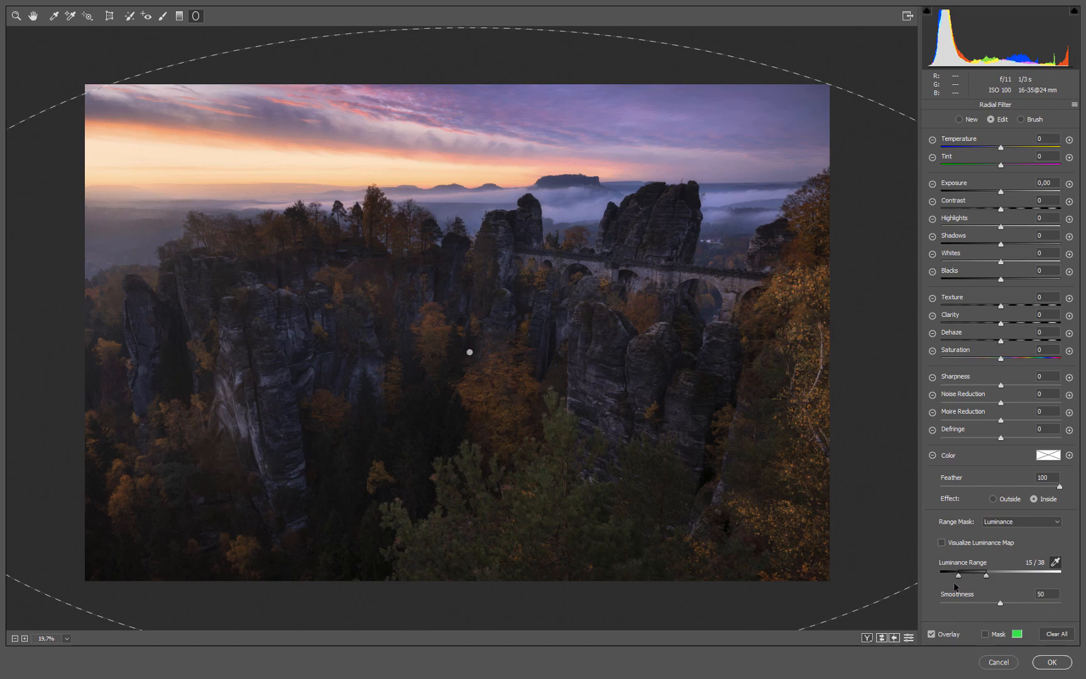
{"action": "left_click_drag", "start_coordinate": [958, 574], "coordinate": [942, 574]}
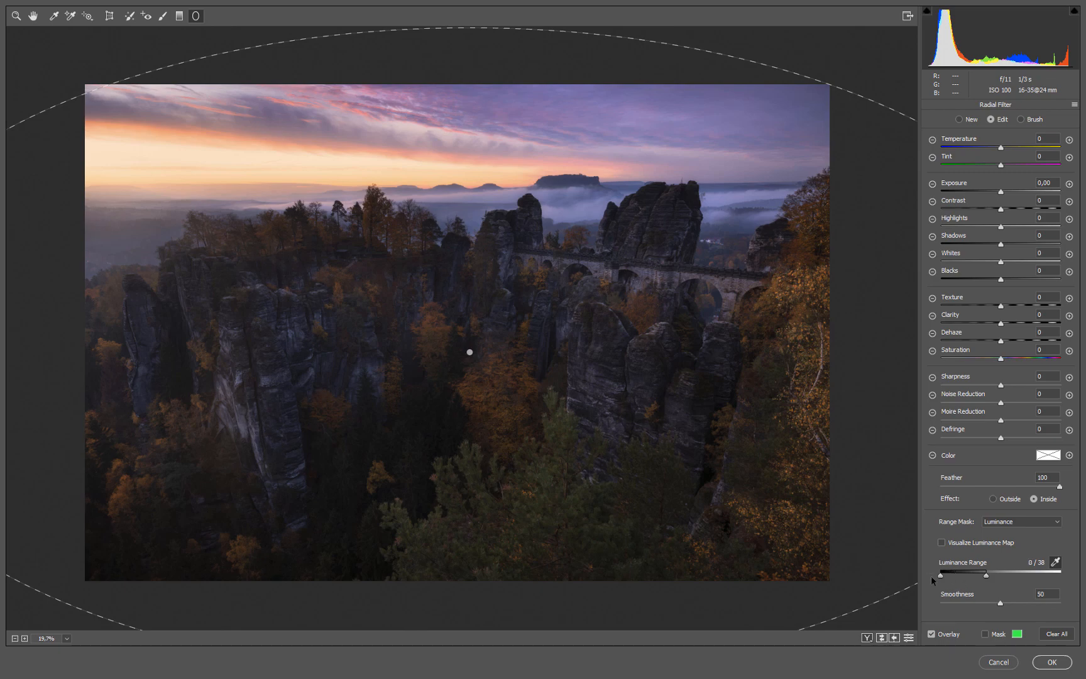
Show the mask overlay and raise the lower luminance limit to 27 to exclude the darkest shadows
{"action": "left_click", "coordinate": [986, 633]}
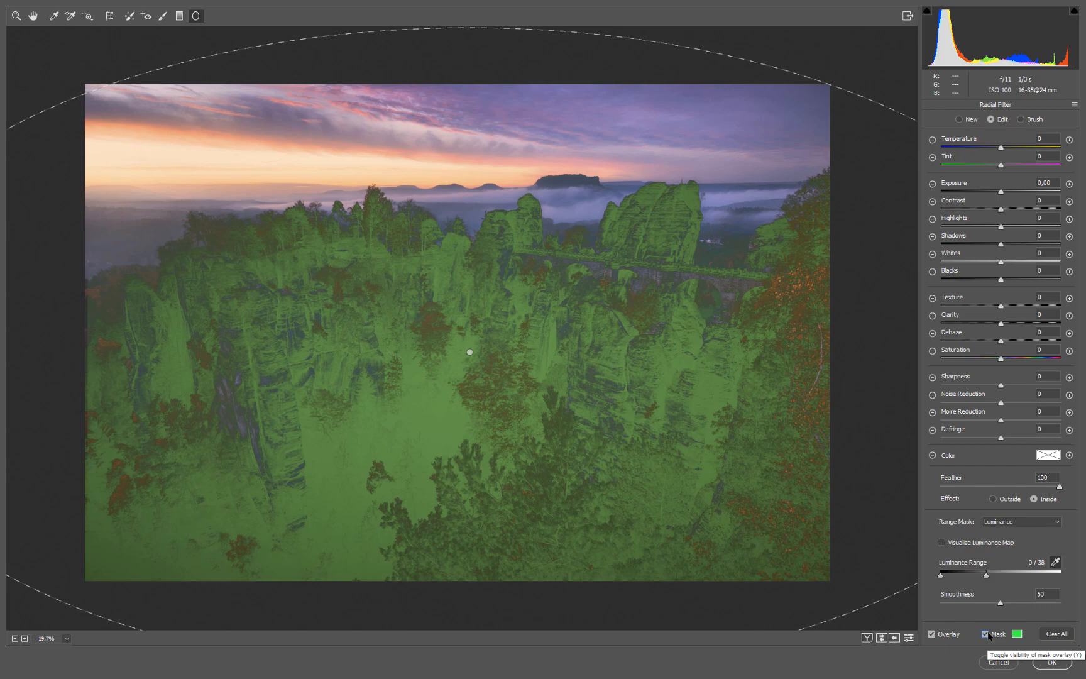
{"action": "mouse_move", "coordinate": [466, 433]}
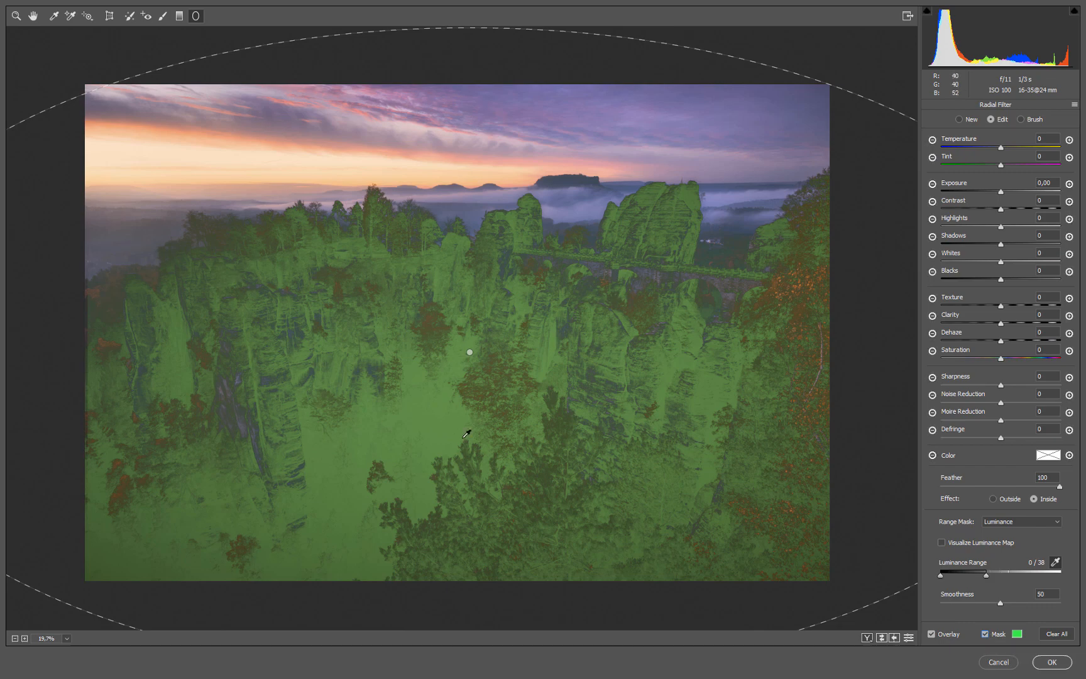
{"action": "left_click_drag", "start_coordinate": [940, 575], "coordinate": [949, 574]}
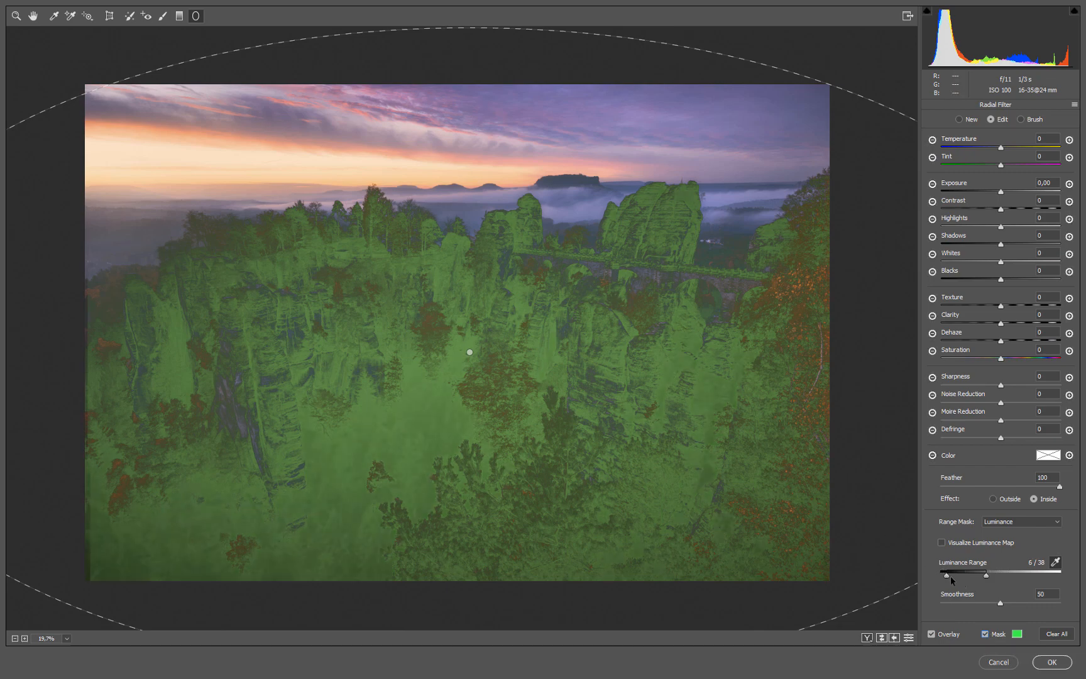
{"action": "left_click_drag", "start_coordinate": [944, 573], "coordinate": [989, 573]}
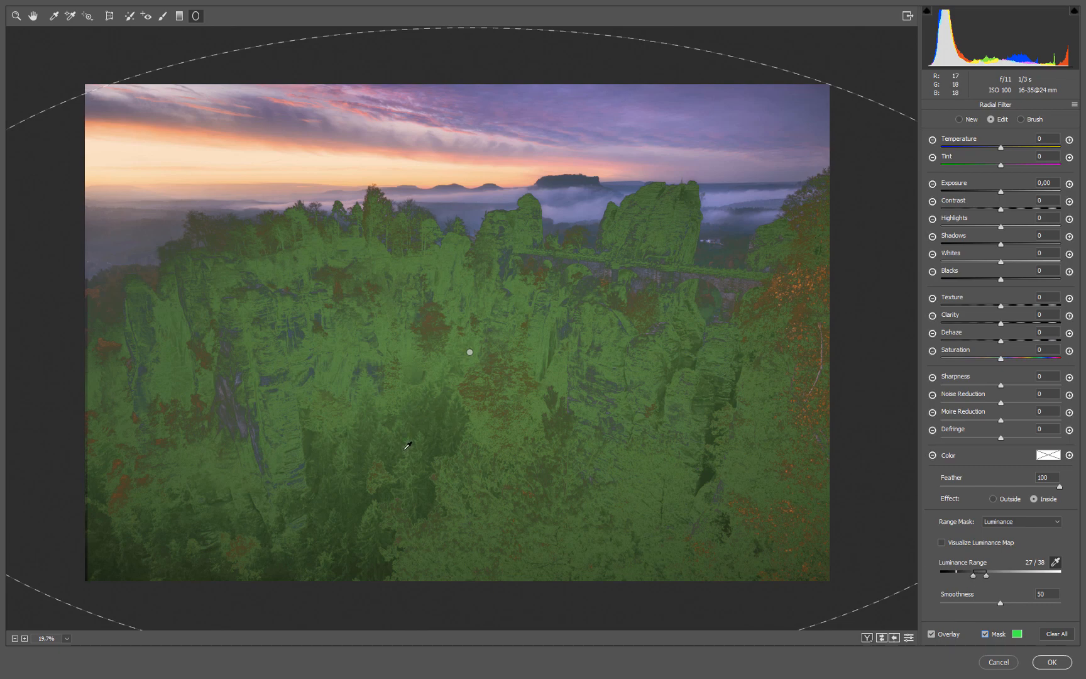
{"action": "mouse_move", "coordinate": [683, 446]}
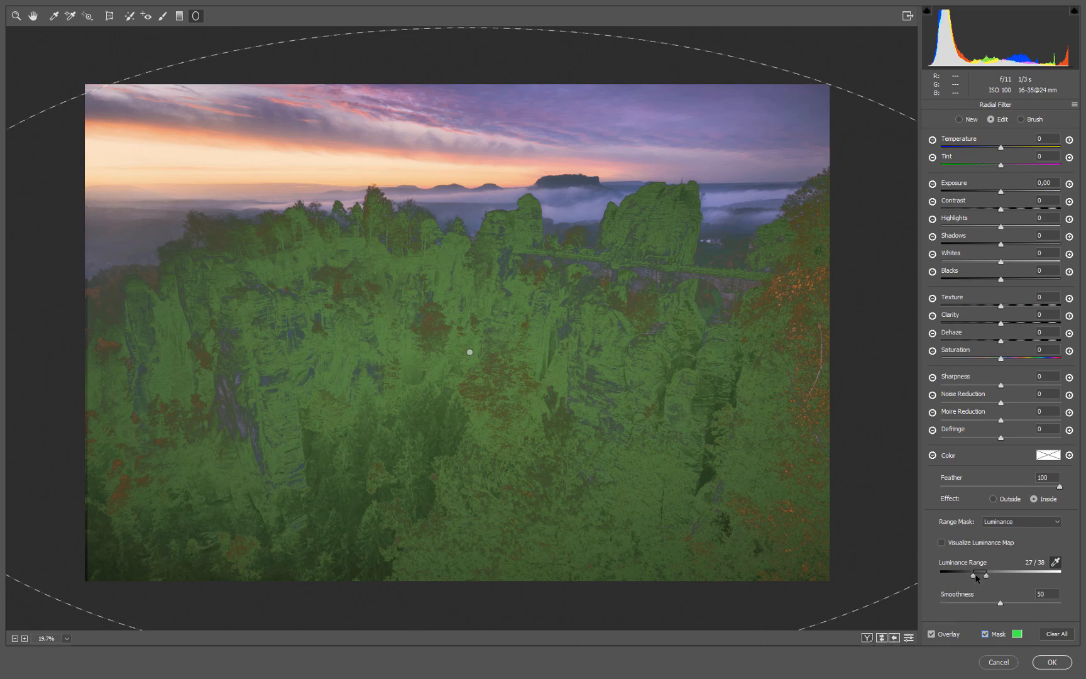
Trial the upper luminance limit up to 100, then settle it at 73
{"action": "left_click_drag", "start_coordinate": [1006, 574], "coordinate": [1014, 574]}
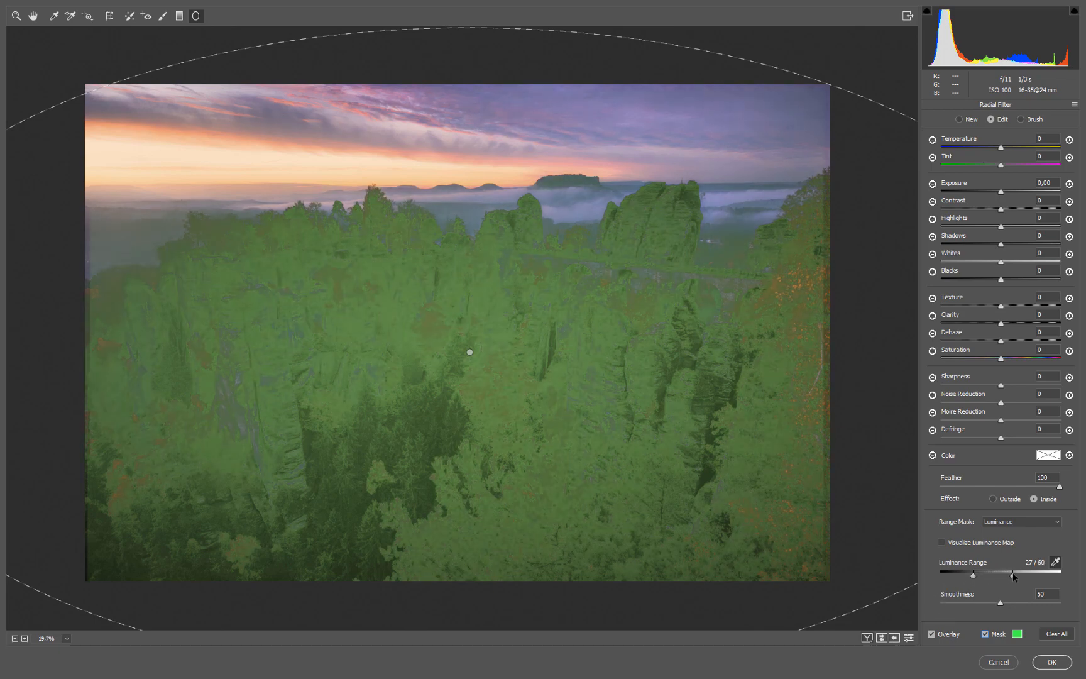
{"action": "left_click_drag", "start_coordinate": [1012, 575], "coordinate": [1043, 574]}
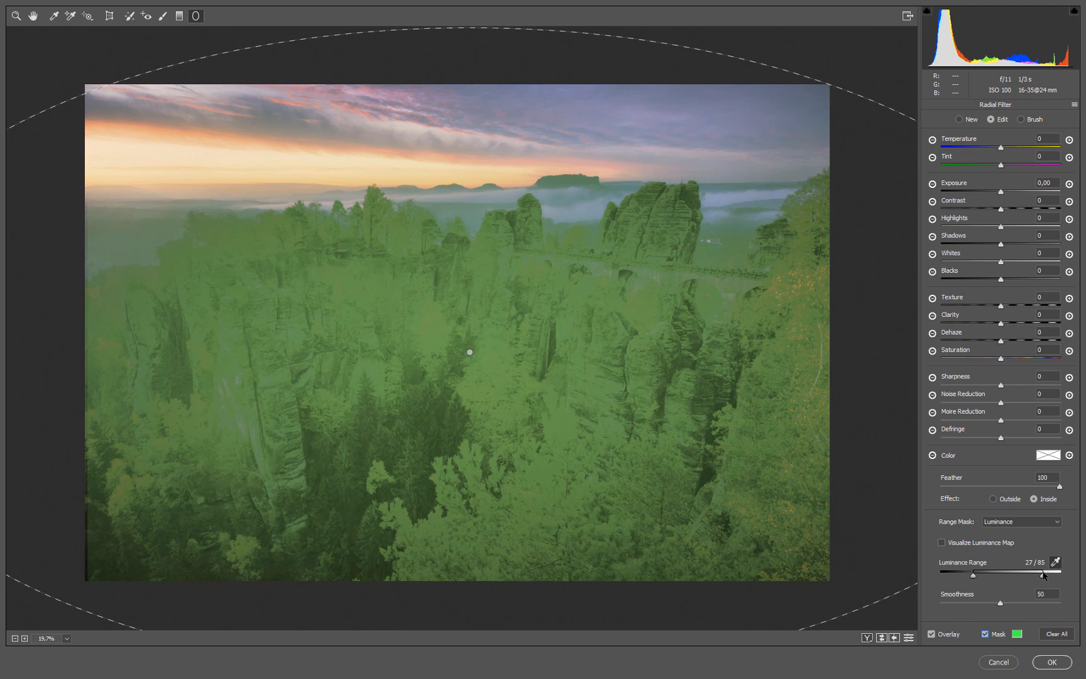
{"action": "left_click_drag", "start_coordinate": [1041, 574], "coordinate": [1063, 575]}
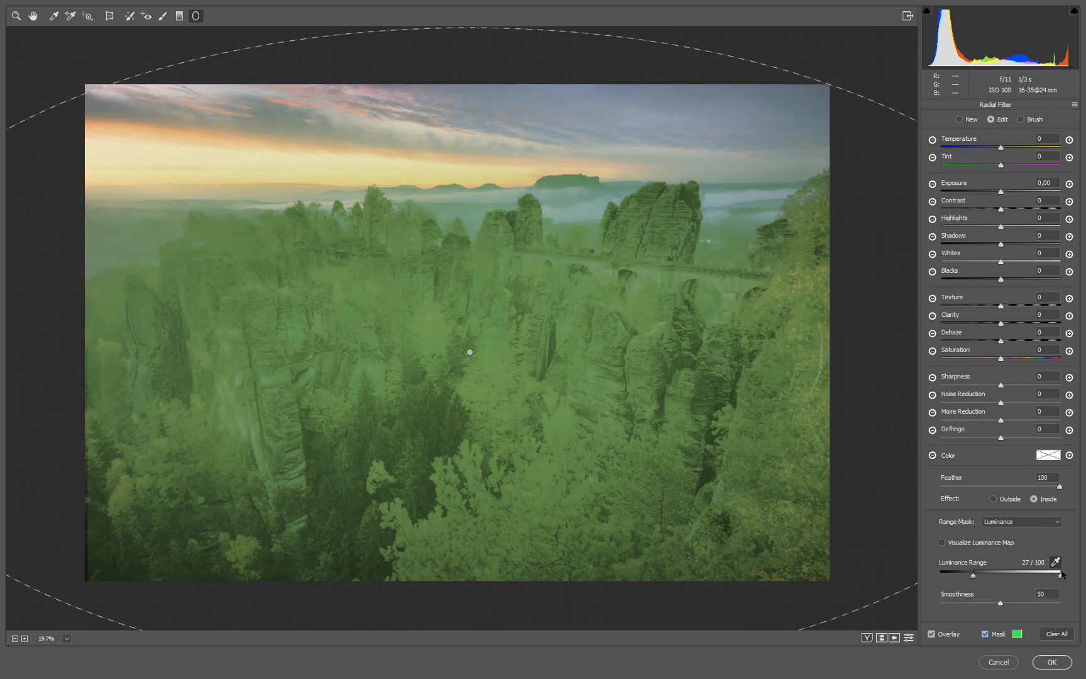
{"action": "left_click_drag", "start_coordinate": [1057, 574], "coordinate": [1039, 575]}
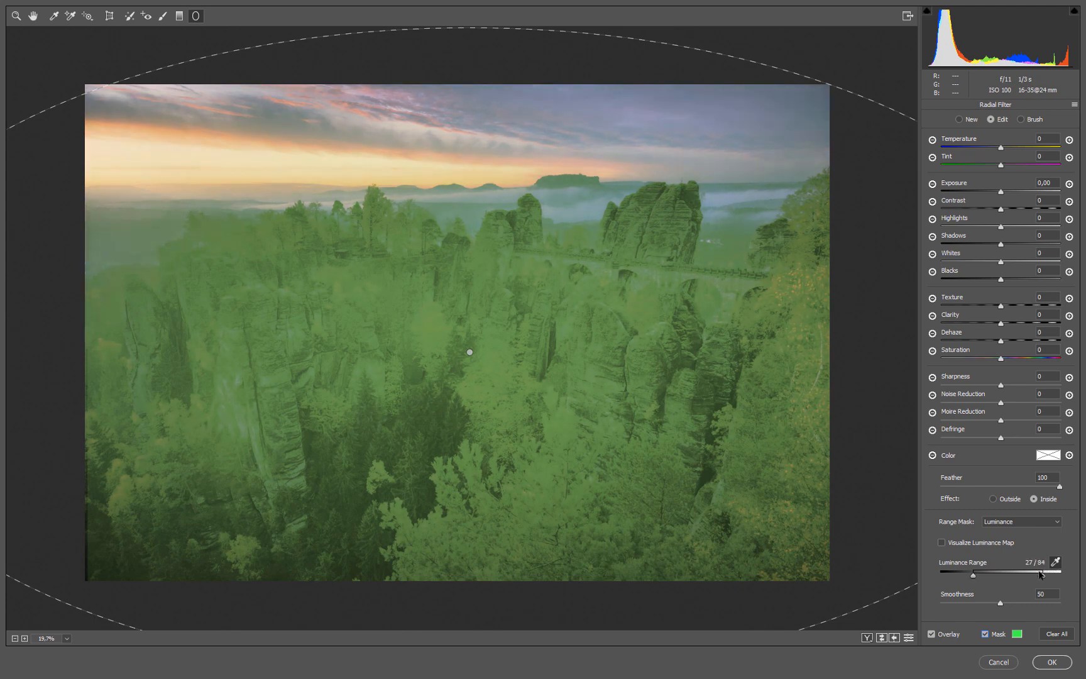
{"action": "left_click_drag", "start_coordinate": [1057, 573], "coordinate": [1028, 573]}
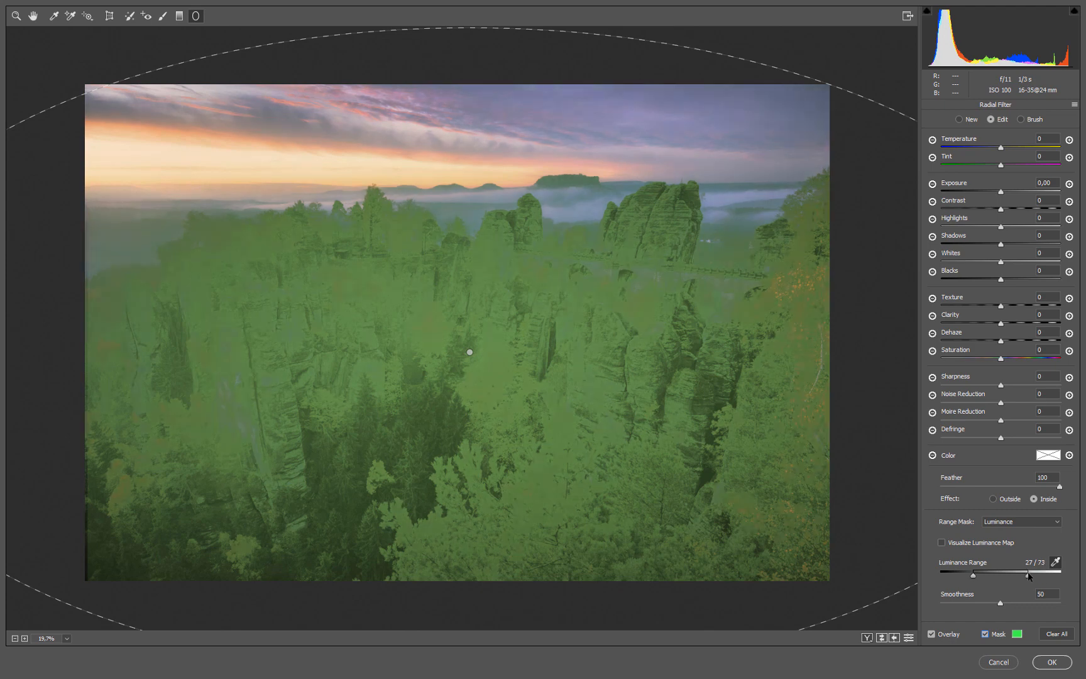
{"action": "mouse_move", "coordinate": [370, 420]}
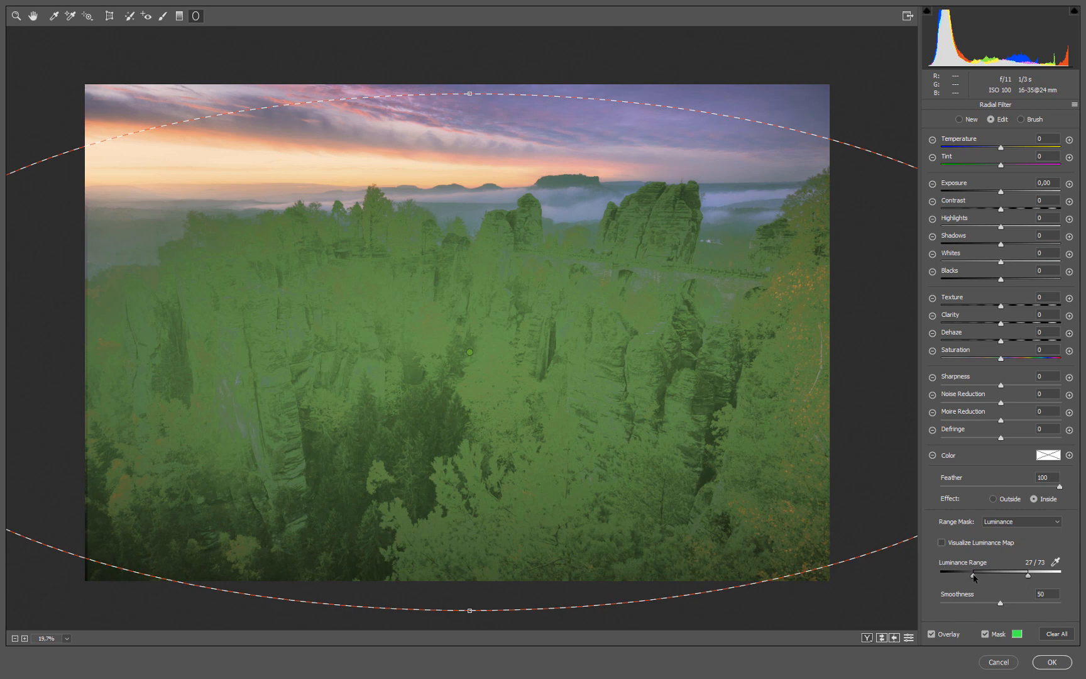
Pull the luminance range to 0–31 for dark tones only and return smoothness to 50
{"action": "left_click_drag", "start_coordinate": [974, 575], "coordinate": [940, 574]}
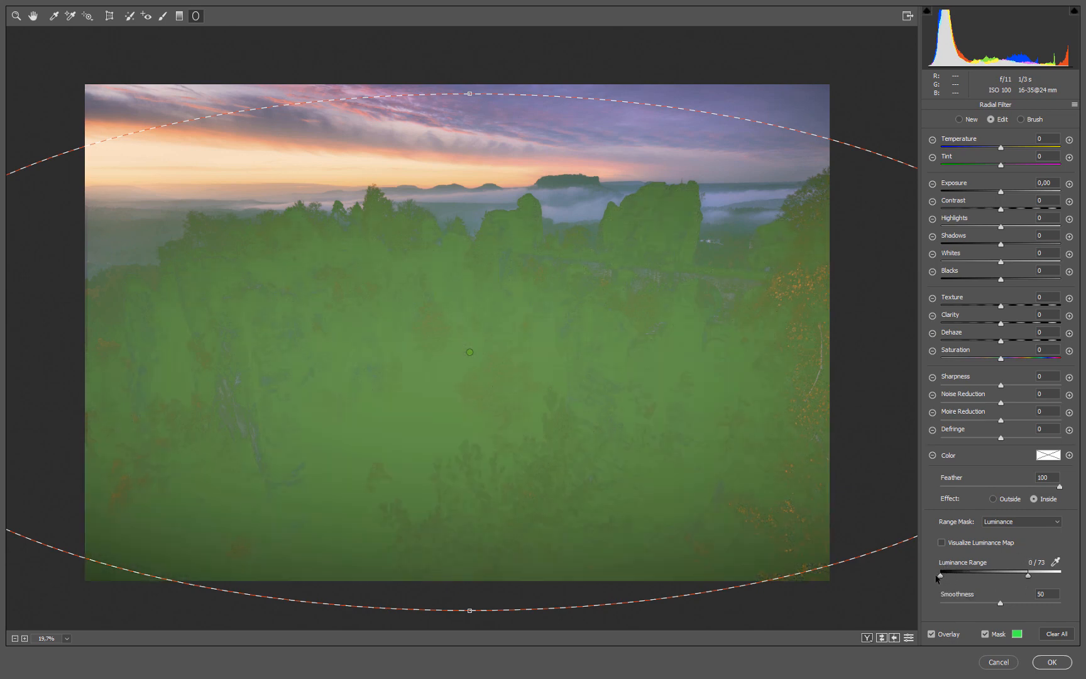
{"action": "left_click_drag", "start_coordinate": [1057, 575], "coordinate": [968, 574]}
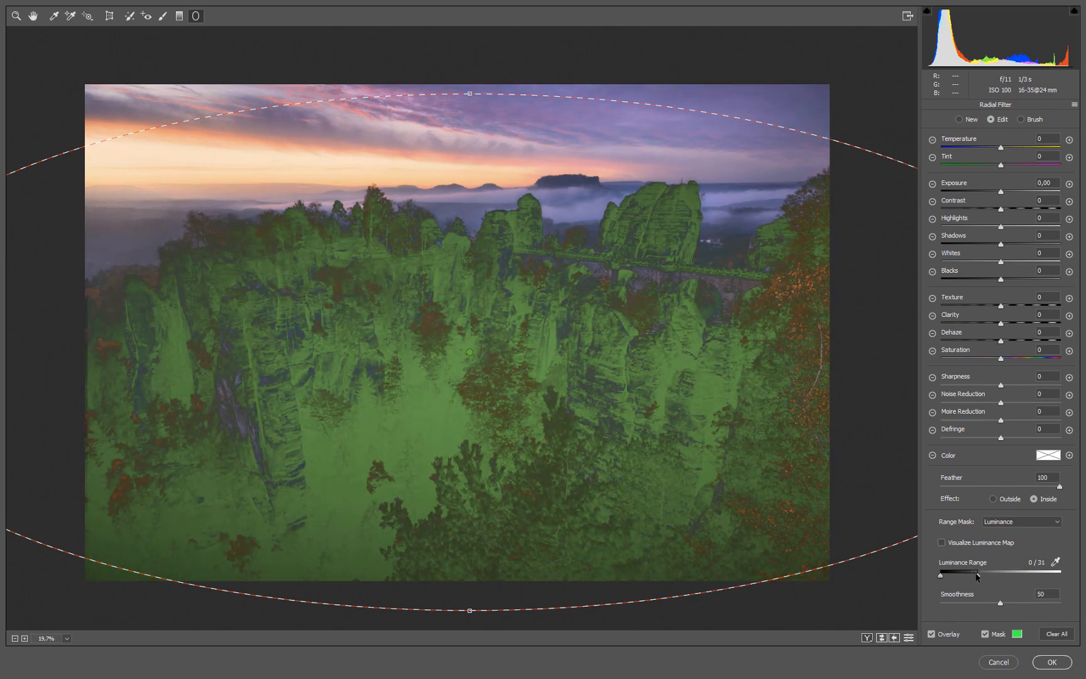
{"action": "mouse_move", "coordinate": [999, 615]}
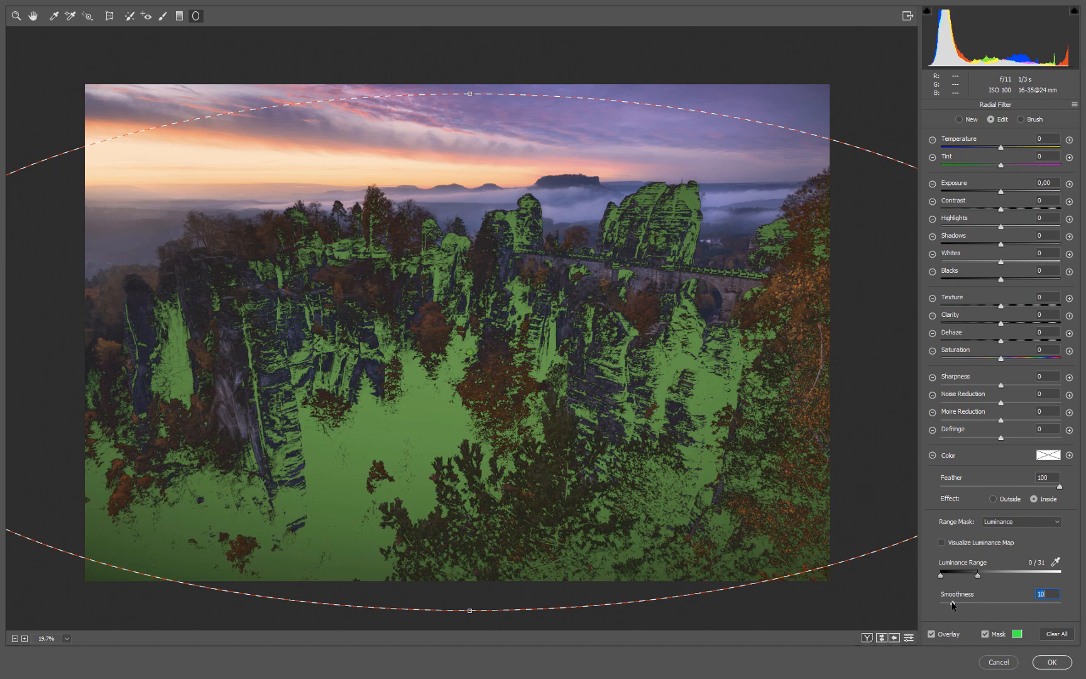
{"action": "mouse_move", "coordinate": [742, 337]}
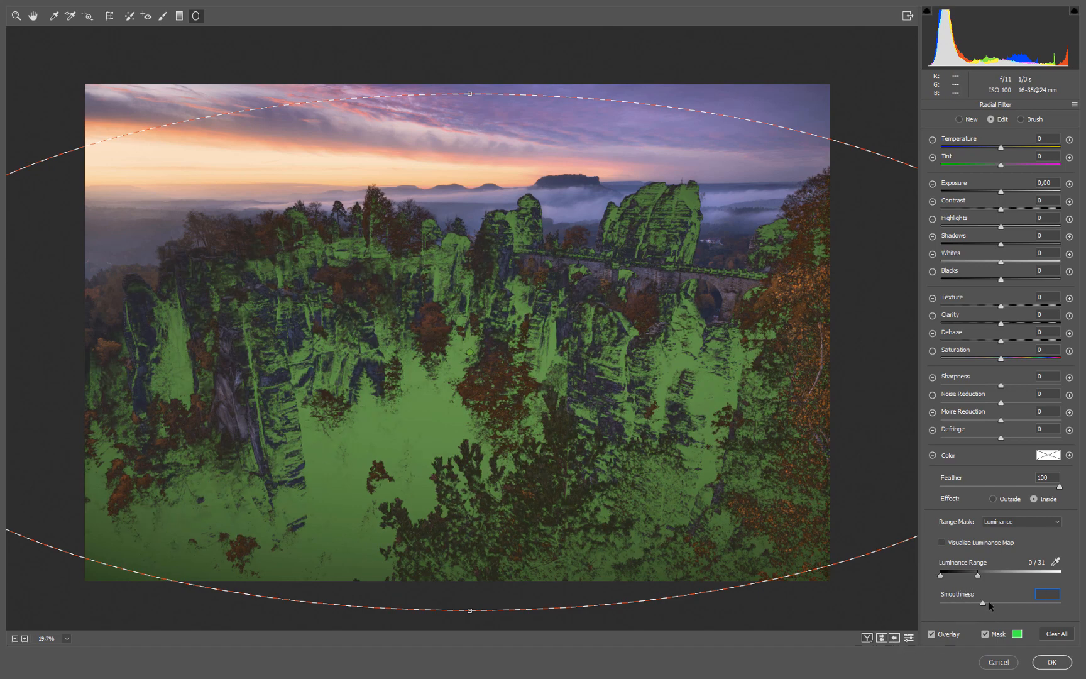
{"action": "left_click_drag", "start_coordinate": [982, 602], "coordinate": [1063, 602]}
{"action": "type", "text": "50"}
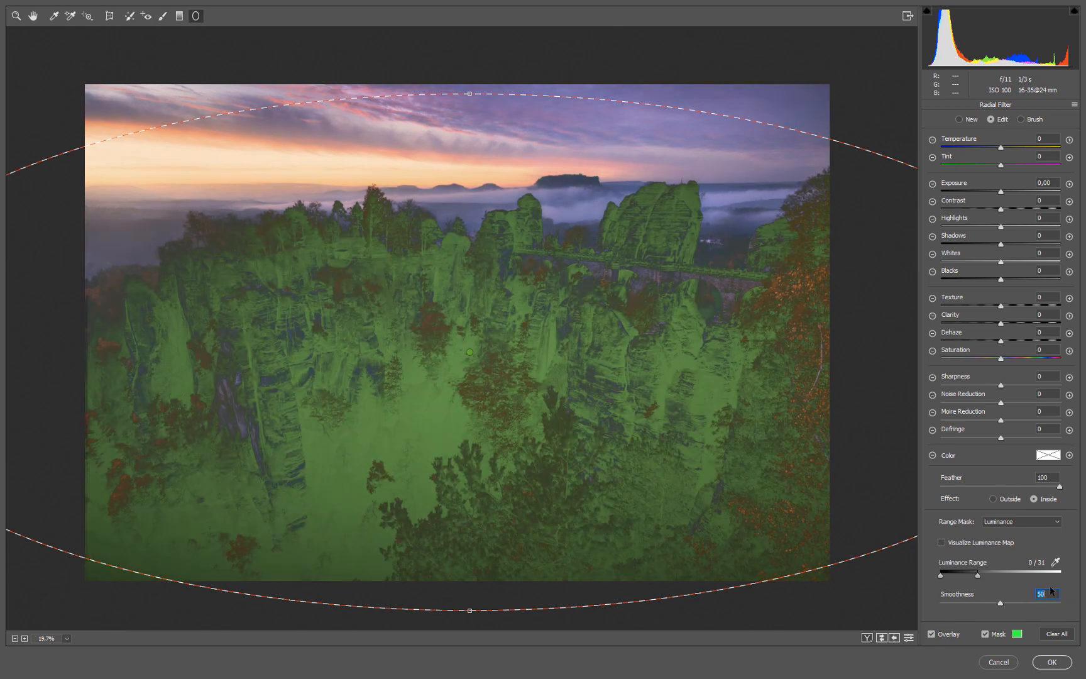
{"action": "mouse_move", "coordinate": [844, 525]}
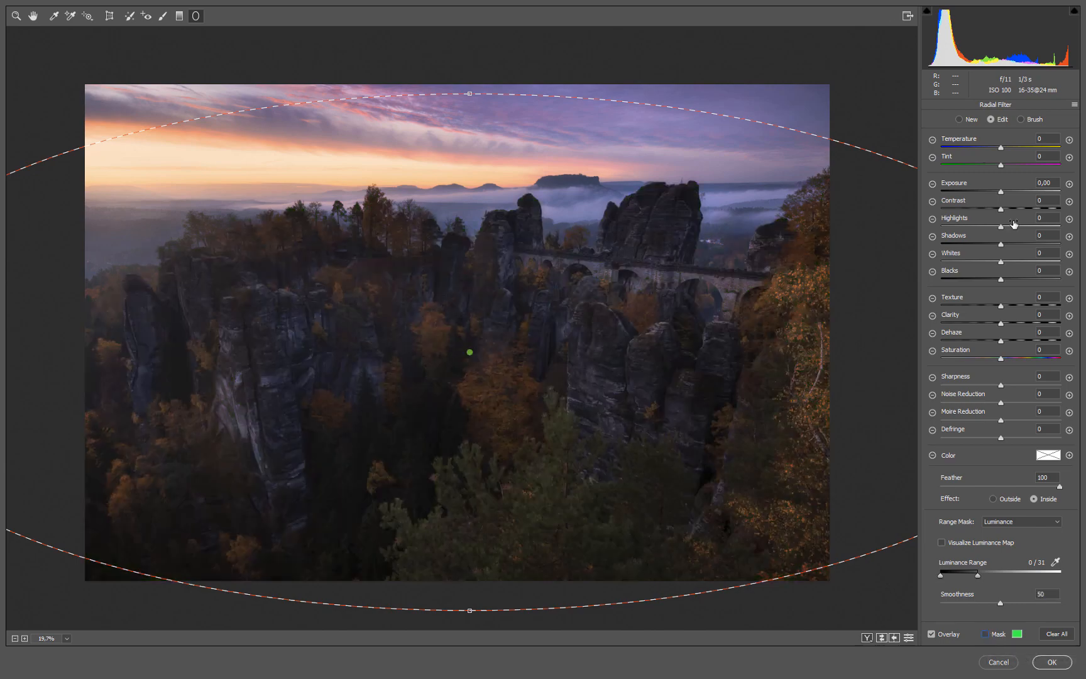
Trial exposure boosts between +0.20 and +1.20 on the dark rocks and enlarge the filter vertically
{"action": "left_click_drag", "start_coordinate": [1019, 191], "coordinate": [1032, 191]}
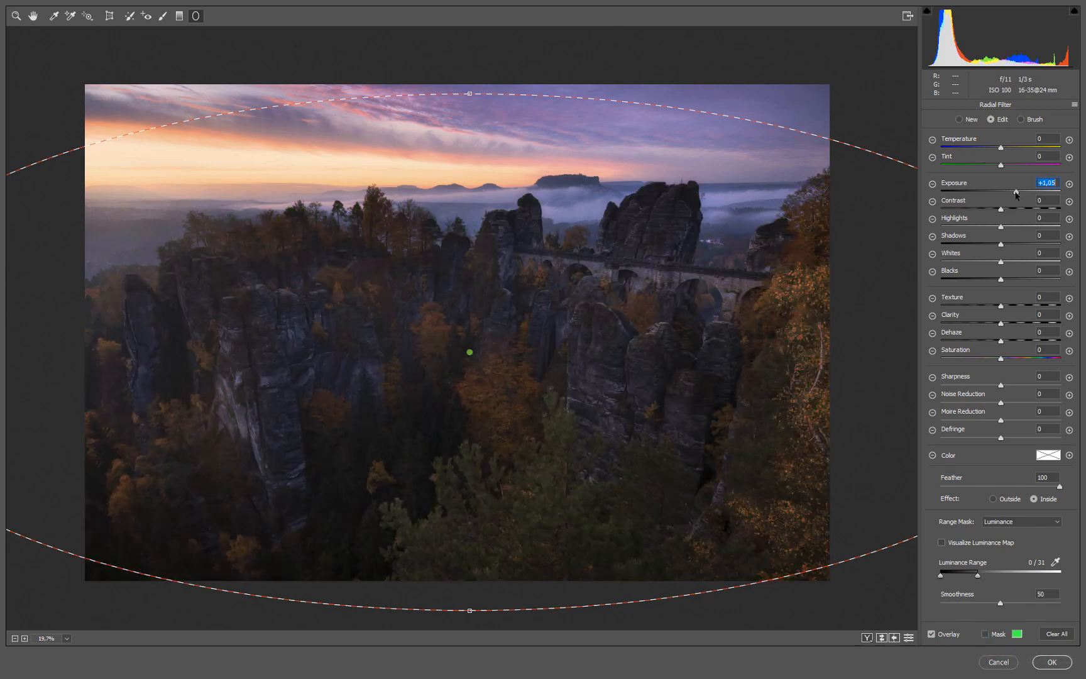
{"action": "left_click_drag", "start_coordinate": [1011, 192], "coordinate": [1000, 192]}
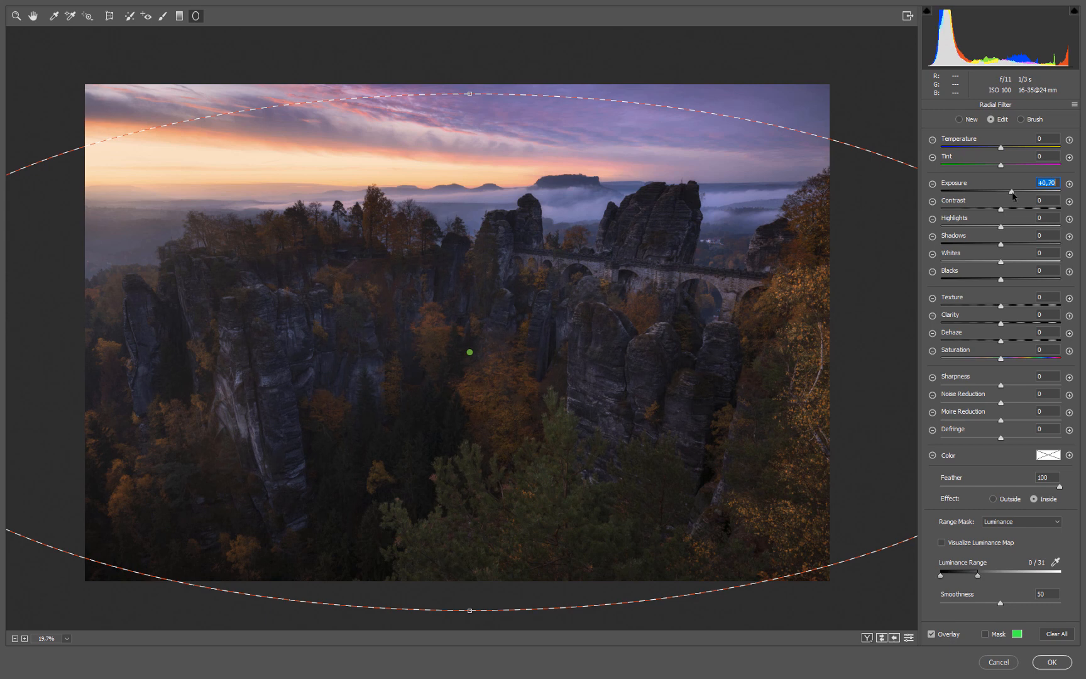
{"action": "left_click_drag", "start_coordinate": [1018, 191], "coordinate": [1059, 191]}
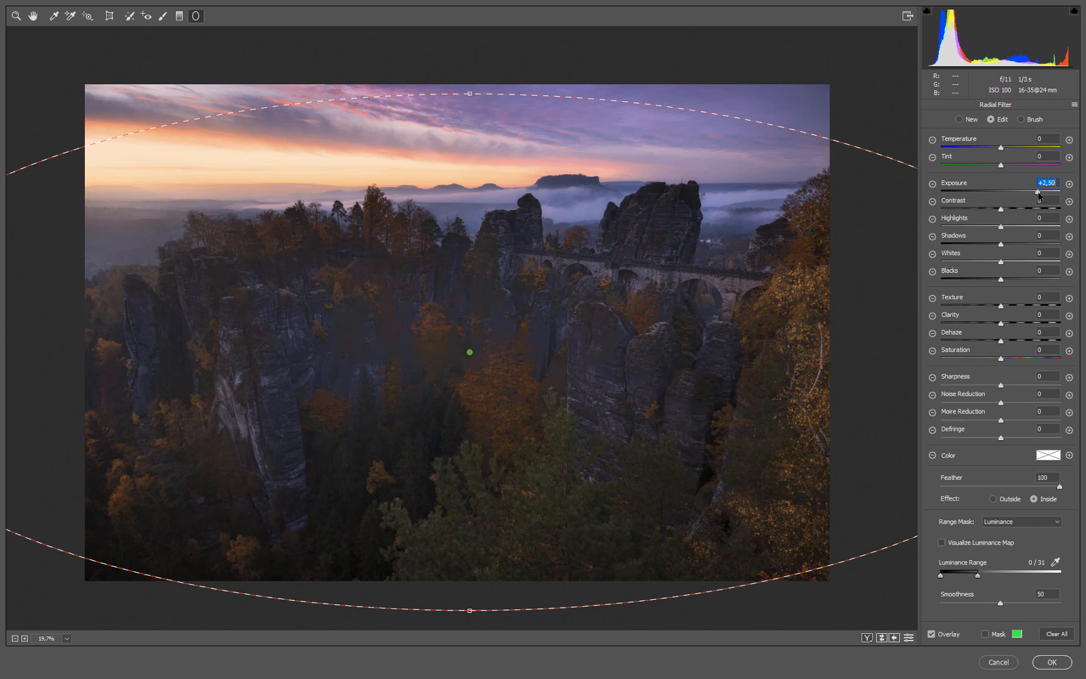
{"action": "left_click_drag", "start_coordinate": [1032, 191], "coordinate": [1001, 191]}
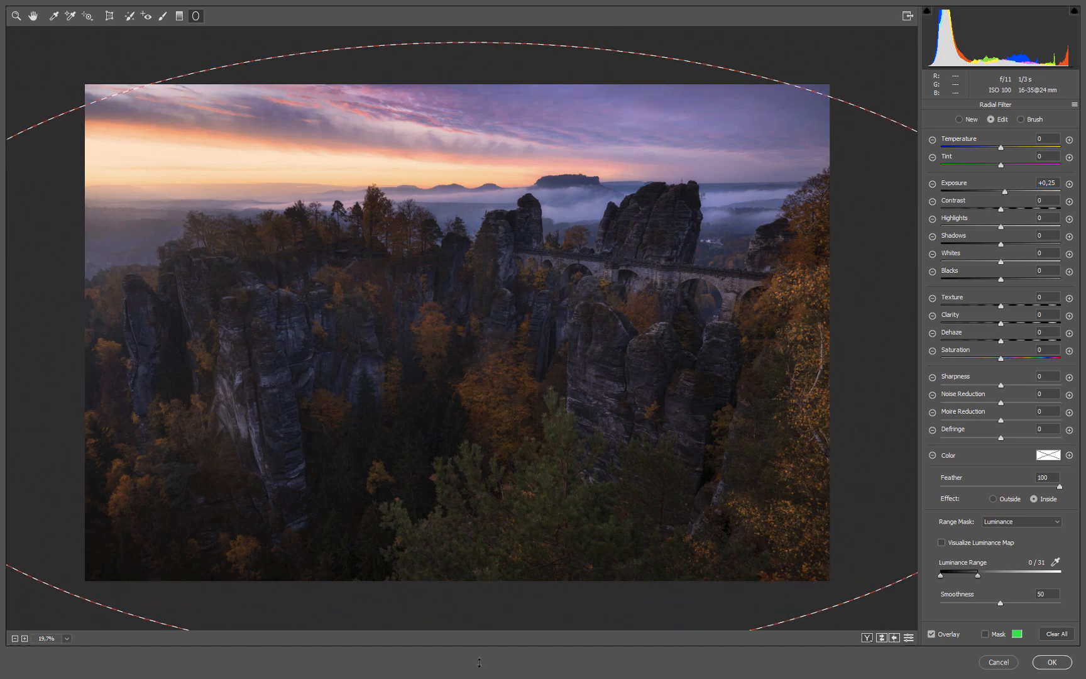
Check the mask overlay, tweak smoothness, and settle the rocks' exposure at +0.40
{"action": "left_click", "coordinate": [986, 633]}
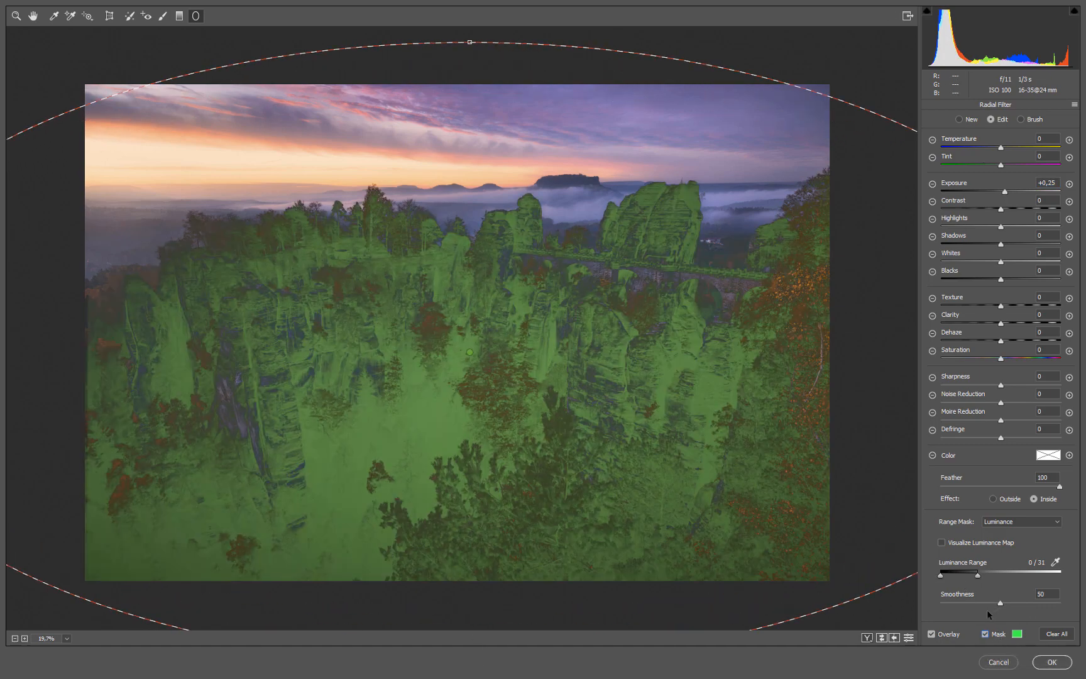
{"action": "left_click_drag", "start_coordinate": [1000, 603], "coordinate": [981, 604]}
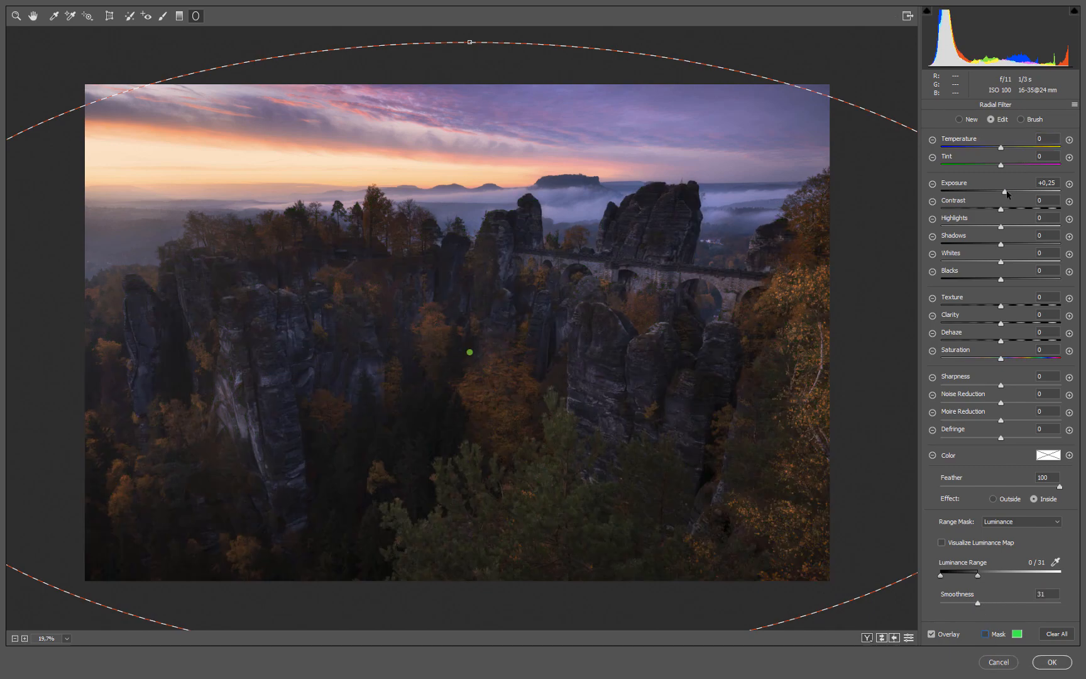
{"action": "left_click_drag", "start_coordinate": [1000, 191], "coordinate": [1011, 191]}
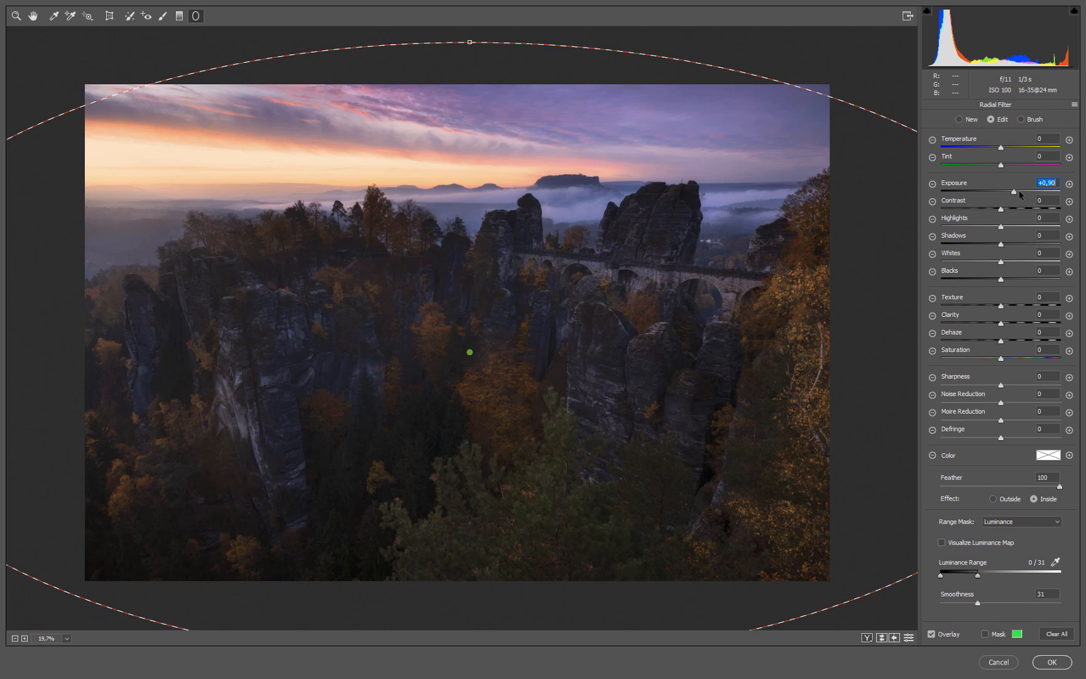
{"action": "left_click_drag", "start_coordinate": [1008, 193], "coordinate": [1021, 194]}
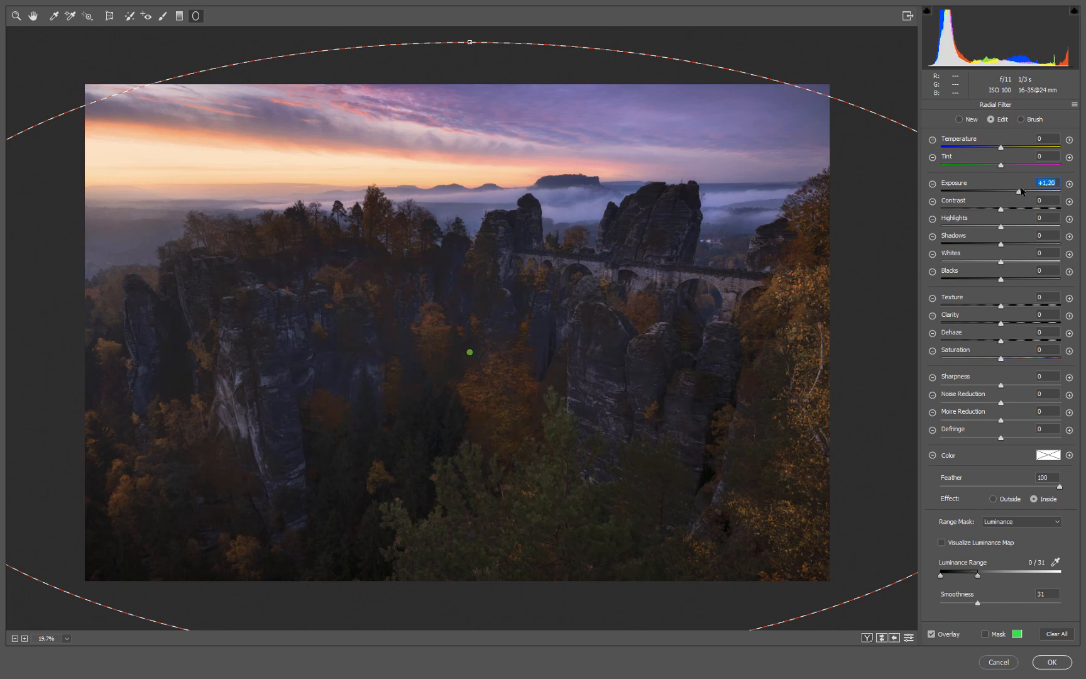
{"action": "left_click_drag", "start_coordinate": [1039, 193], "coordinate": [1000, 192]}
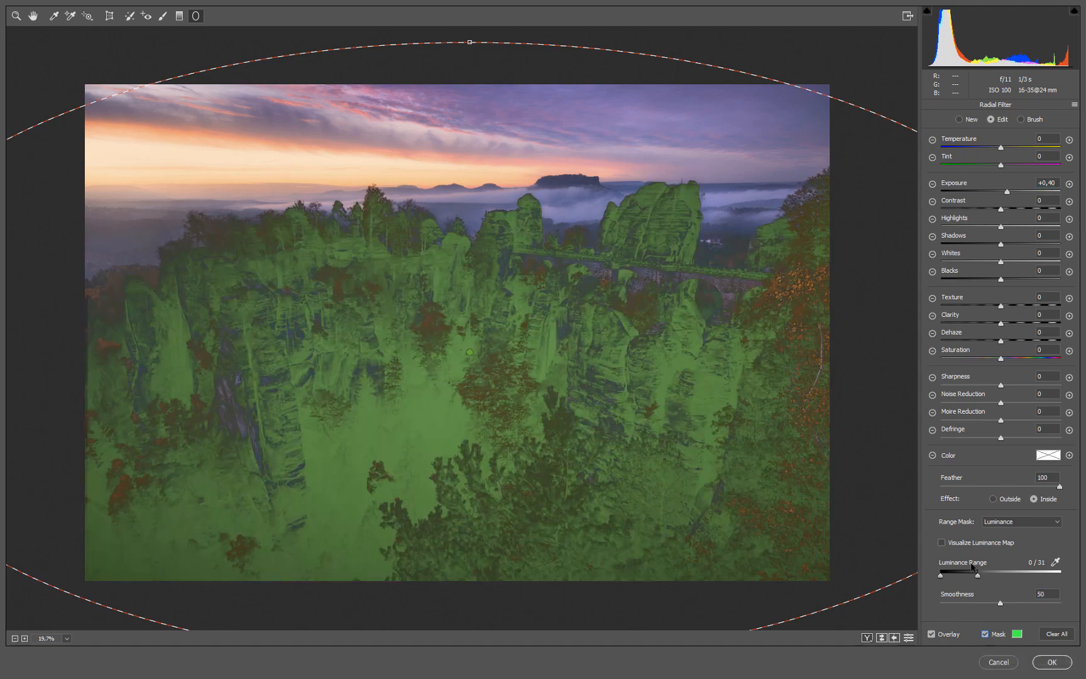
Set the mask's upper luminance limit to 50 and raise the lower limit to about 9
{"action": "left_click_drag", "start_coordinate": [976, 574], "coordinate": [996, 574]}
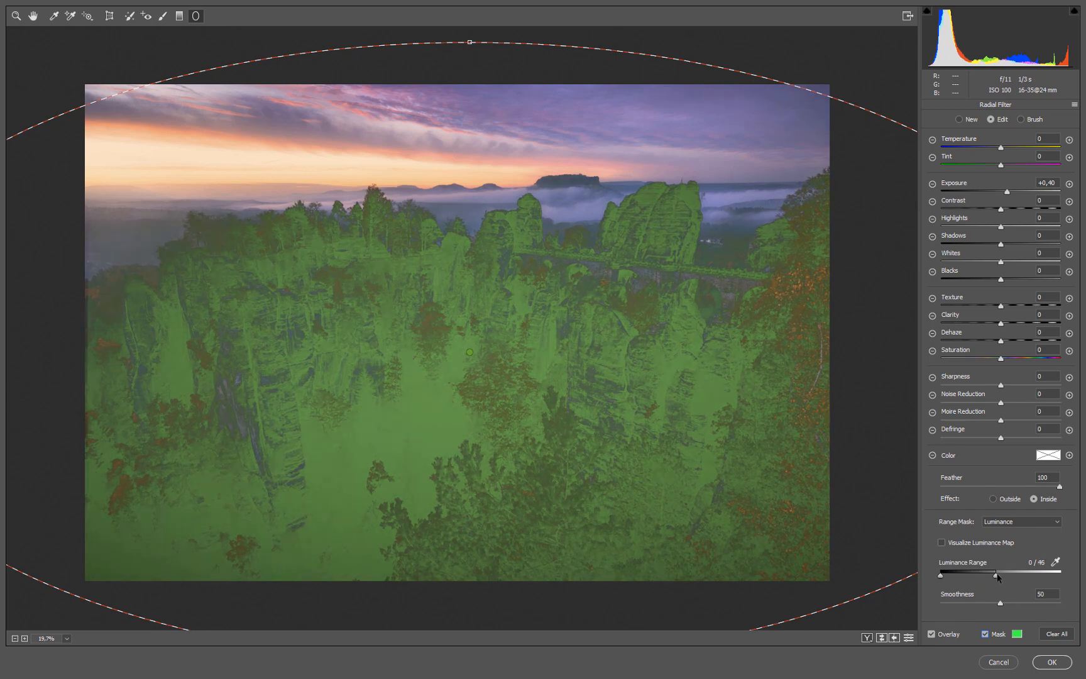
{"action": "left_click_drag", "start_coordinate": [994, 575], "coordinate": [1000, 574]}
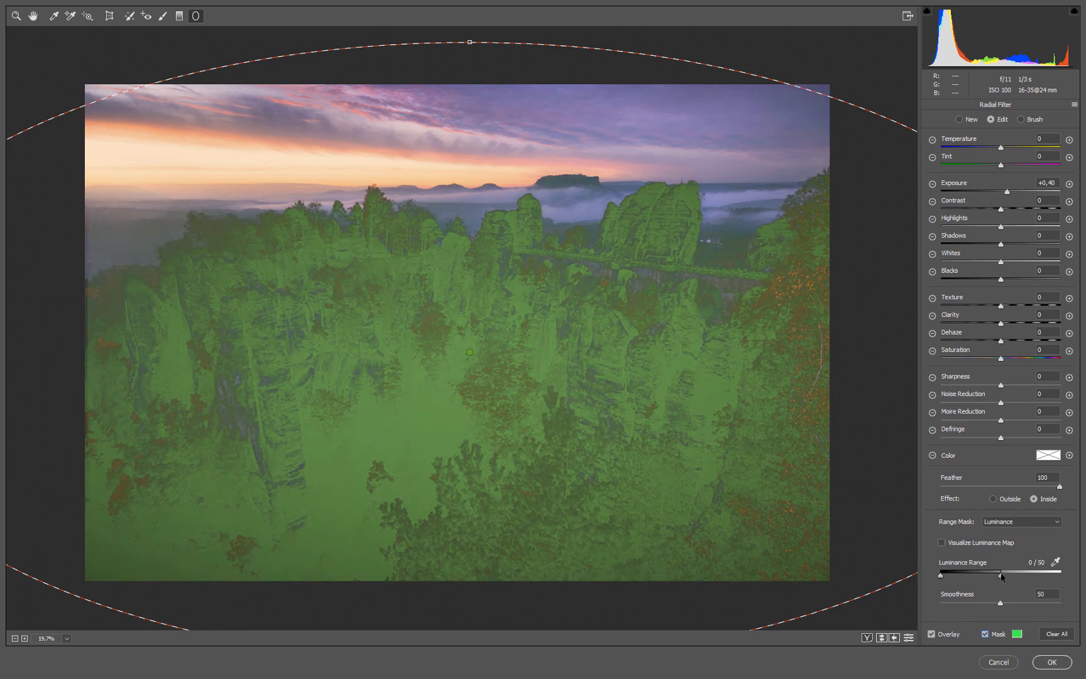
{"action": "left_click_drag", "start_coordinate": [940, 575], "coordinate": [948, 574]}
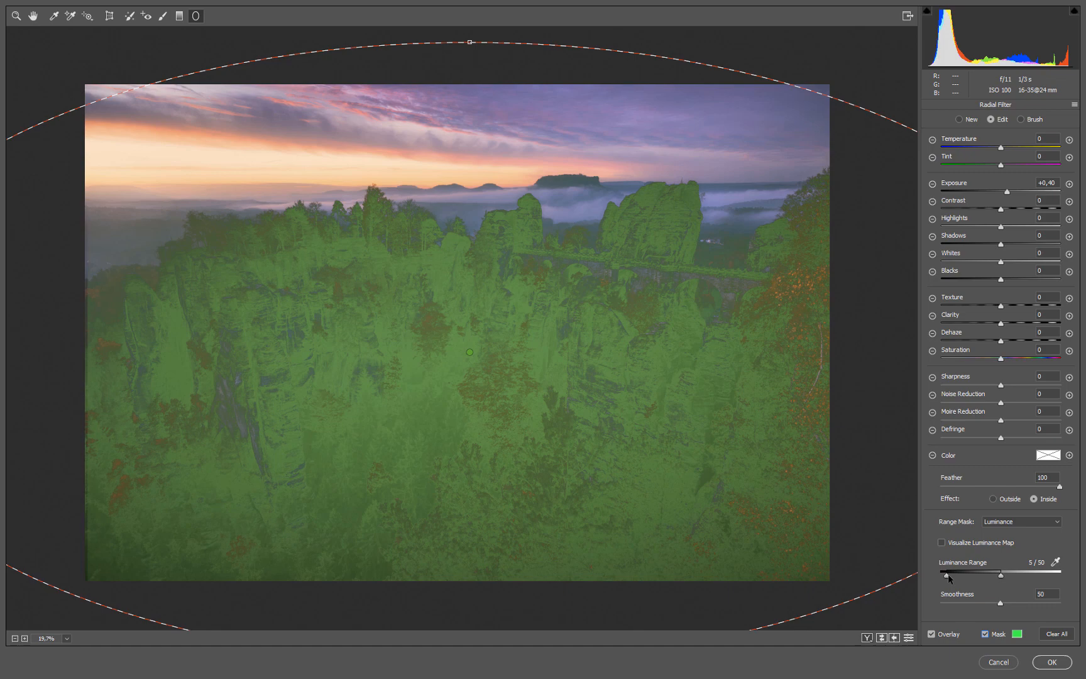
{"action": "left_click_drag", "start_coordinate": [951, 573], "coordinate": [957, 573]}
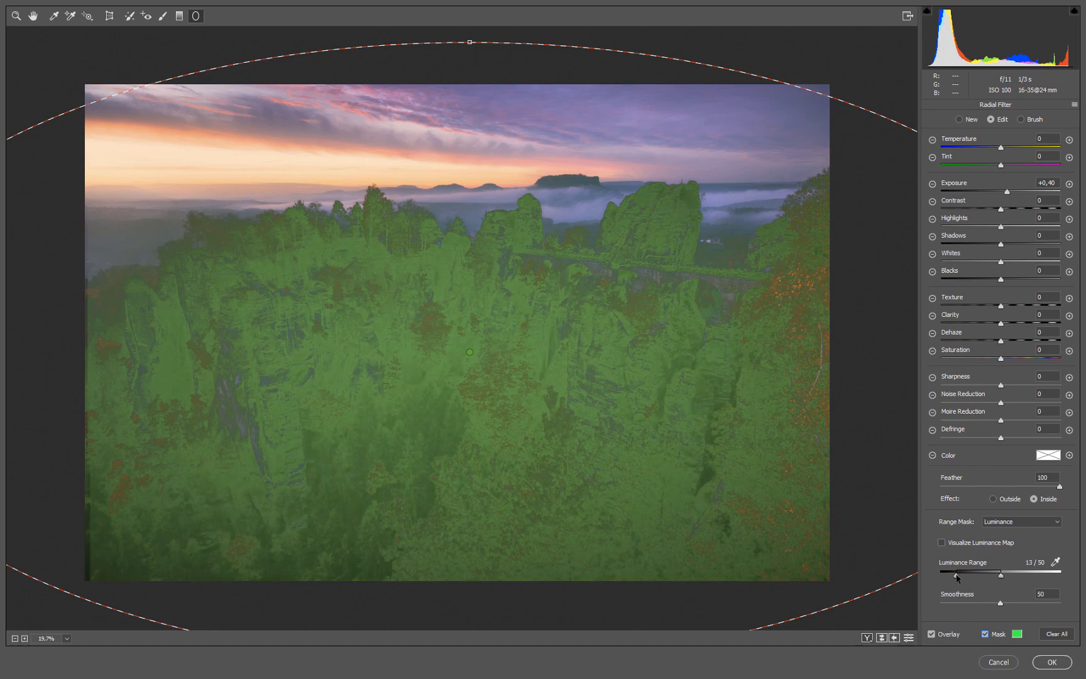
{"action": "left_click_drag", "start_coordinate": [977, 573], "coordinate": [959, 573]}
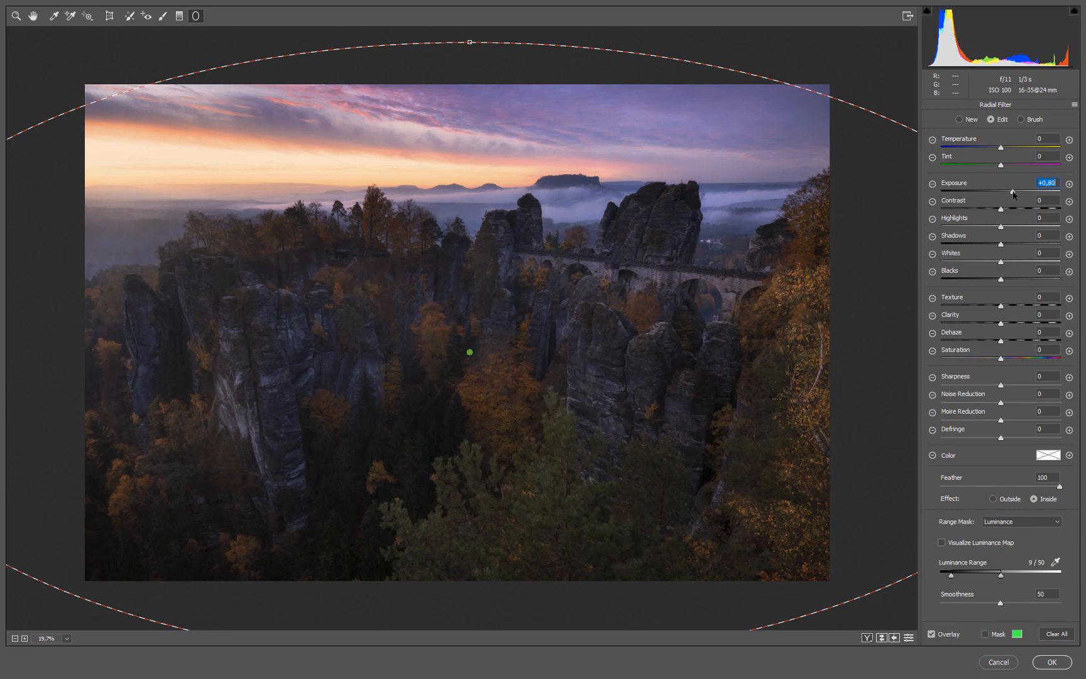
Ease the rocks' exposure to +0.65 and add clarity of +20
{"action": "left_click_drag", "start_coordinate": [1022, 192], "coordinate": [1013, 192]}
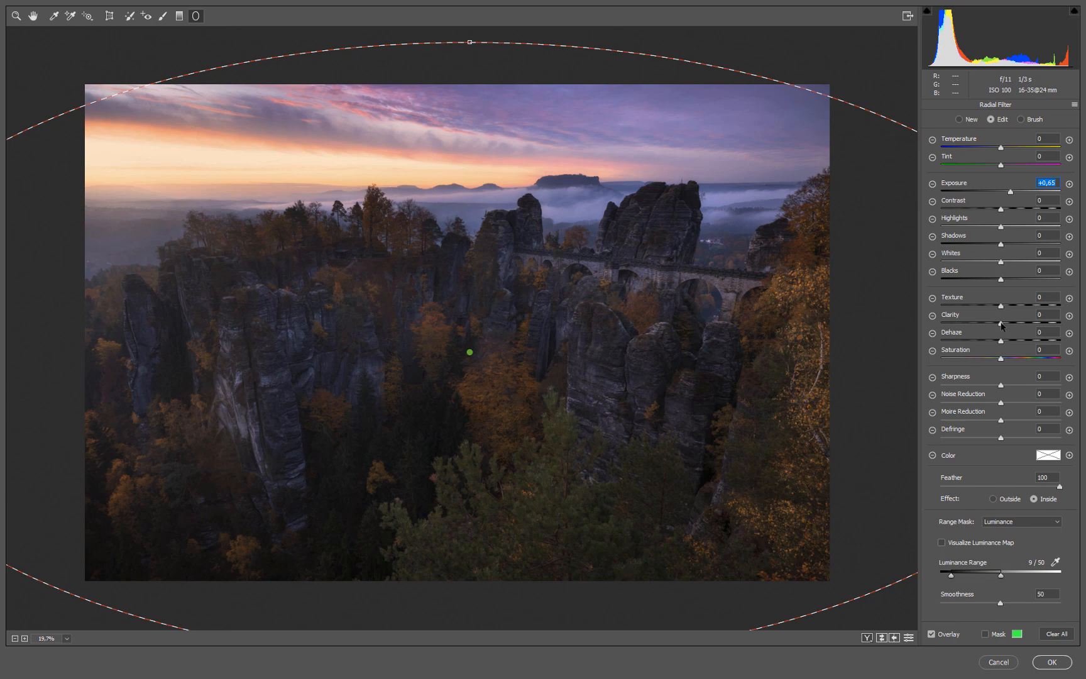
{"action": "left_click_drag", "start_coordinate": [1019, 323], "coordinate": [1042, 323]}
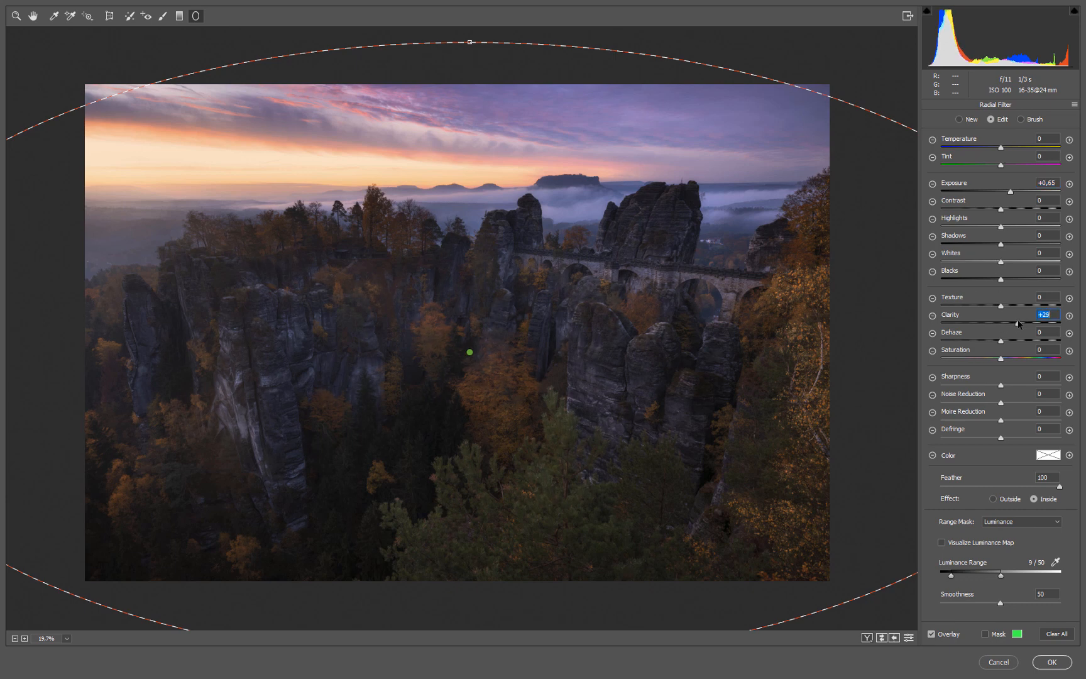
{"action": "left_click_drag", "start_coordinate": [1003, 323], "coordinate": [1032, 323]}
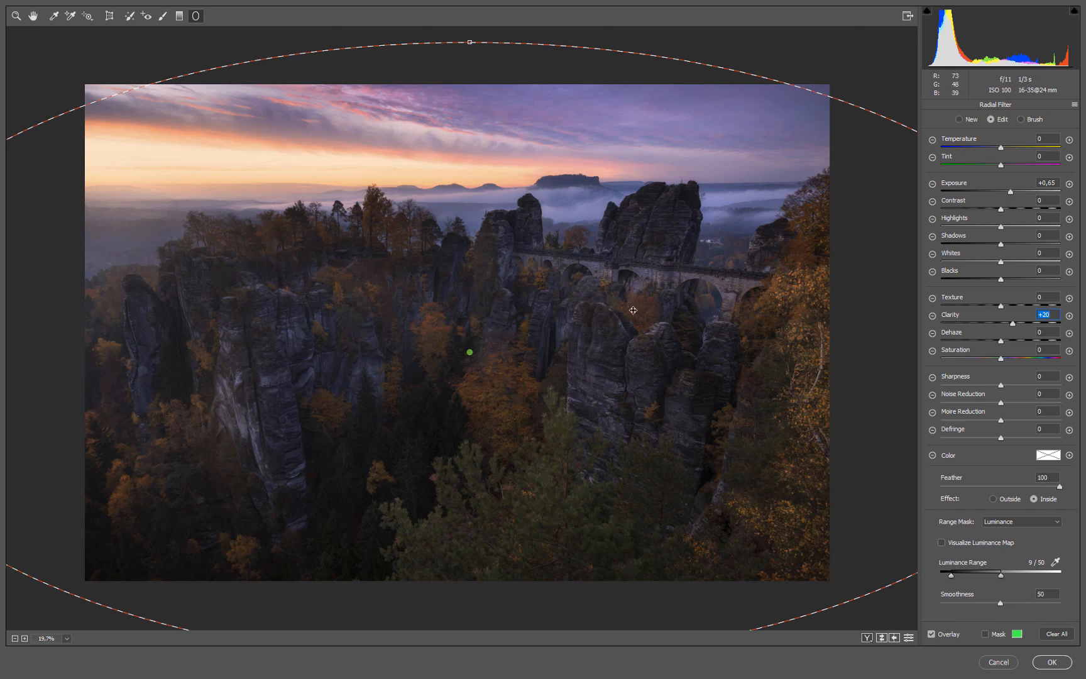
{"action": "mouse_move", "coordinate": [993, 136]}
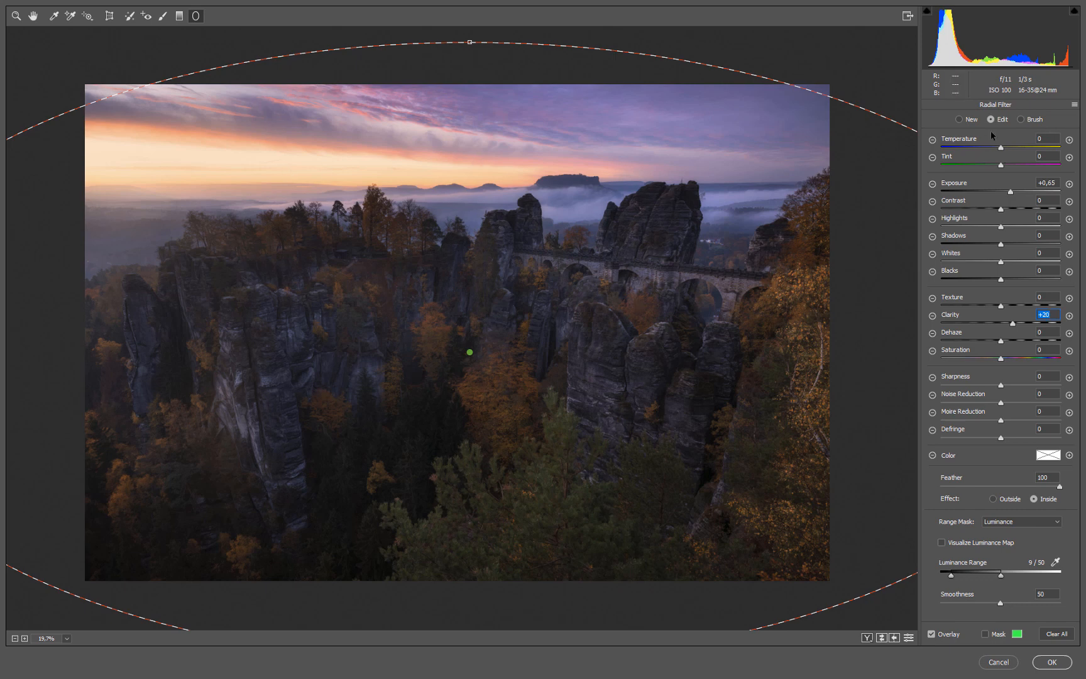
{"action": "mouse_move", "coordinate": [965, 119]}
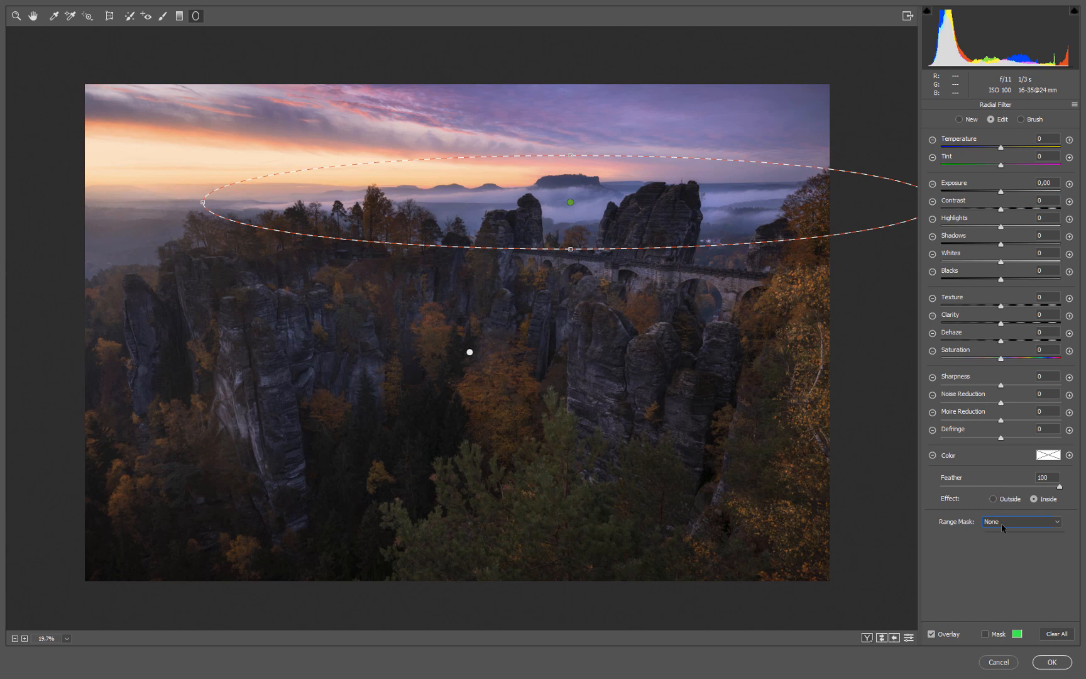
Give the fog filter a Luminance range mask limited to bright tones, with the mask overlay shown
{"action": "left_click", "coordinate": [1022, 522]}
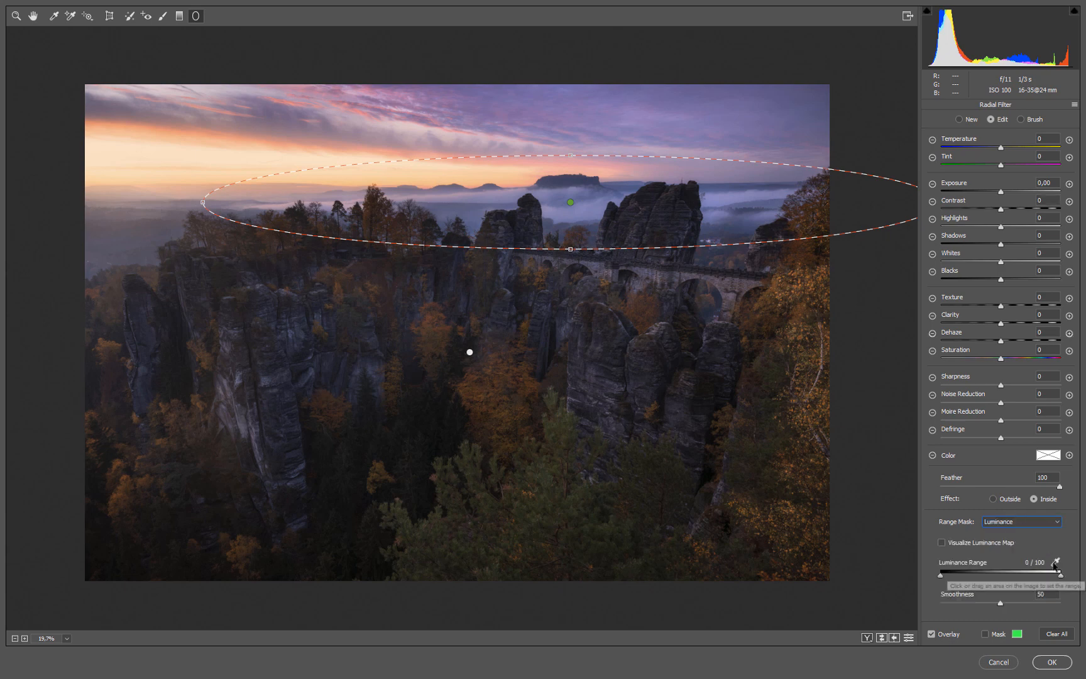
{"action": "left_click_drag", "start_coordinate": [940, 574], "coordinate": [1019, 575]}
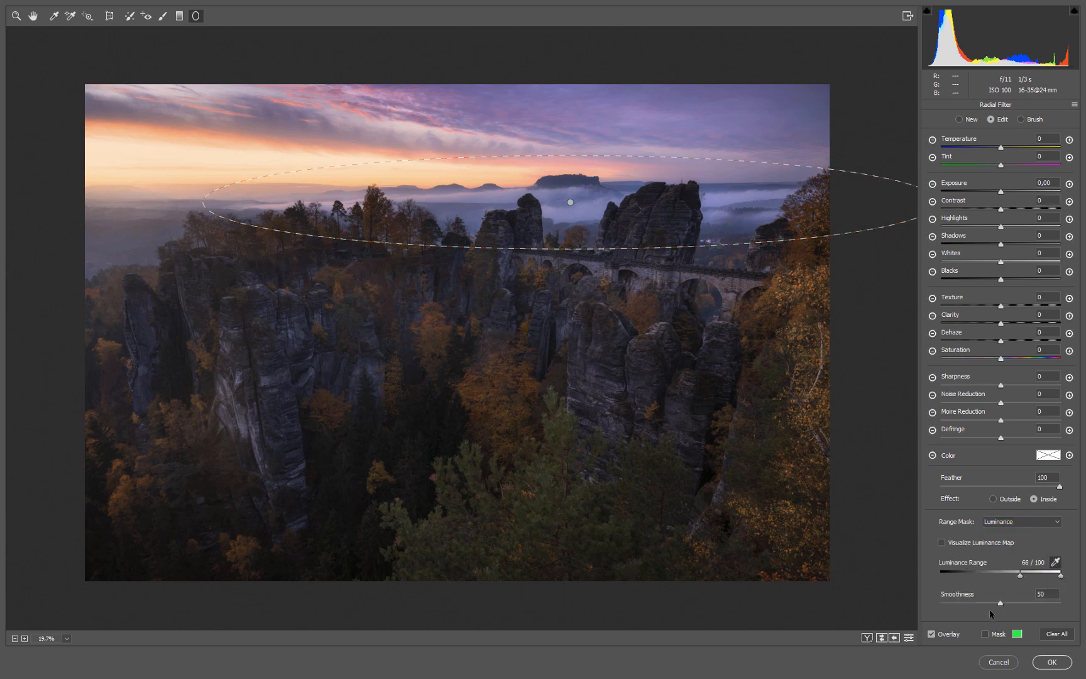
{"action": "left_click", "coordinate": [986, 633]}
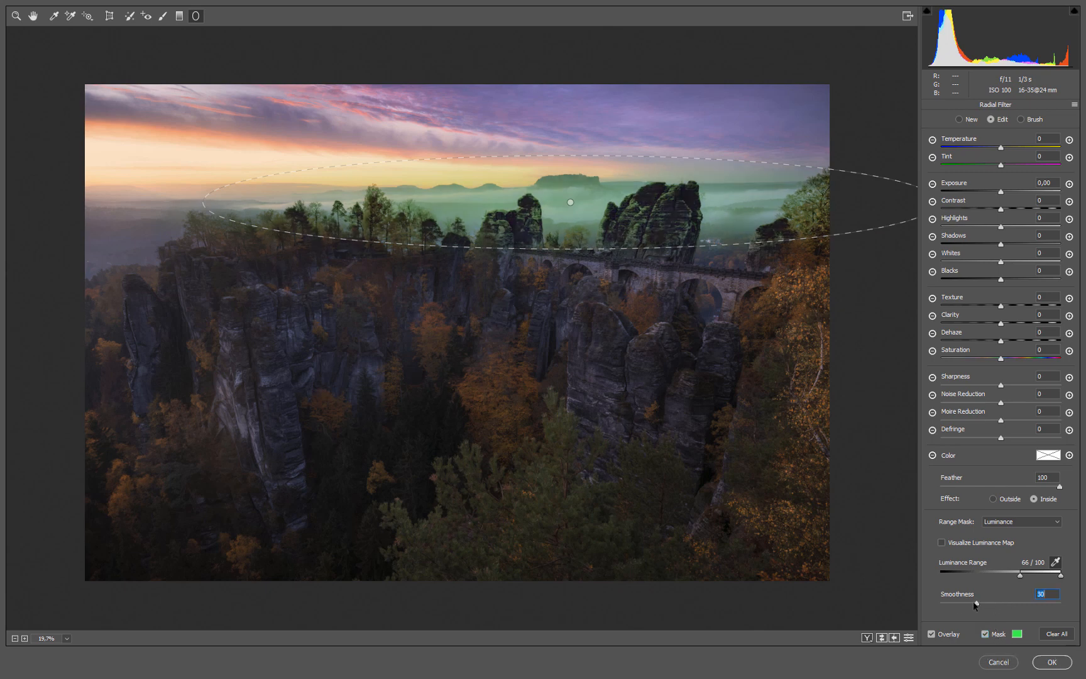
{"action": "left_click_drag", "start_coordinate": [980, 602], "coordinate": [1004, 602]}
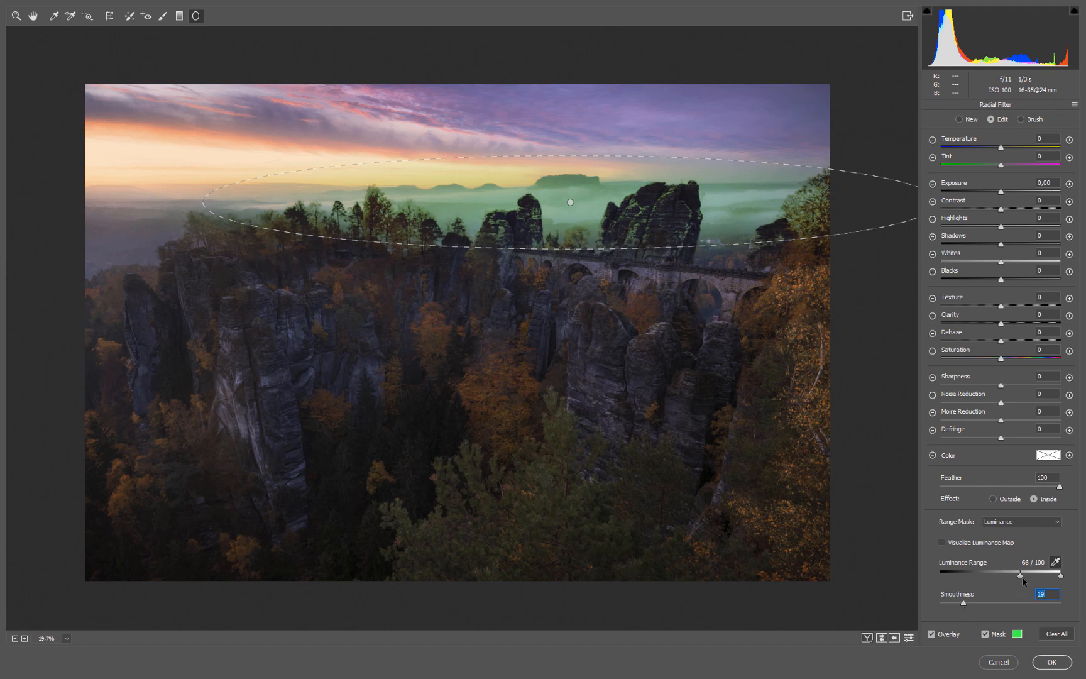
Narrow the mask to luminance 83–100 and raise smoothness to around 28–33
{"action": "left_click_drag", "start_coordinate": [1022, 575], "coordinate": [1046, 575]}
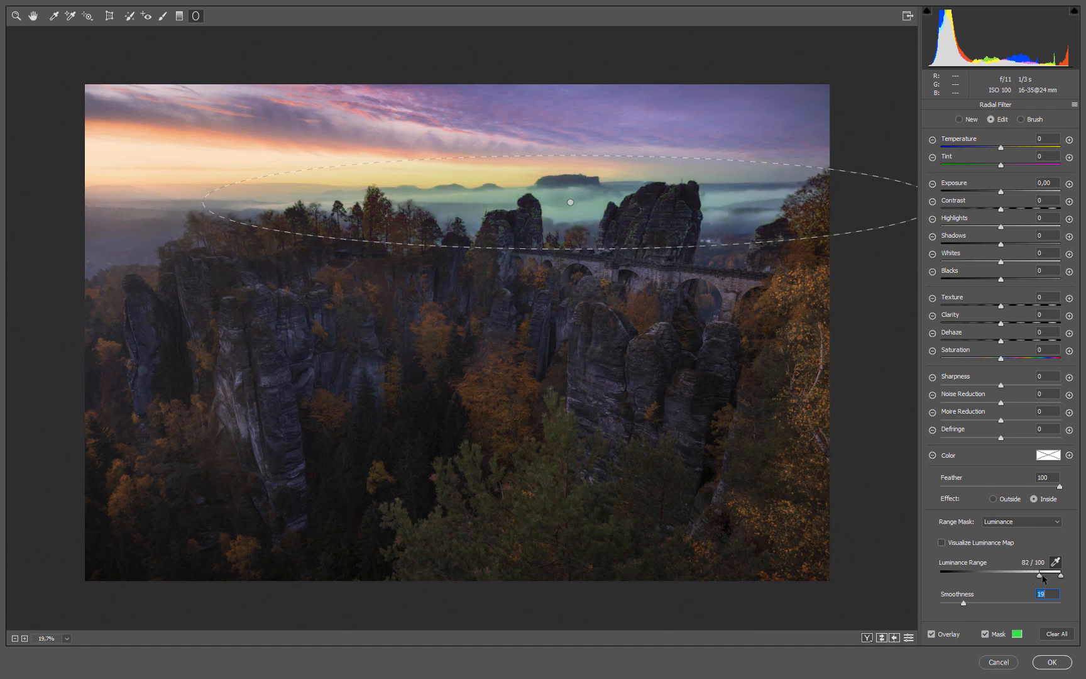
{"action": "left_click_drag", "start_coordinate": [1048, 573], "coordinate": [1042, 573]}
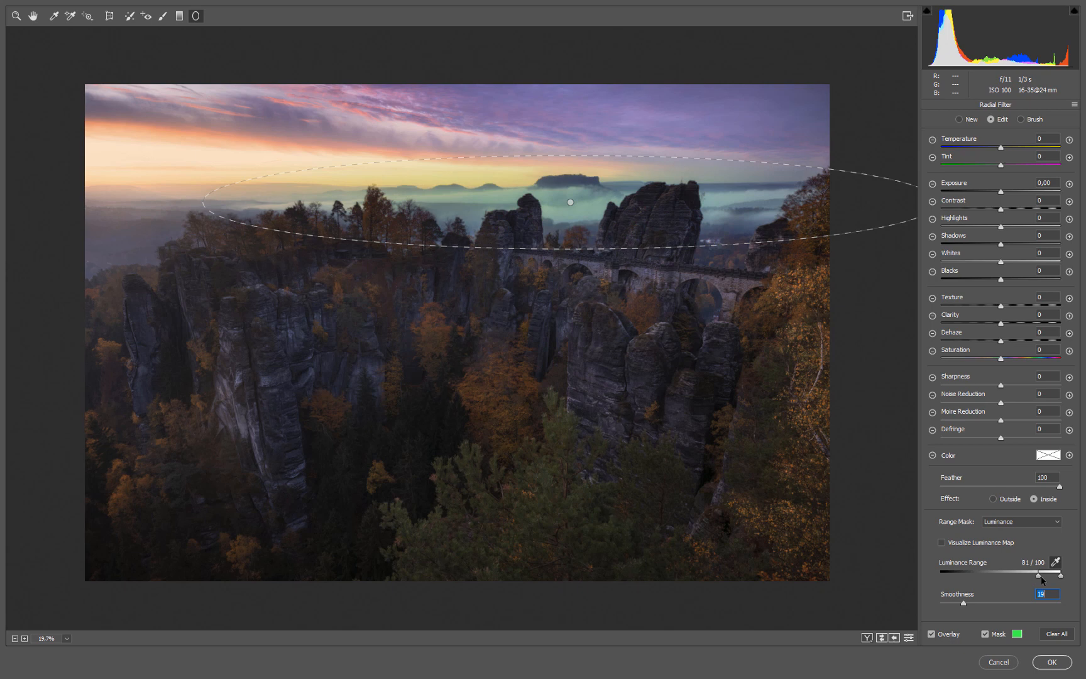
{"action": "left_click_drag", "start_coordinate": [1037, 573], "coordinate": [1042, 573]}
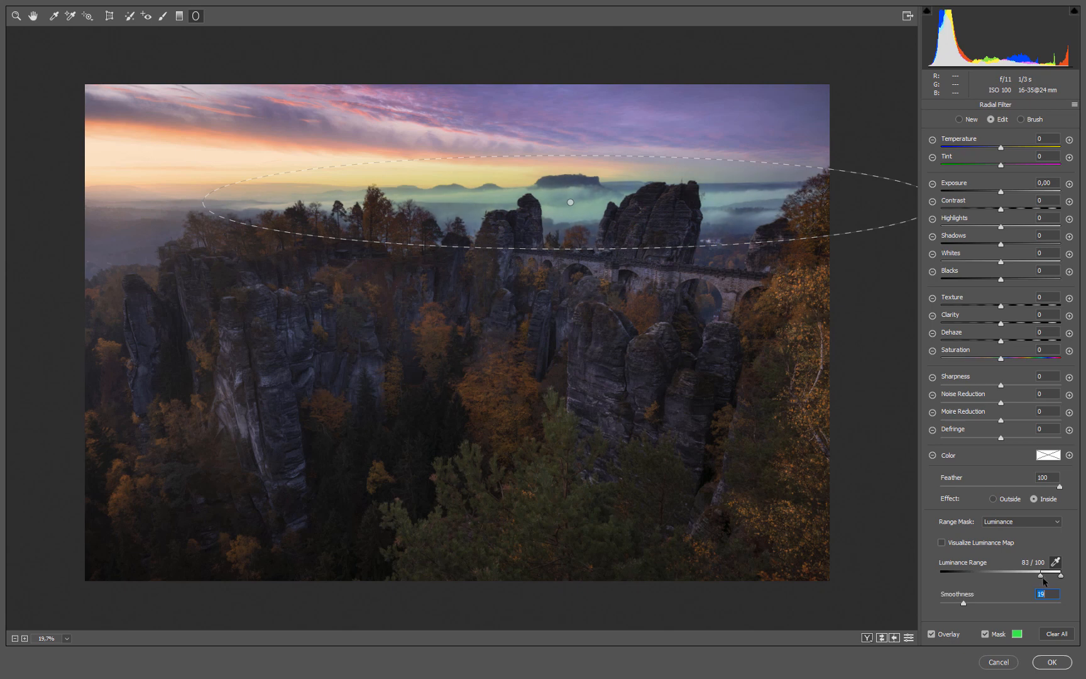
{"action": "mouse_move", "coordinate": [961, 628]}
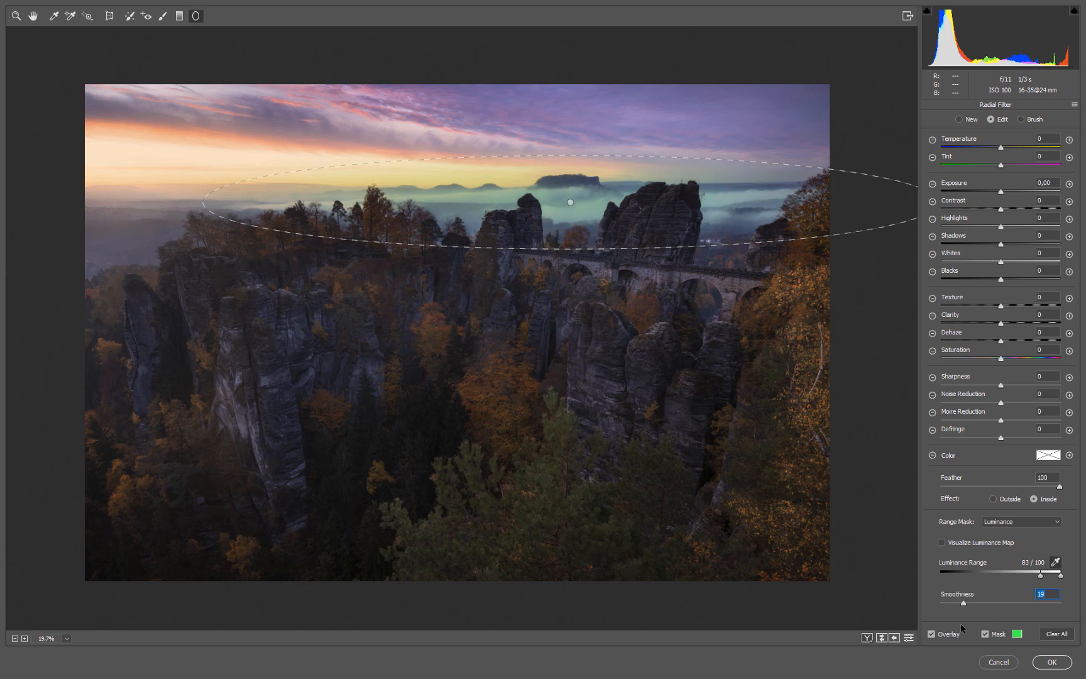
{"action": "left_click_drag", "start_coordinate": [962, 602], "coordinate": [973, 602]}
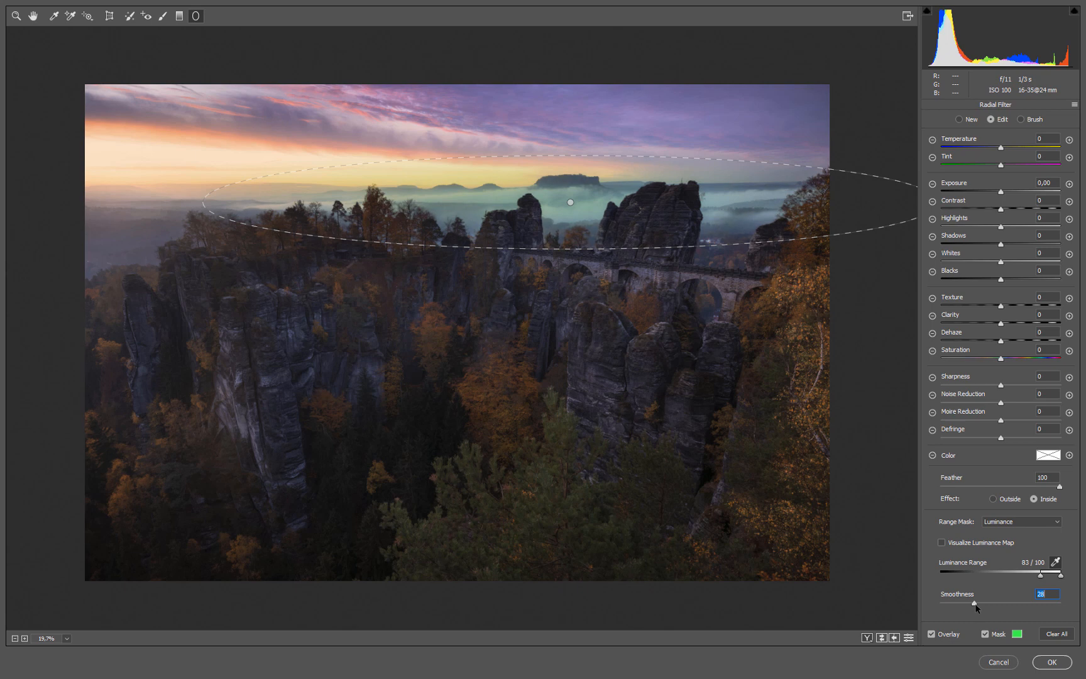
{"action": "left_click_drag", "start_coordinate": [975, 603], "coordinate": [981, 603]}
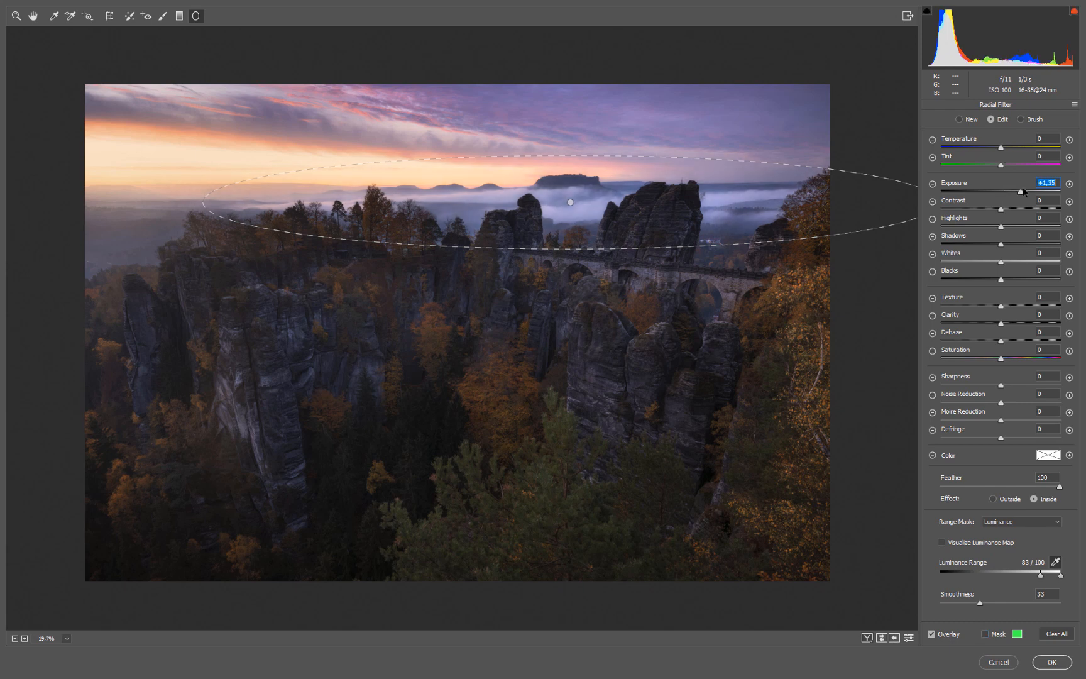
Ease the fog filter's exposure down to about +1.05 and cut its clarity to −22
{"action": "left_click_drag", "start_coordinate": [1026, 191], "coordinate": [1019, 191]}
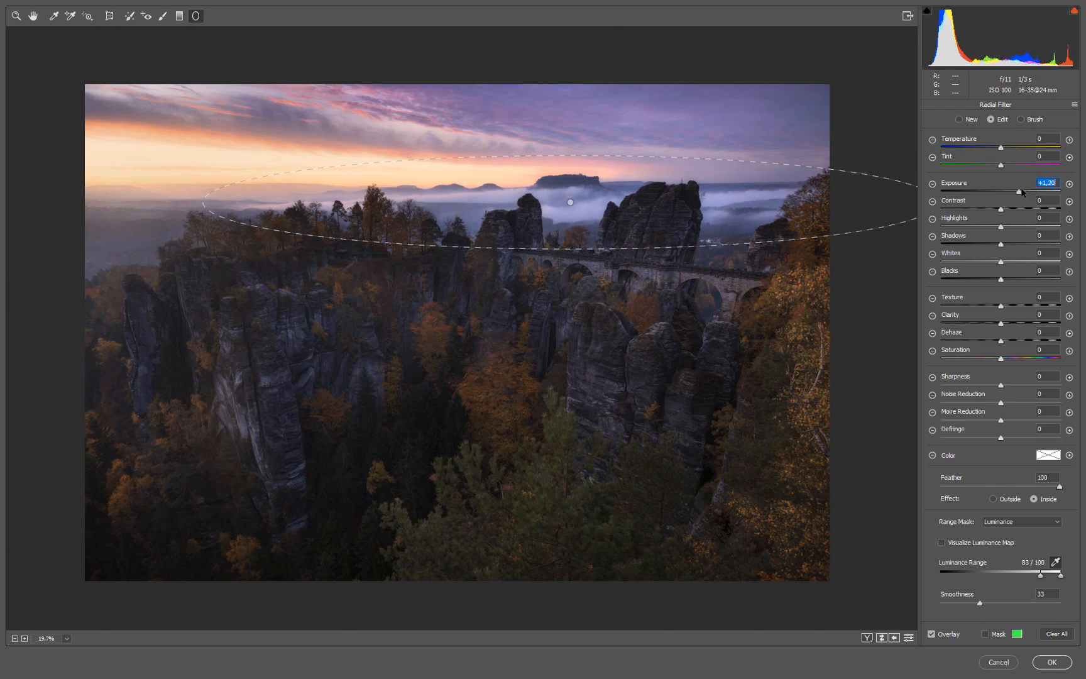
{"action": "left_click_drag", "start_coordinate": [1021, 192], "coordinate": [1019, 192]}
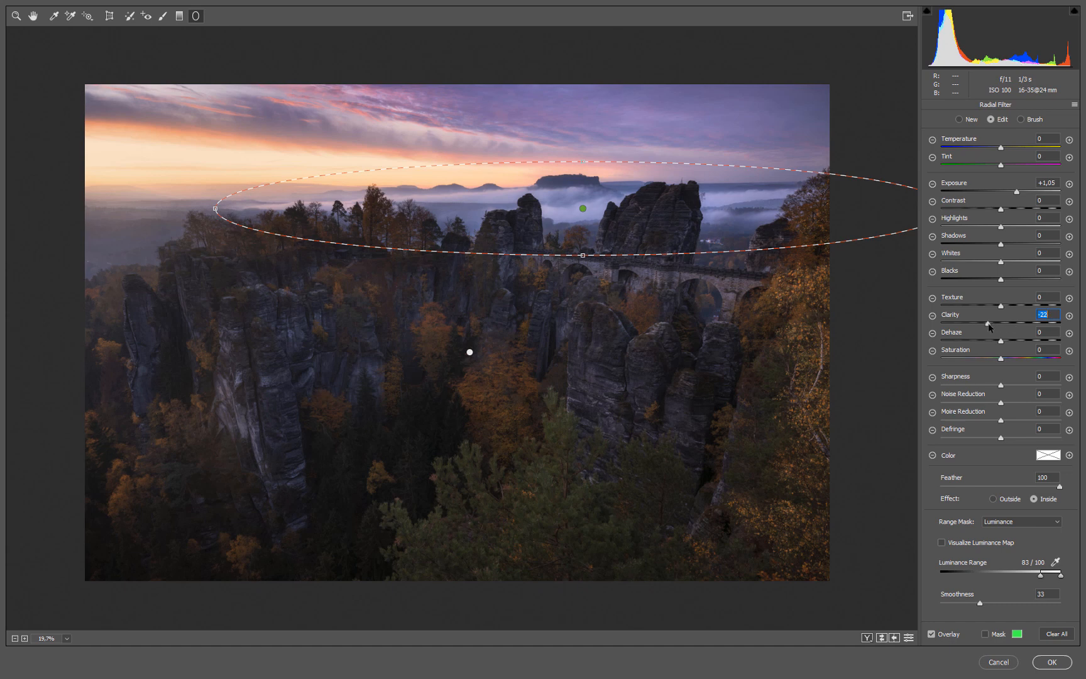
{"action": "left_click_drag", "start_coordinate": [987, 323], "coordinate": [1004, 323]}
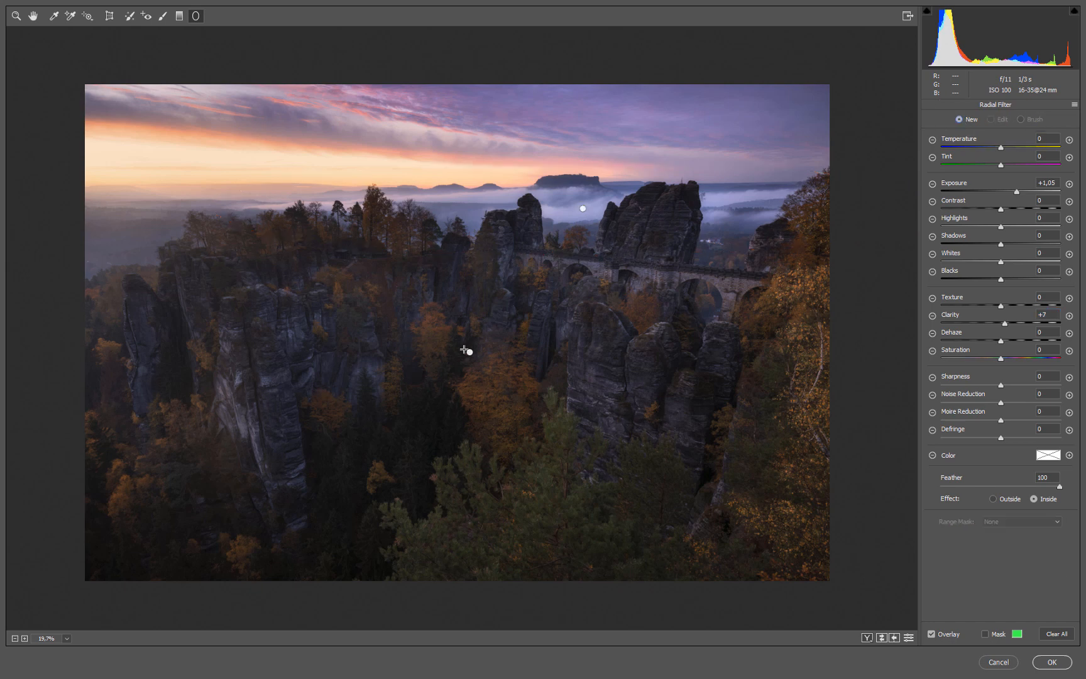
{"action": "mouse_move", "coordinate": [982, 403]}
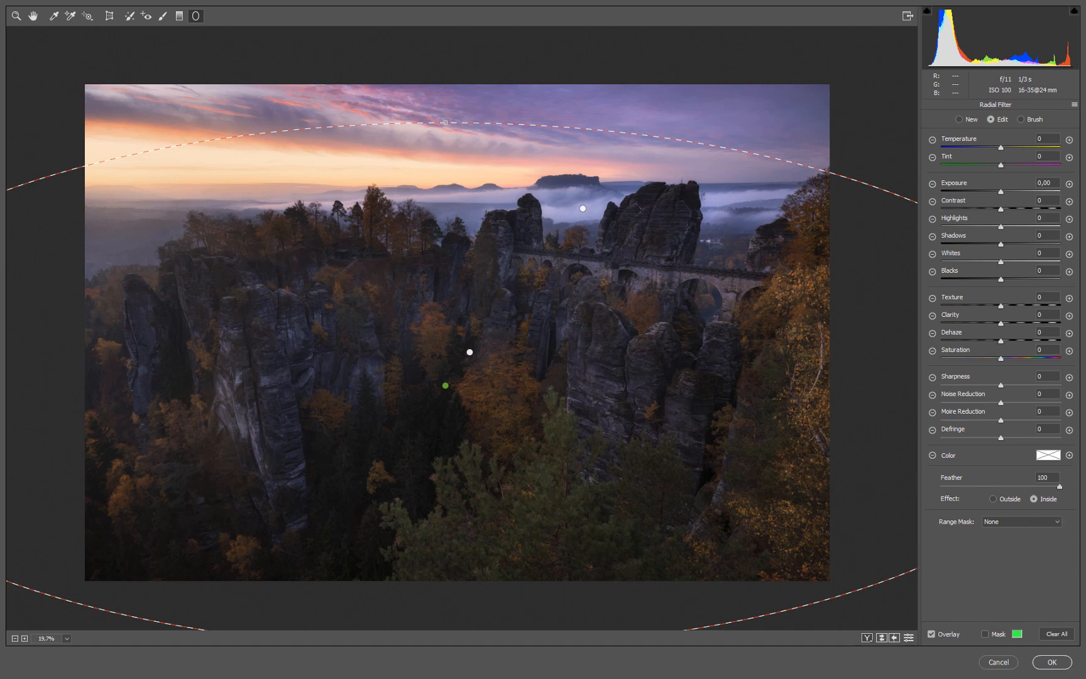
Limit the large trees radial filter with a Color range mask
{"action": "left_click", "coordinate": [1020, 520]}
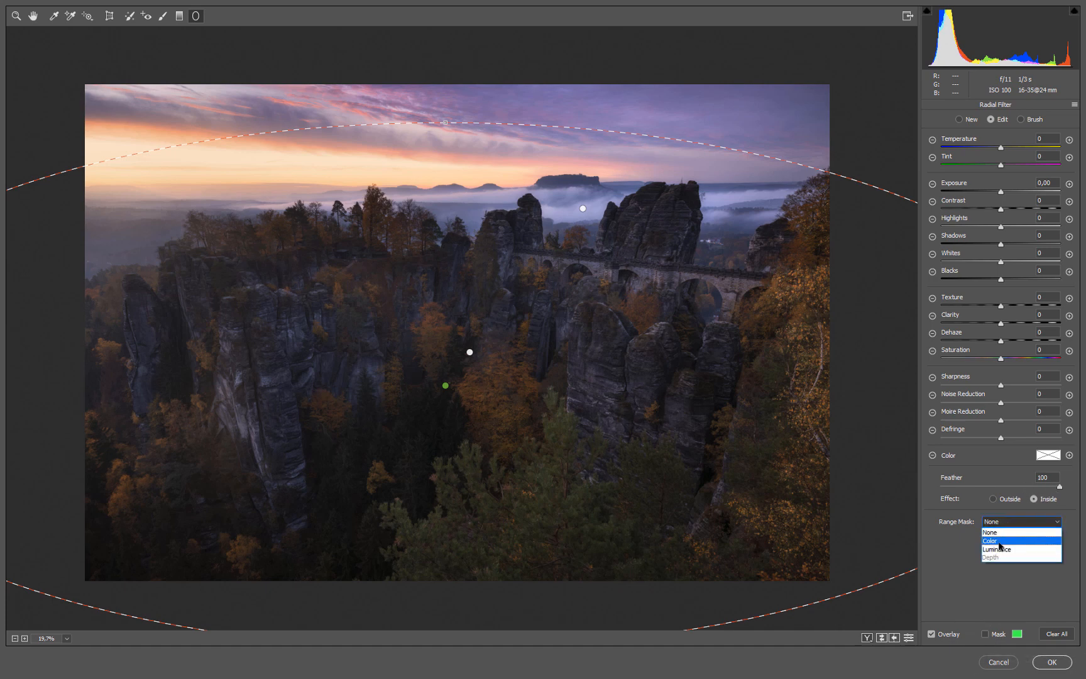
{"action": "left_click", "coordinate": [989, 540]}
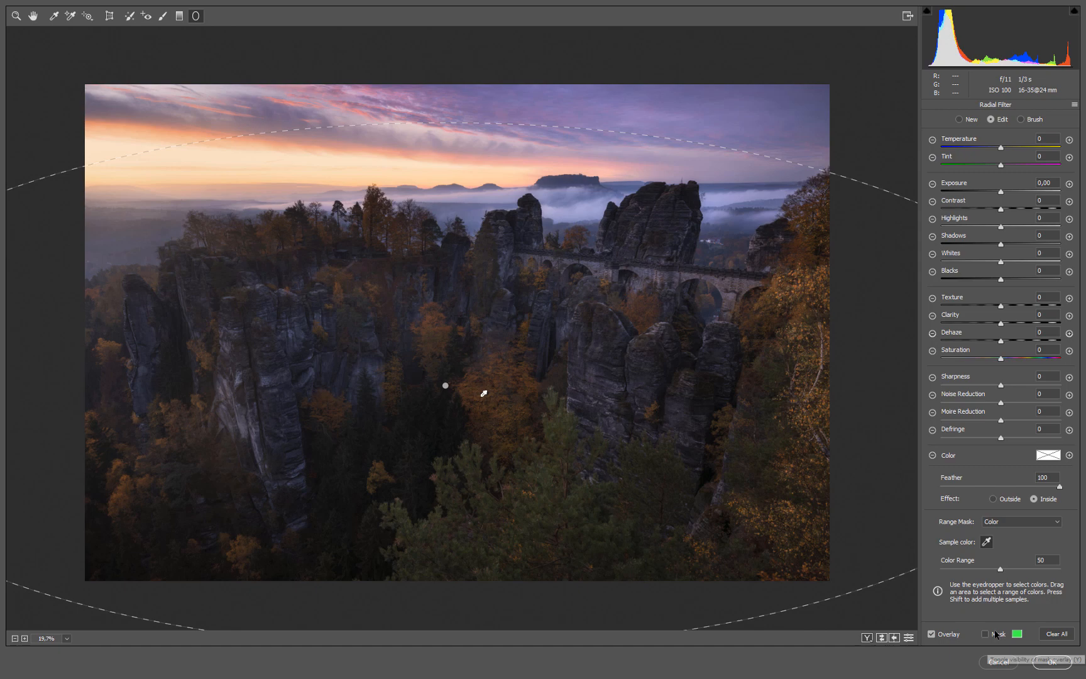
Show the mask overlay, sample the autumn foliage colours and tighten Color Range to about 34
{"action": "left_click", "coordinate": [986, 634]}
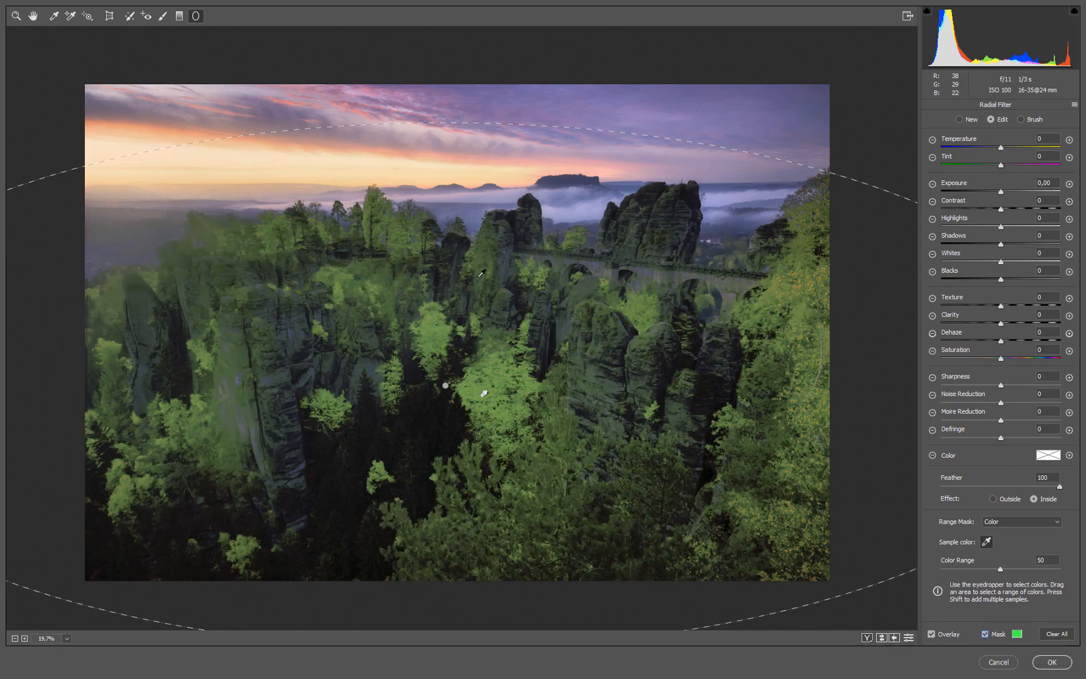
{"action": "mouse_move", "coordinate": [465, 353]}
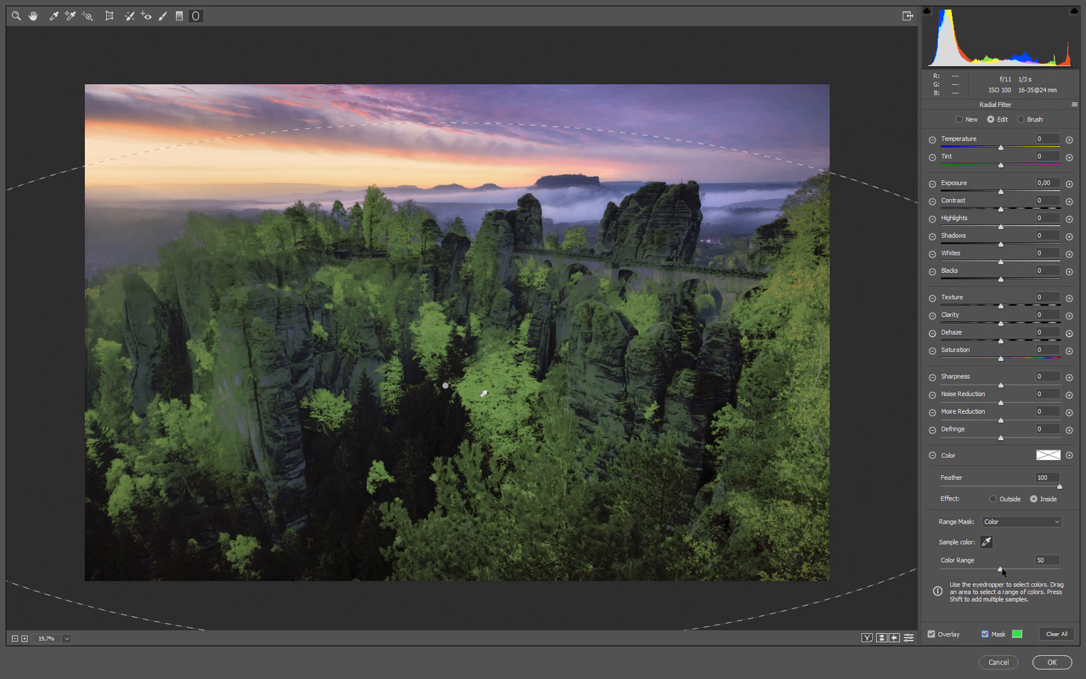
{"action": "left_click", "coordinate": [1045, 559]}
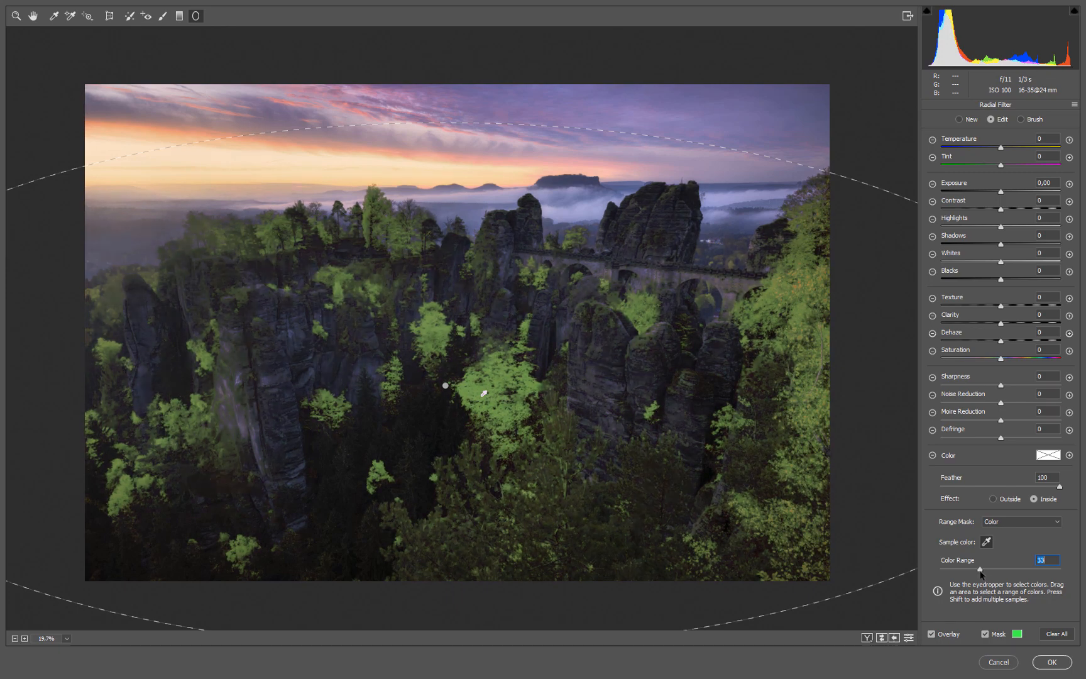
{"action": "left_click_drag", "start_coordinate": [983, 570], "coordinate": [980, 569]}
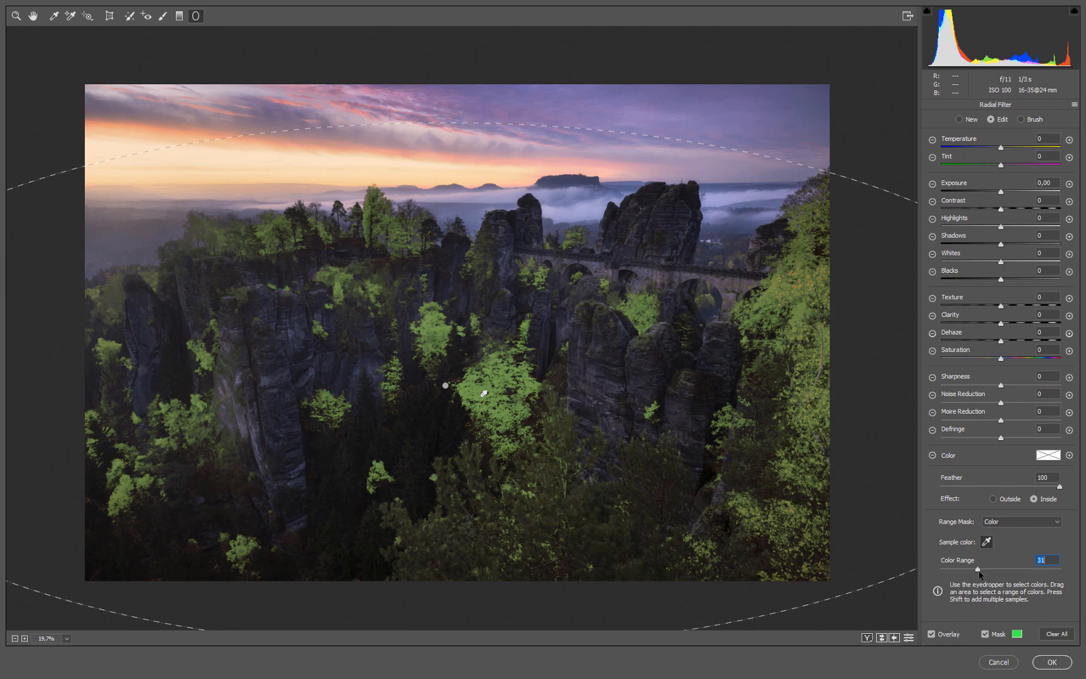
{"action": "left_click_drag", "start_coordinate": [1003, 568], "coordinate": [1008, 568]}
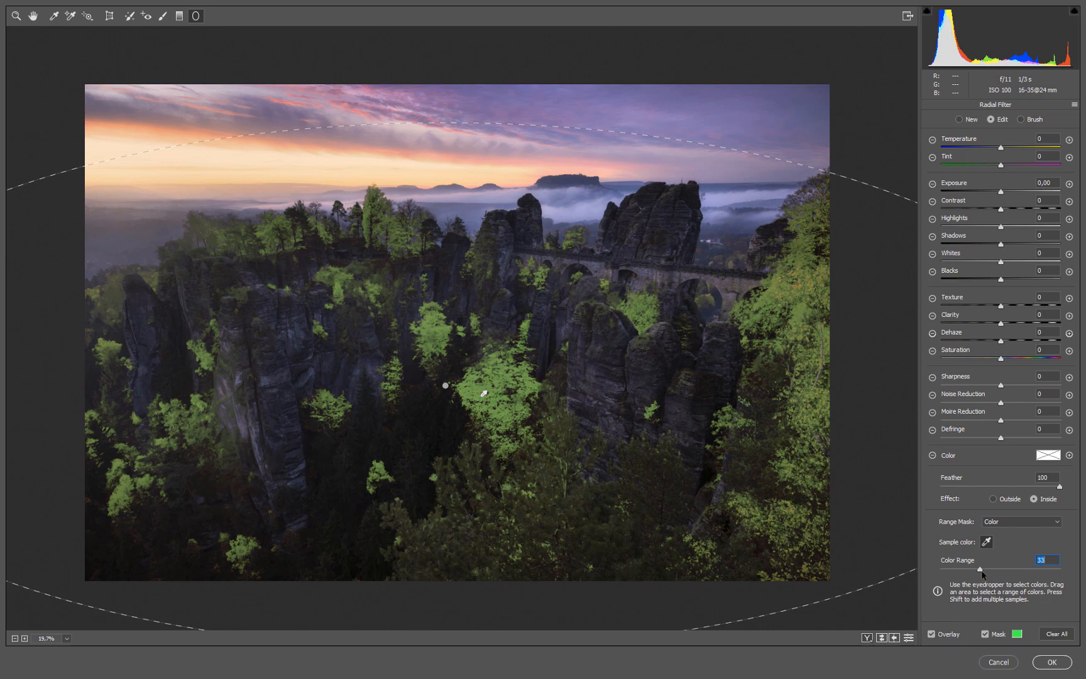
{"action": "left_click_drag", "start_coordinate": [980, 569], "coordinate": [1013, 569]}
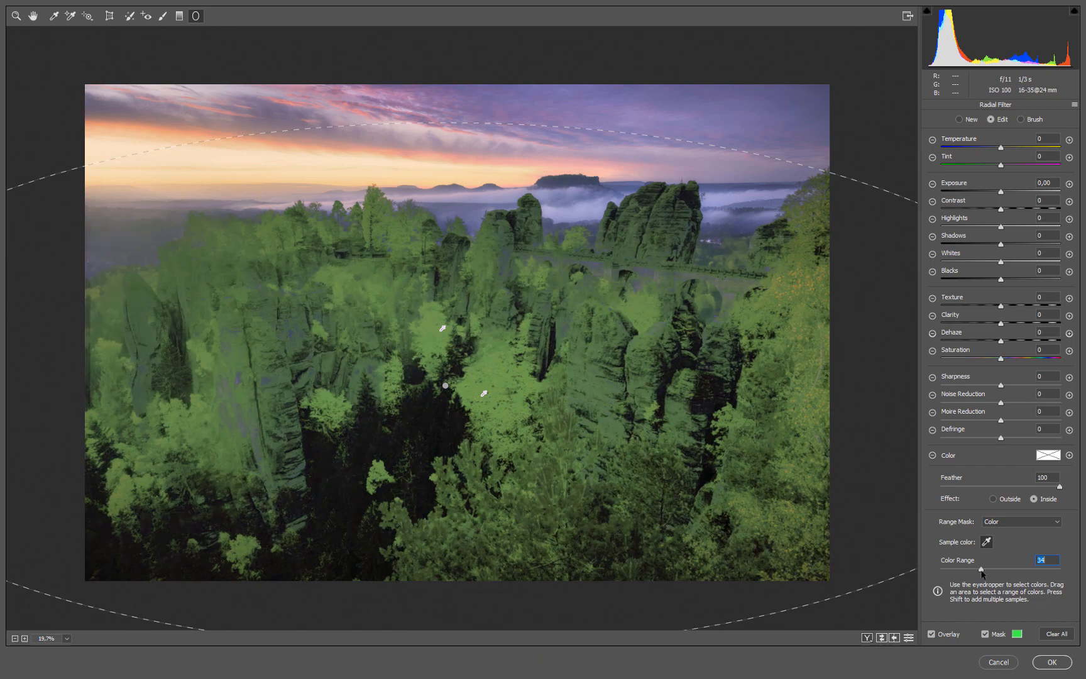
{"action": "left_click_drag", "start_coordinate": [980, 568], "coordinate": [969, 568]}
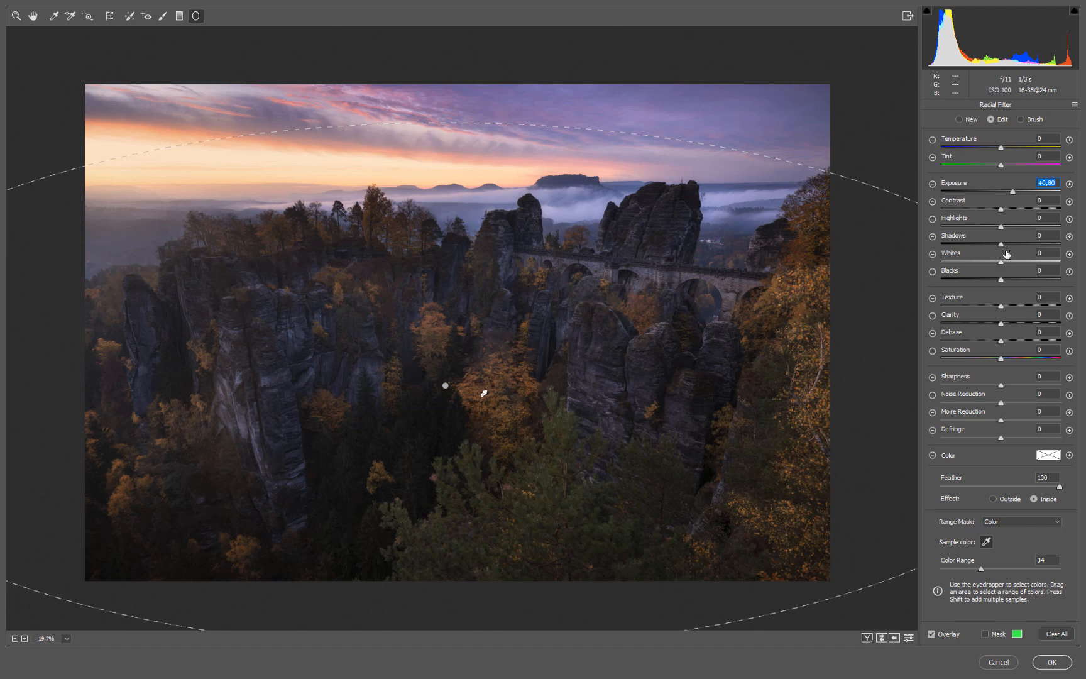
Give the trees filter whites +11 and clarity +13 alongside its +0.80 exposure
{"action": "left_click", "coordinate": [1049, 253]}
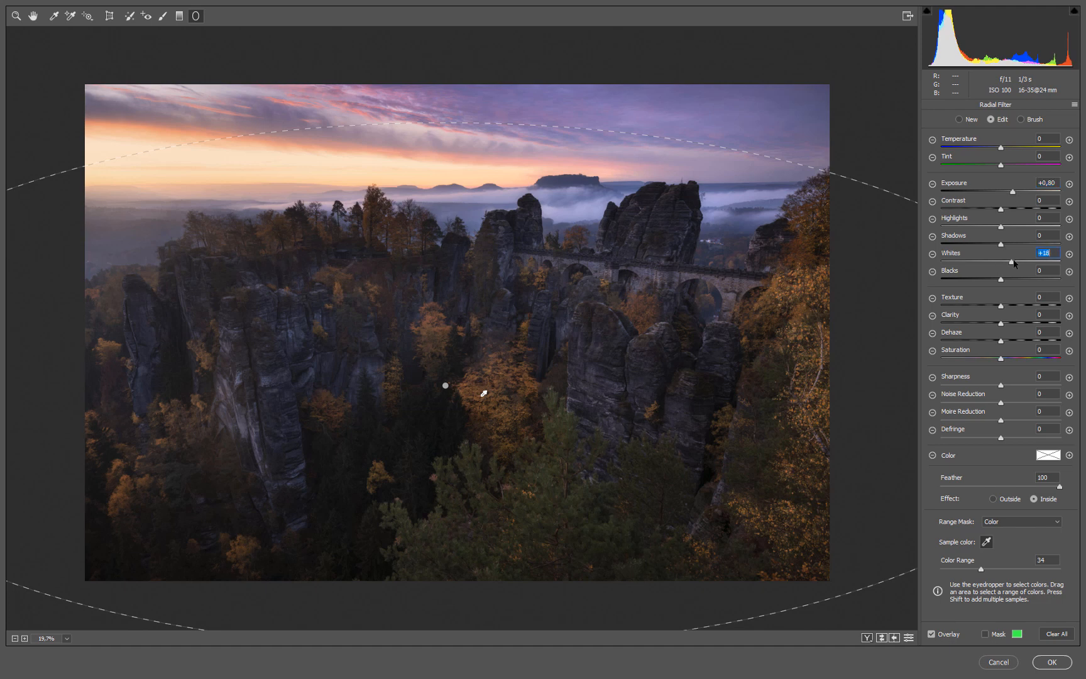
{"action": "left_click_drag", "start_coordinate": [1010, 264], "coordinate": [1000, 264]}
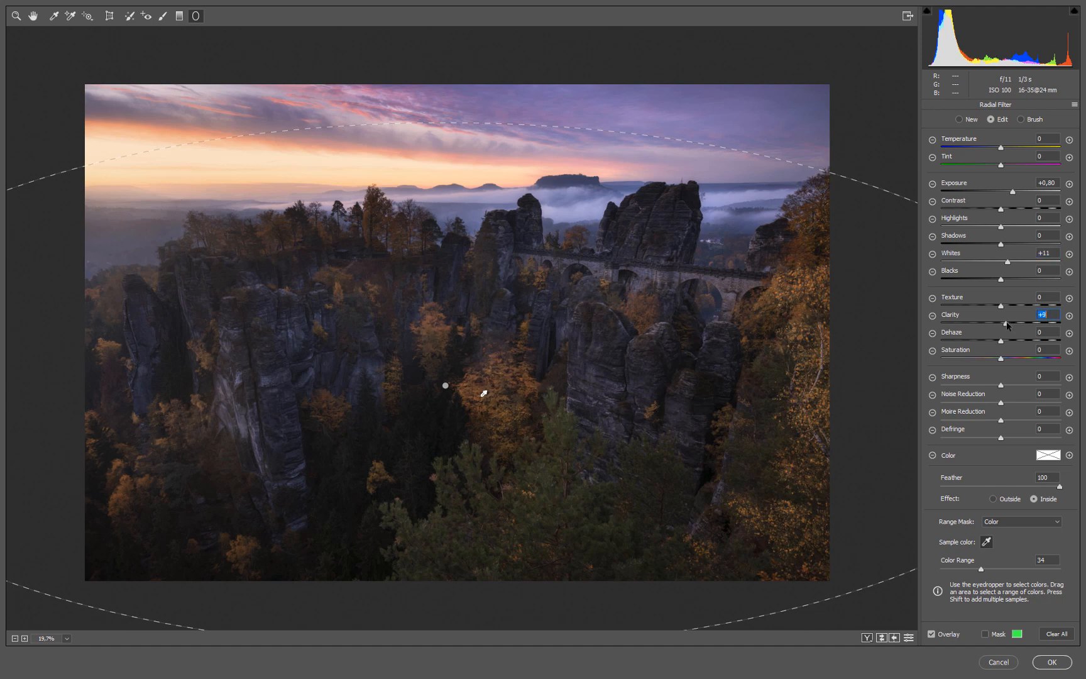
{"action": "left_click_drag", "start_coordinate": [1006, 323], "coordinate": [1013, 323]}
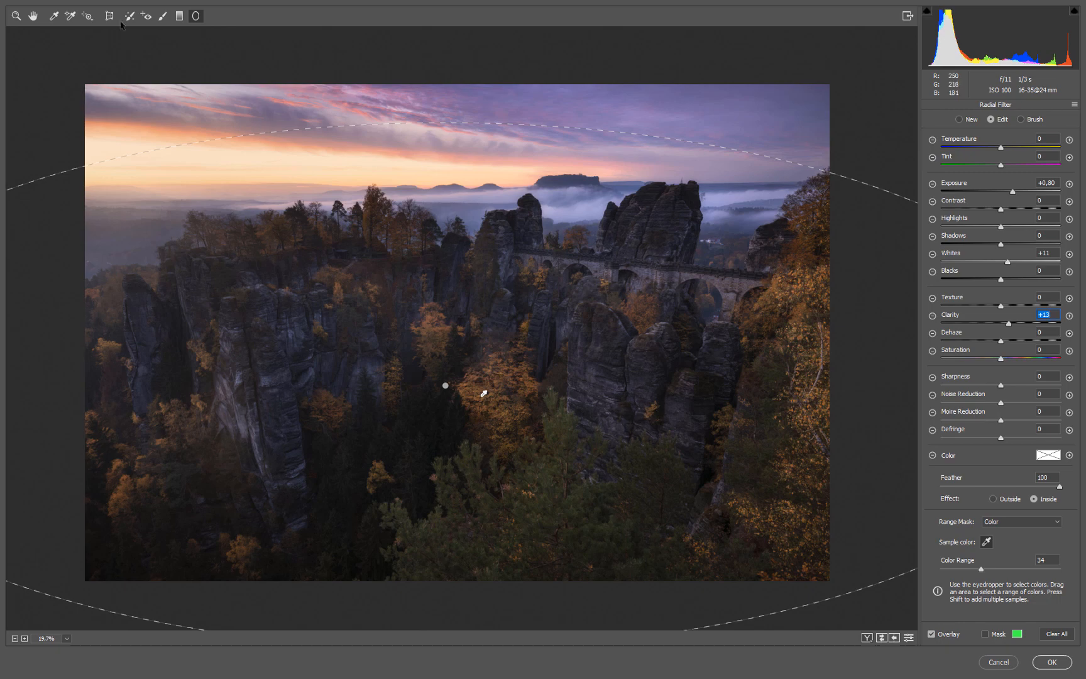
{"action": "mouse_move", "coordinate": [523, 221]}
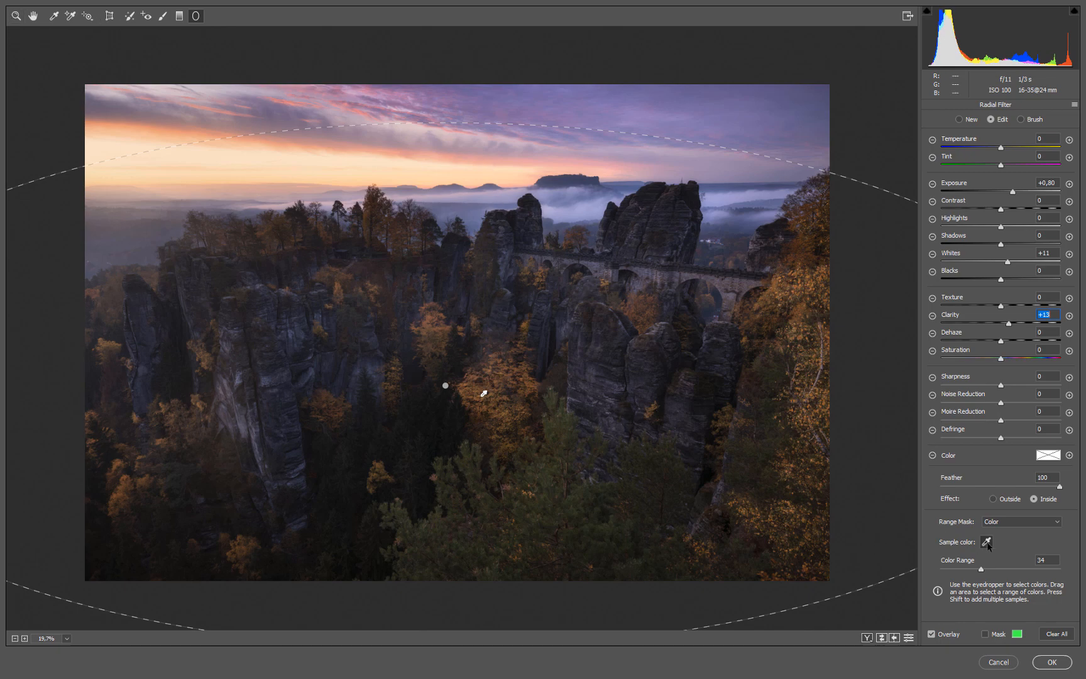
{"action": "left_click", "coordinate": [1019, 522]}
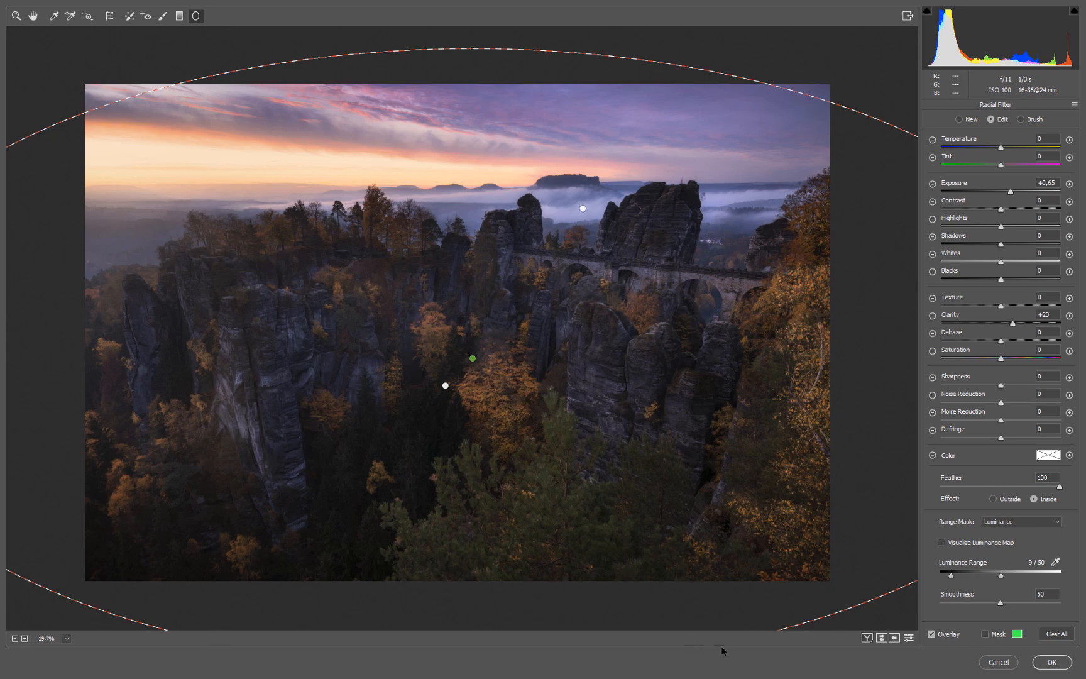
{"action": "mouse_move", "coordinate": [636, 504]}
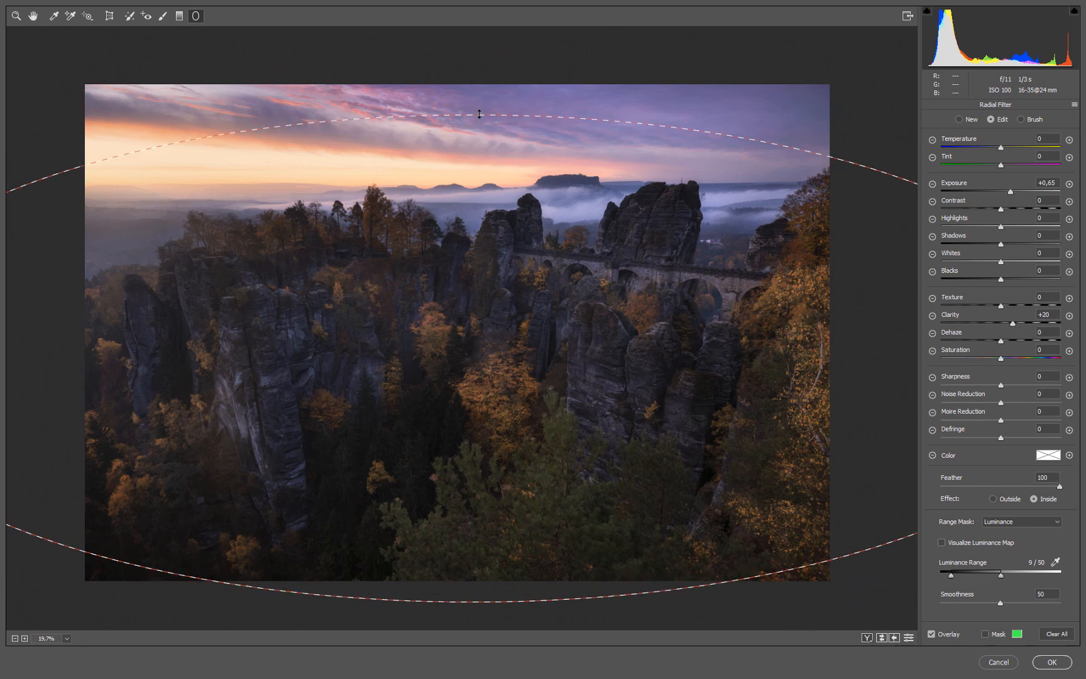
Leave radial filter editing and return to the Basic panel with zeroed settings
{"action": "left_click", "coordinate": [928, 106]}
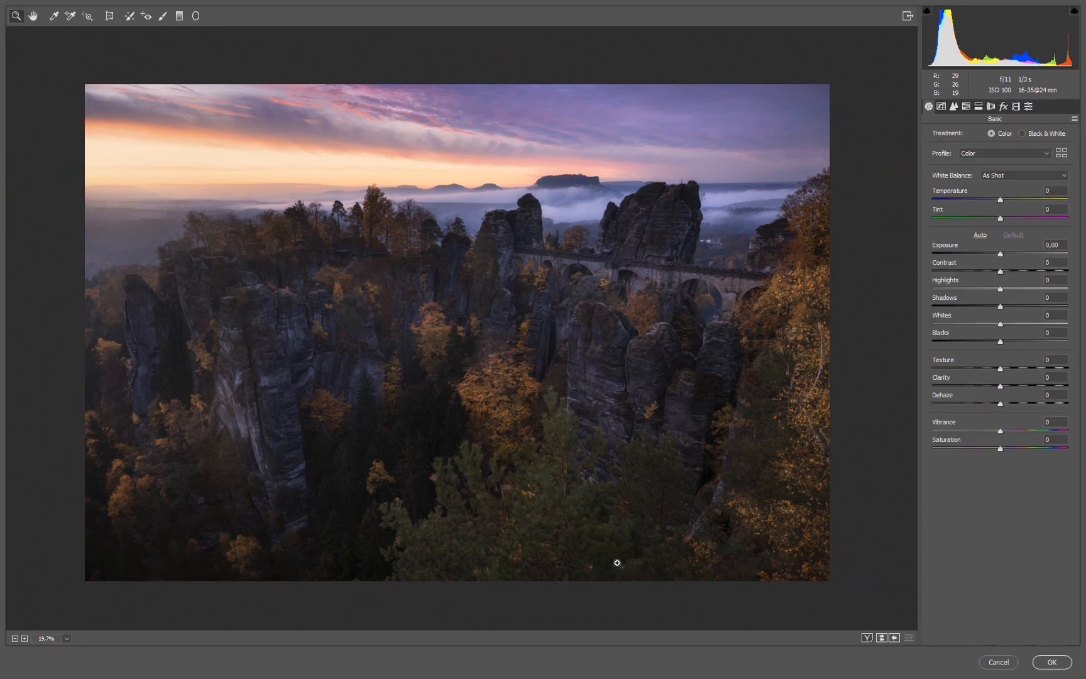
{"action": "mouse_move", "coordinate": [587, 514]}
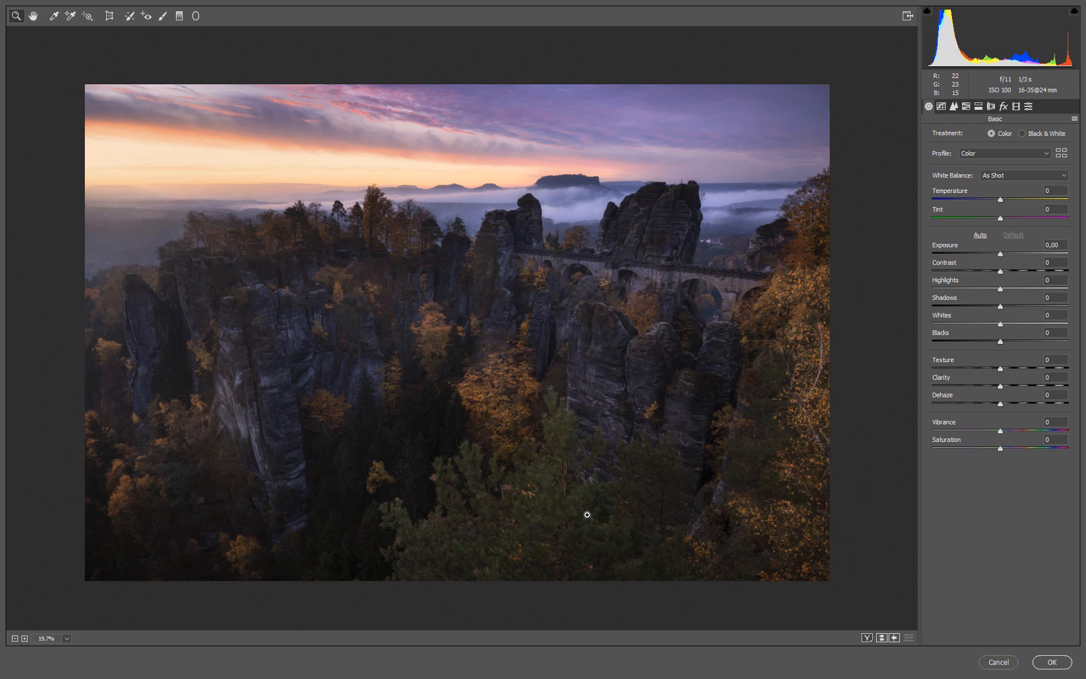